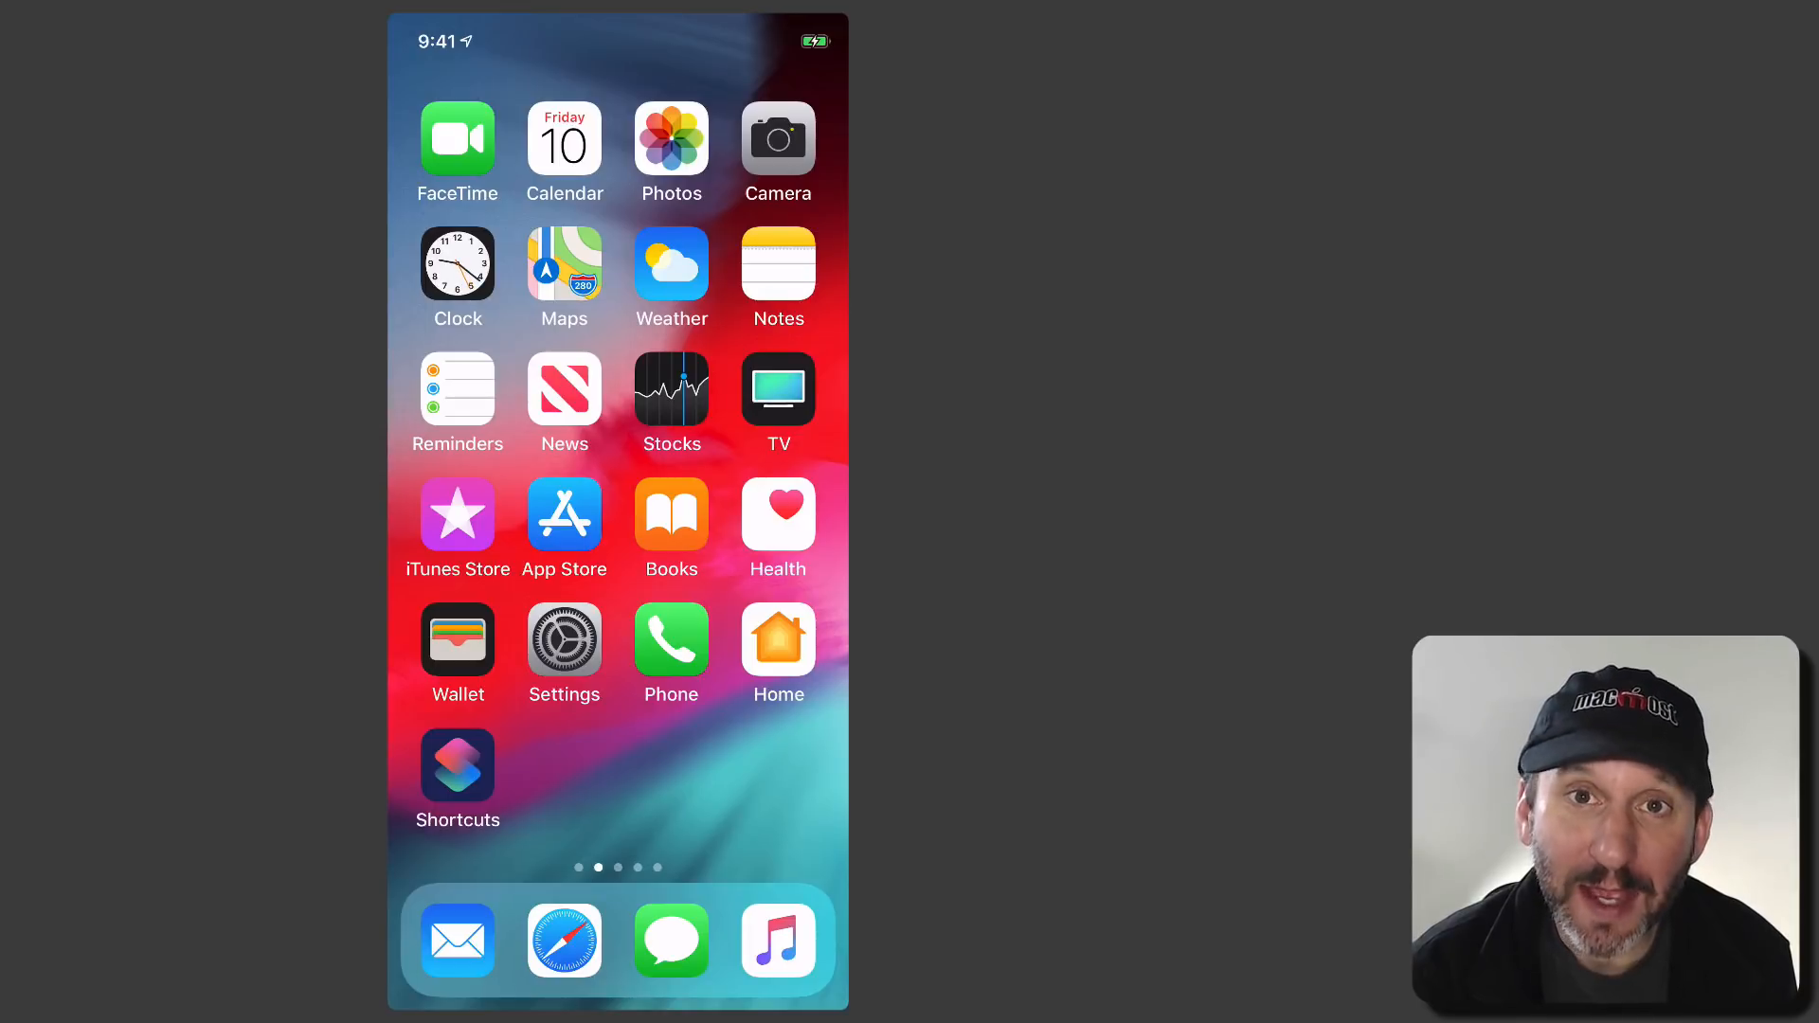
Launch Shortcuts and create a new empty shortcut, Untitled Shortcut 3
click(457, 760)
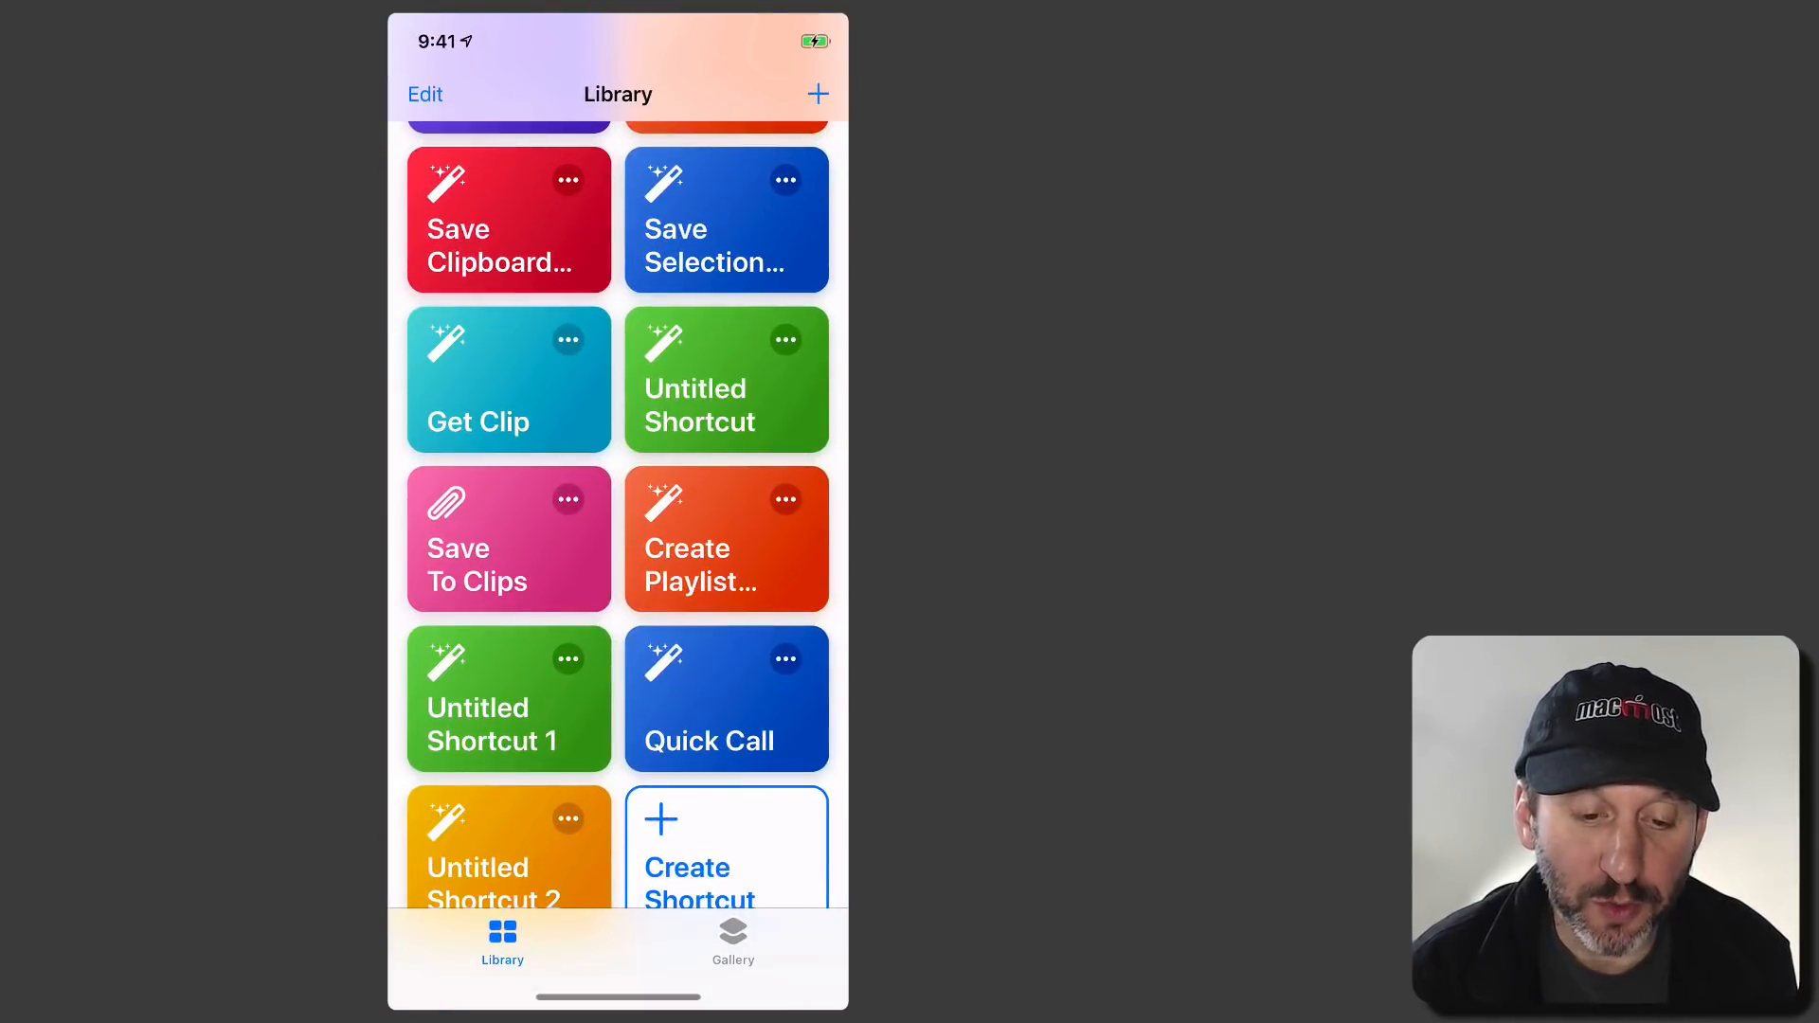
click(725, 847)
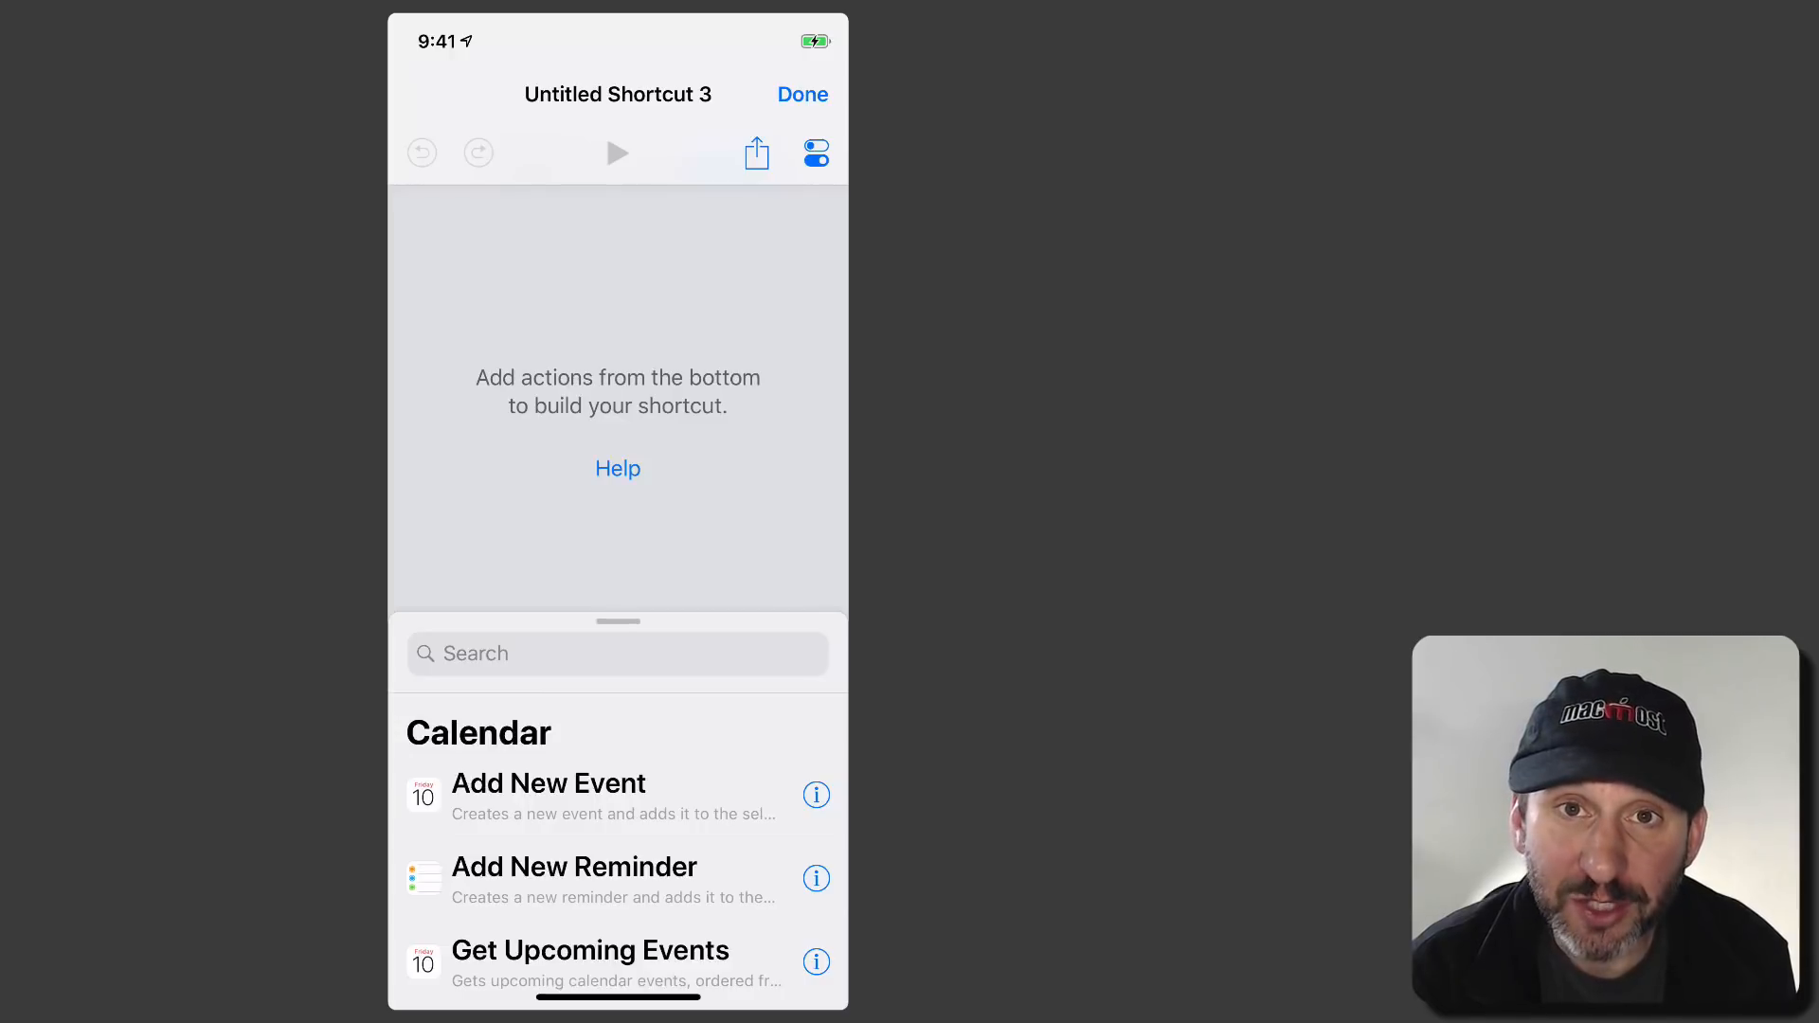
Add a Contacts action set to John Smith, then start searching for a call action
text(Contacts)
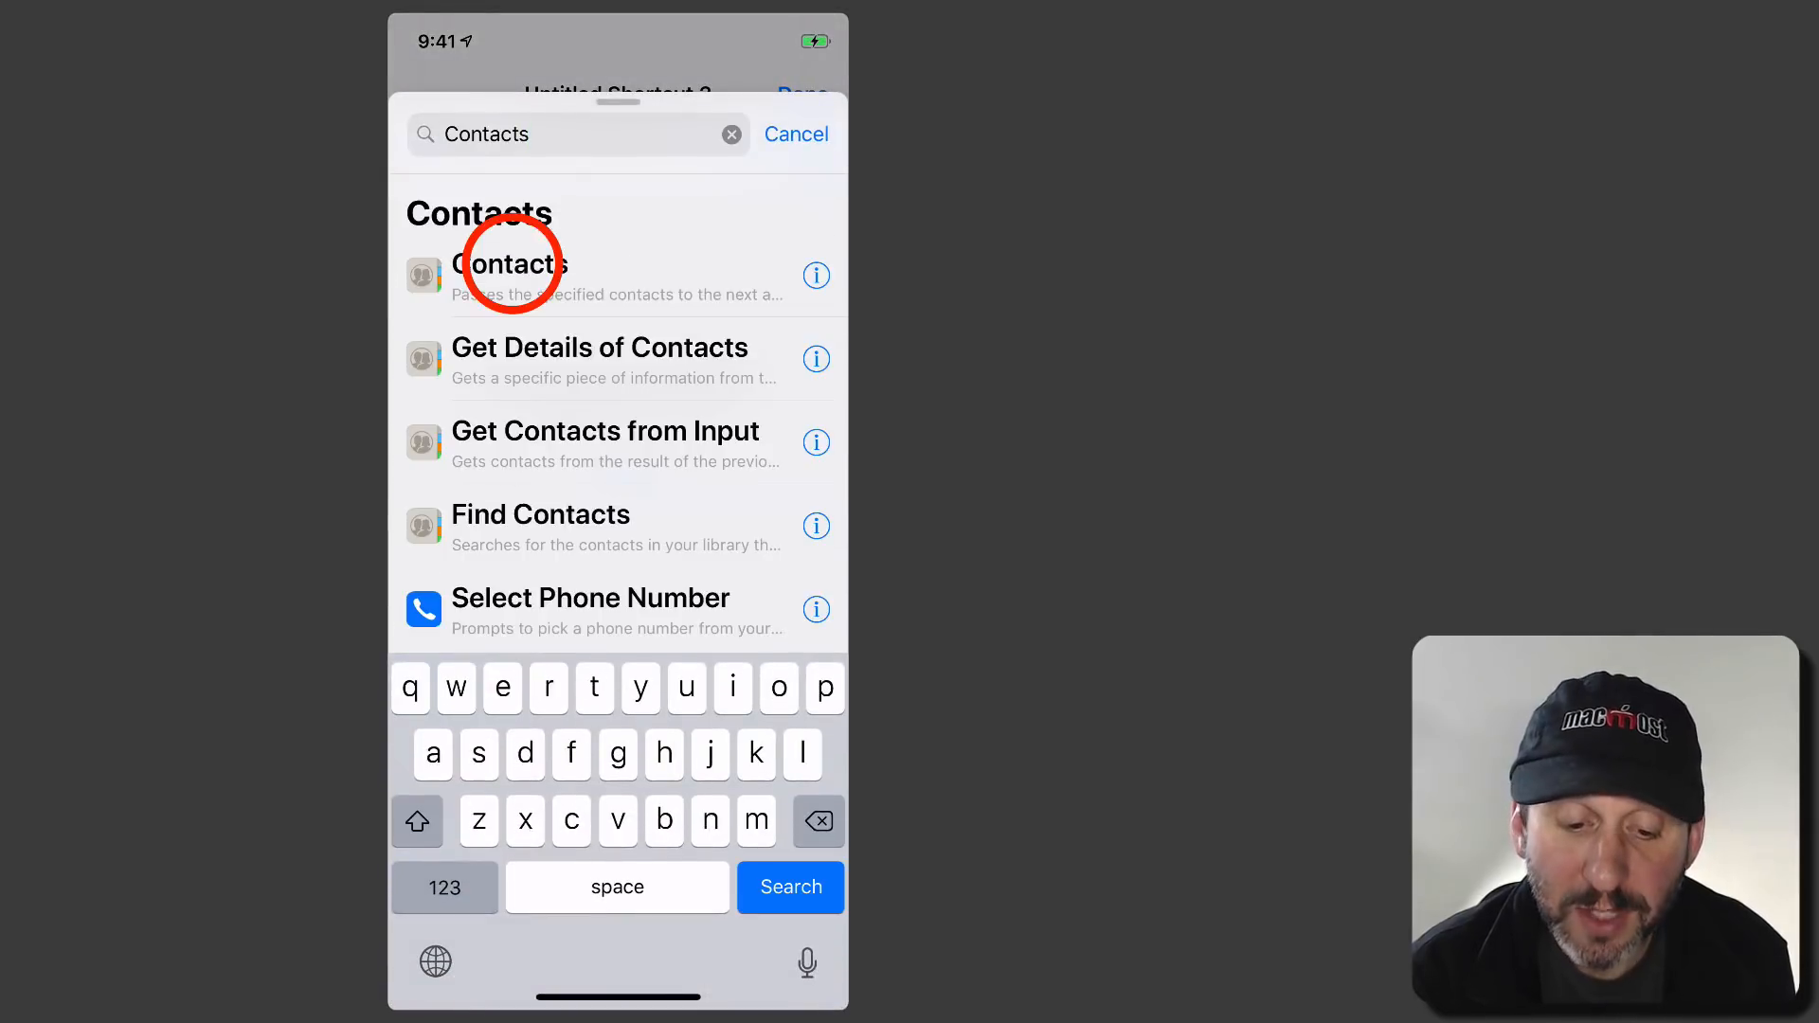
click(508, 264)
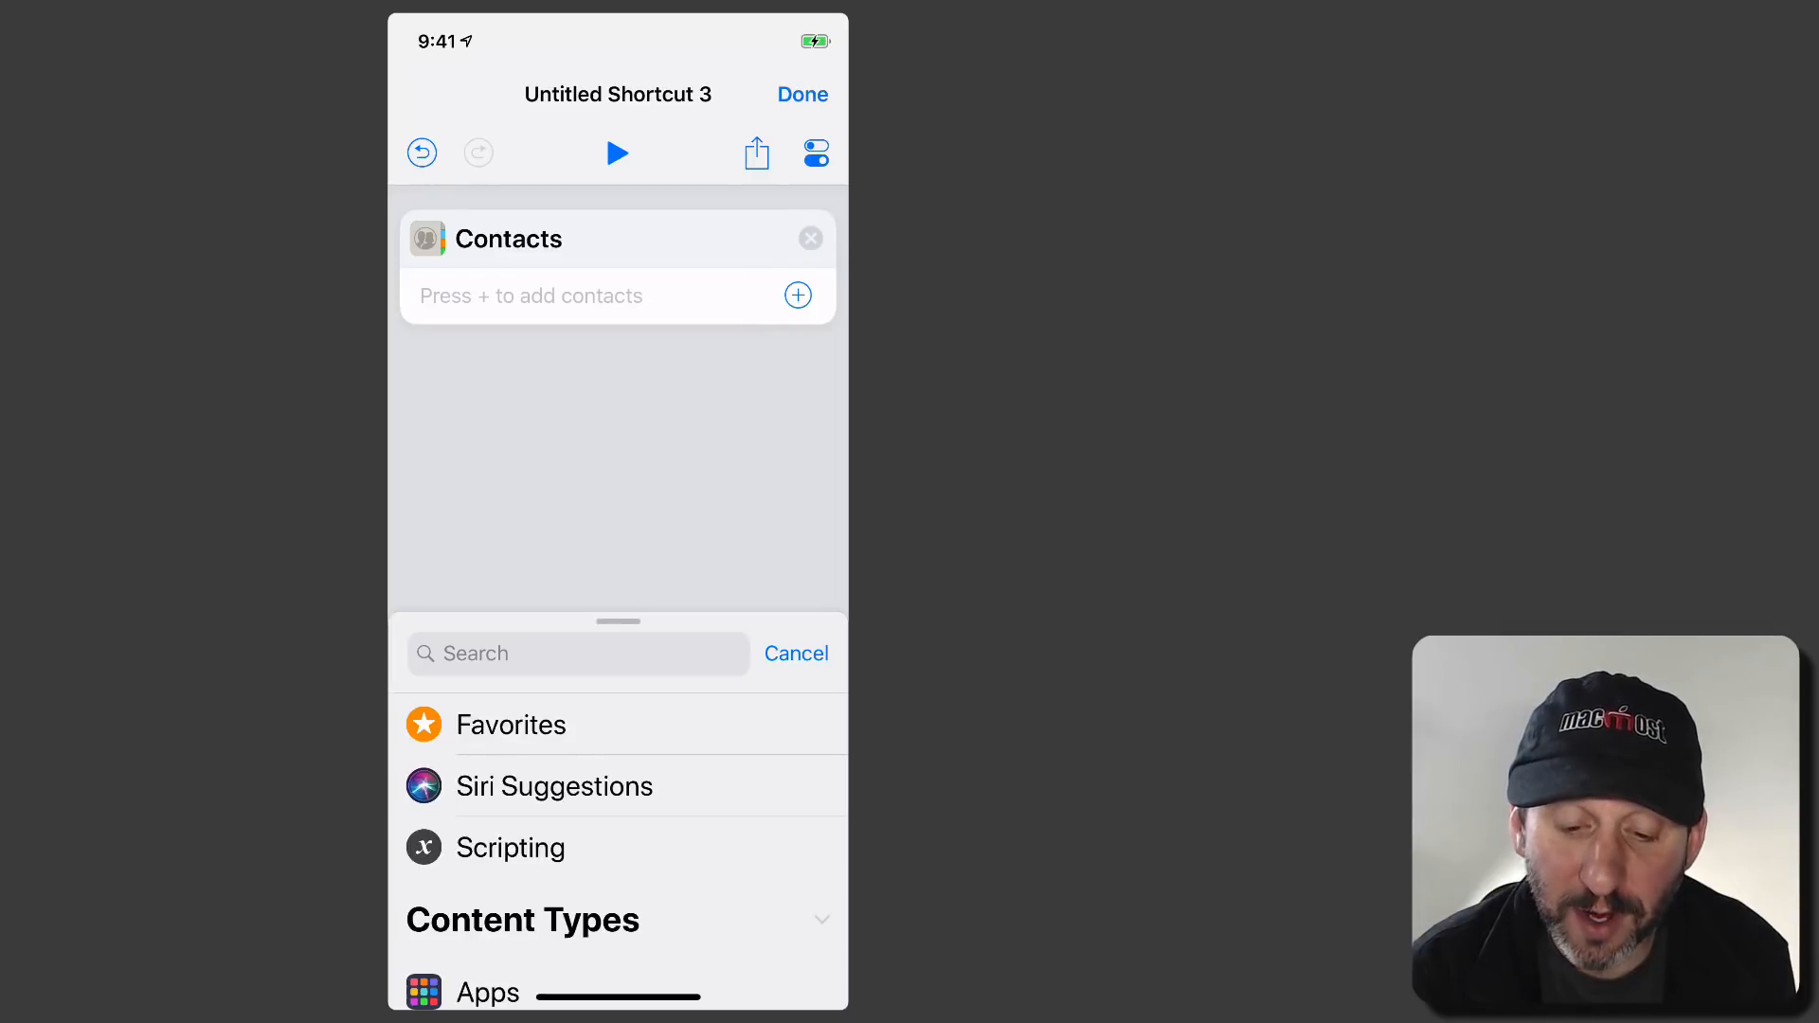
text(John smith)
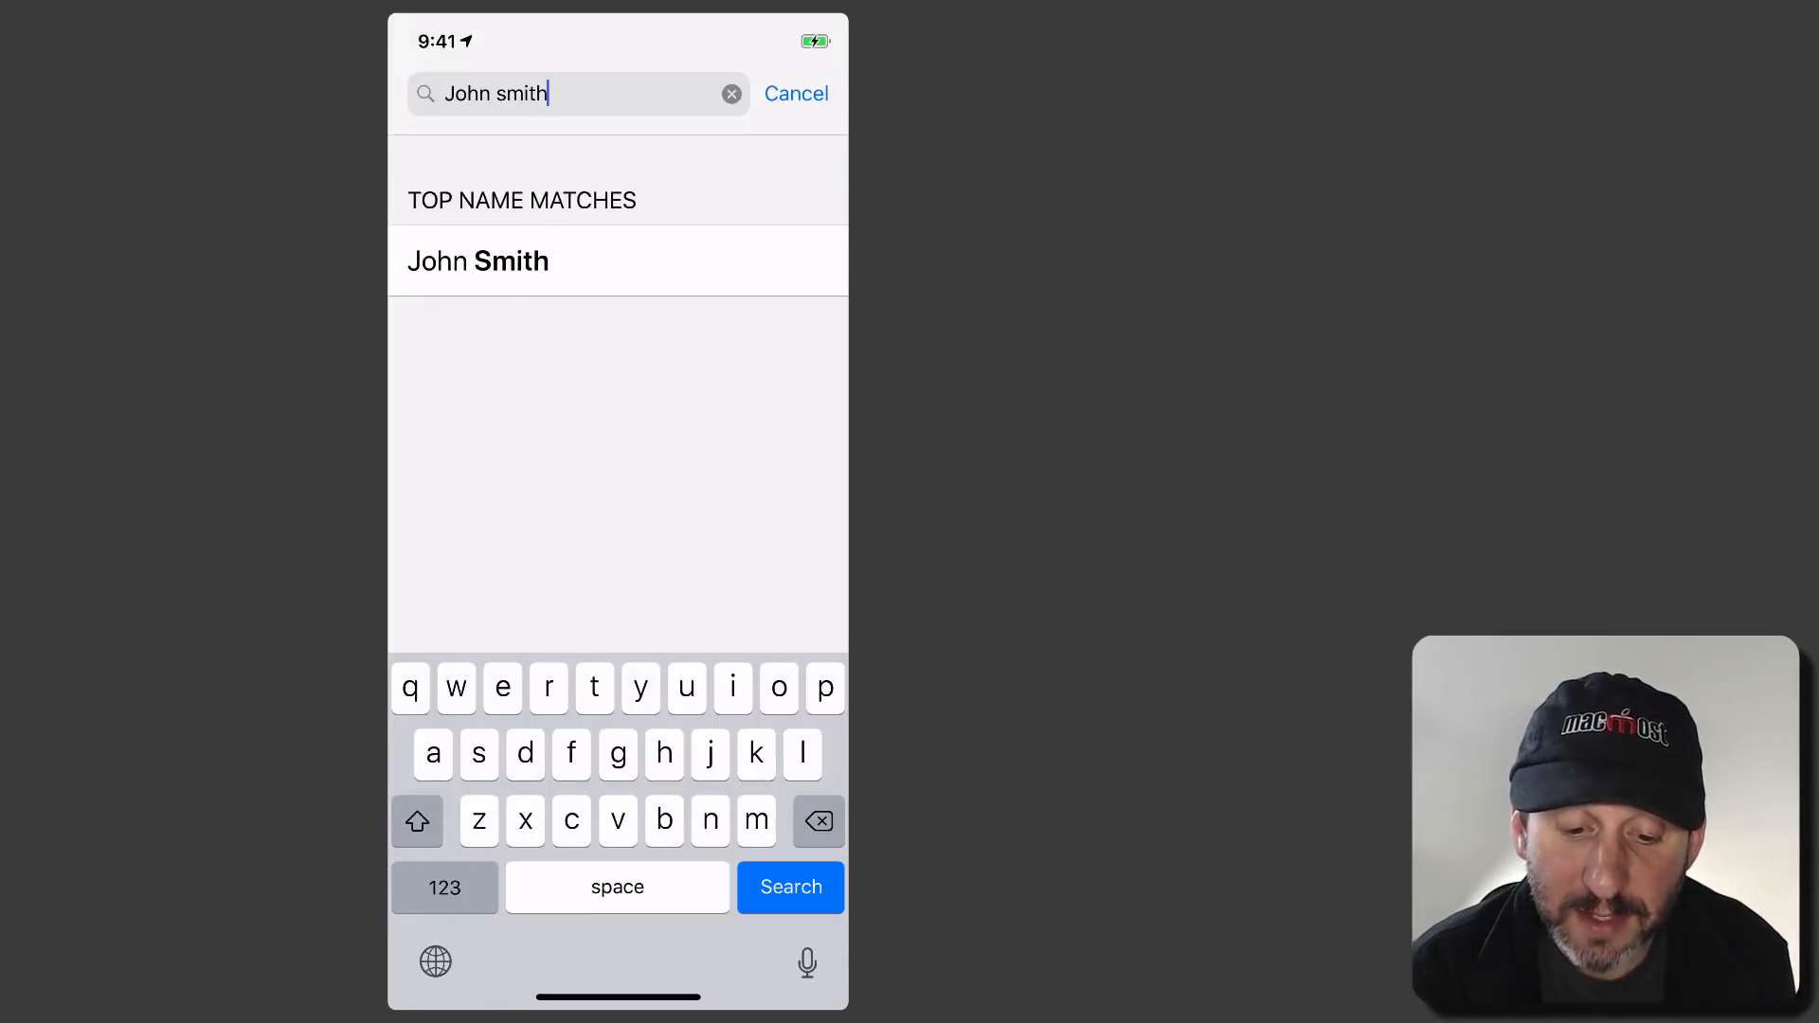
click(476, 260)
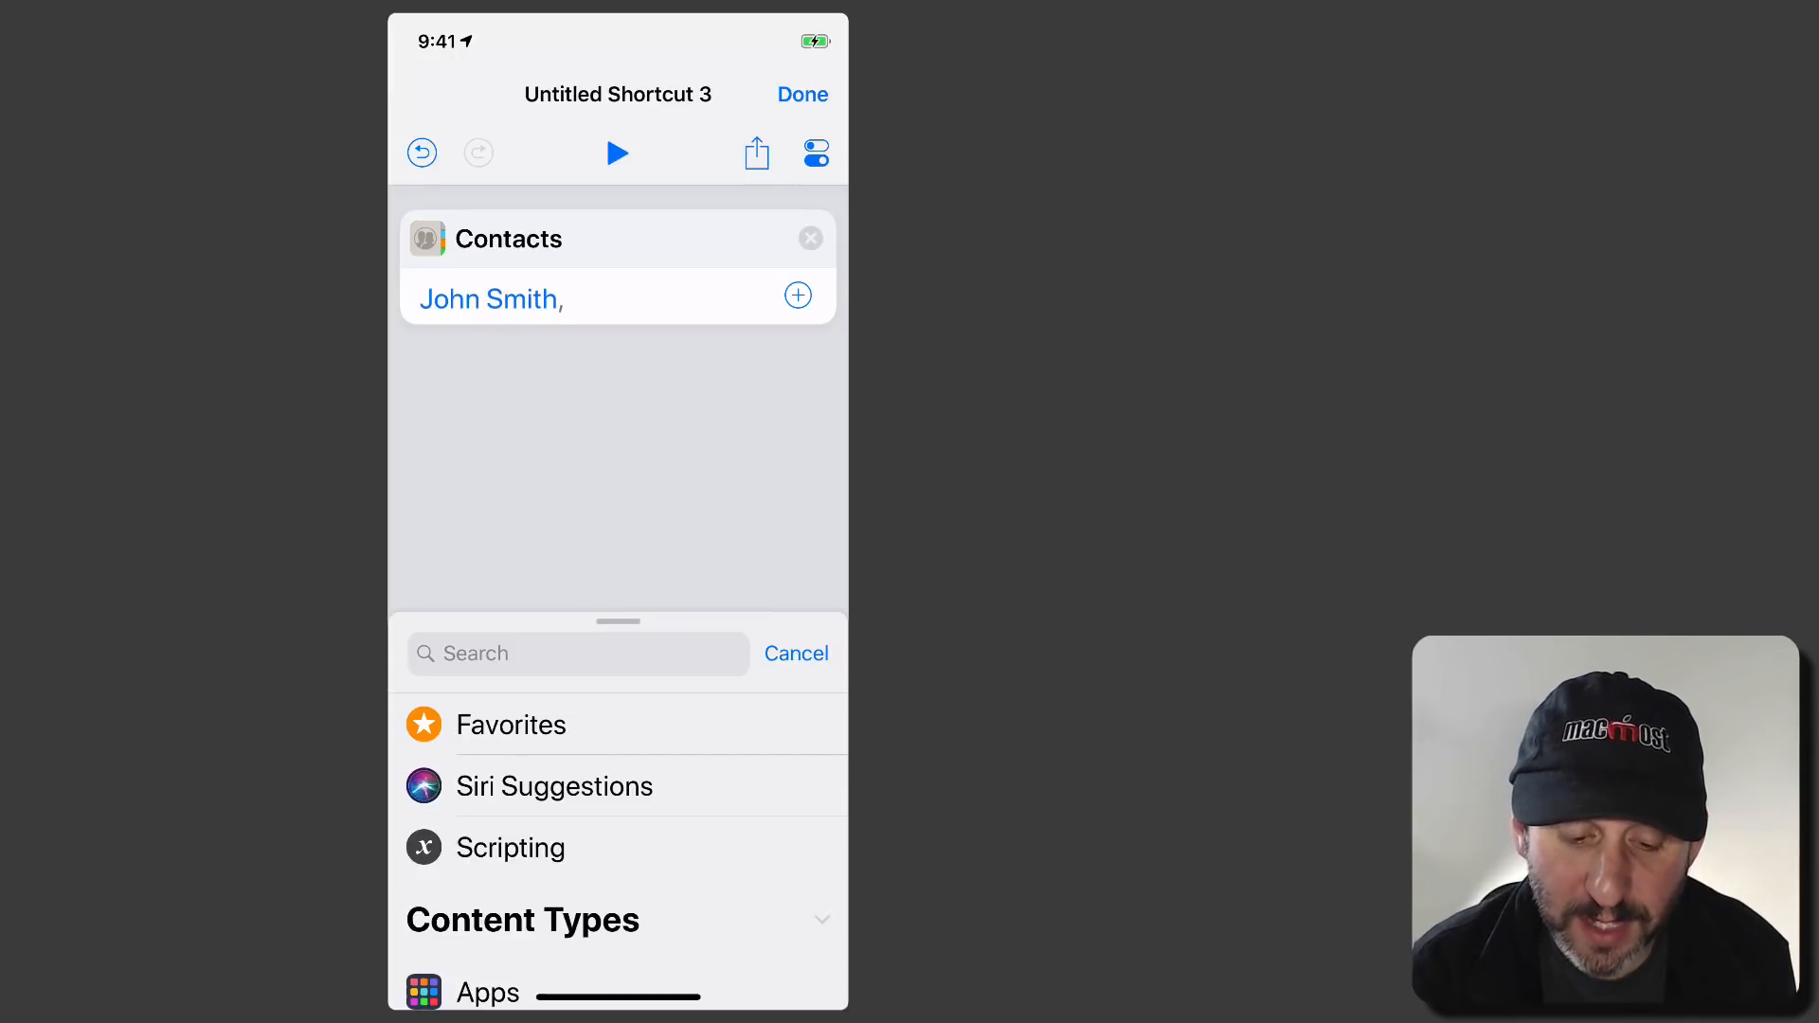
click(577, 651)
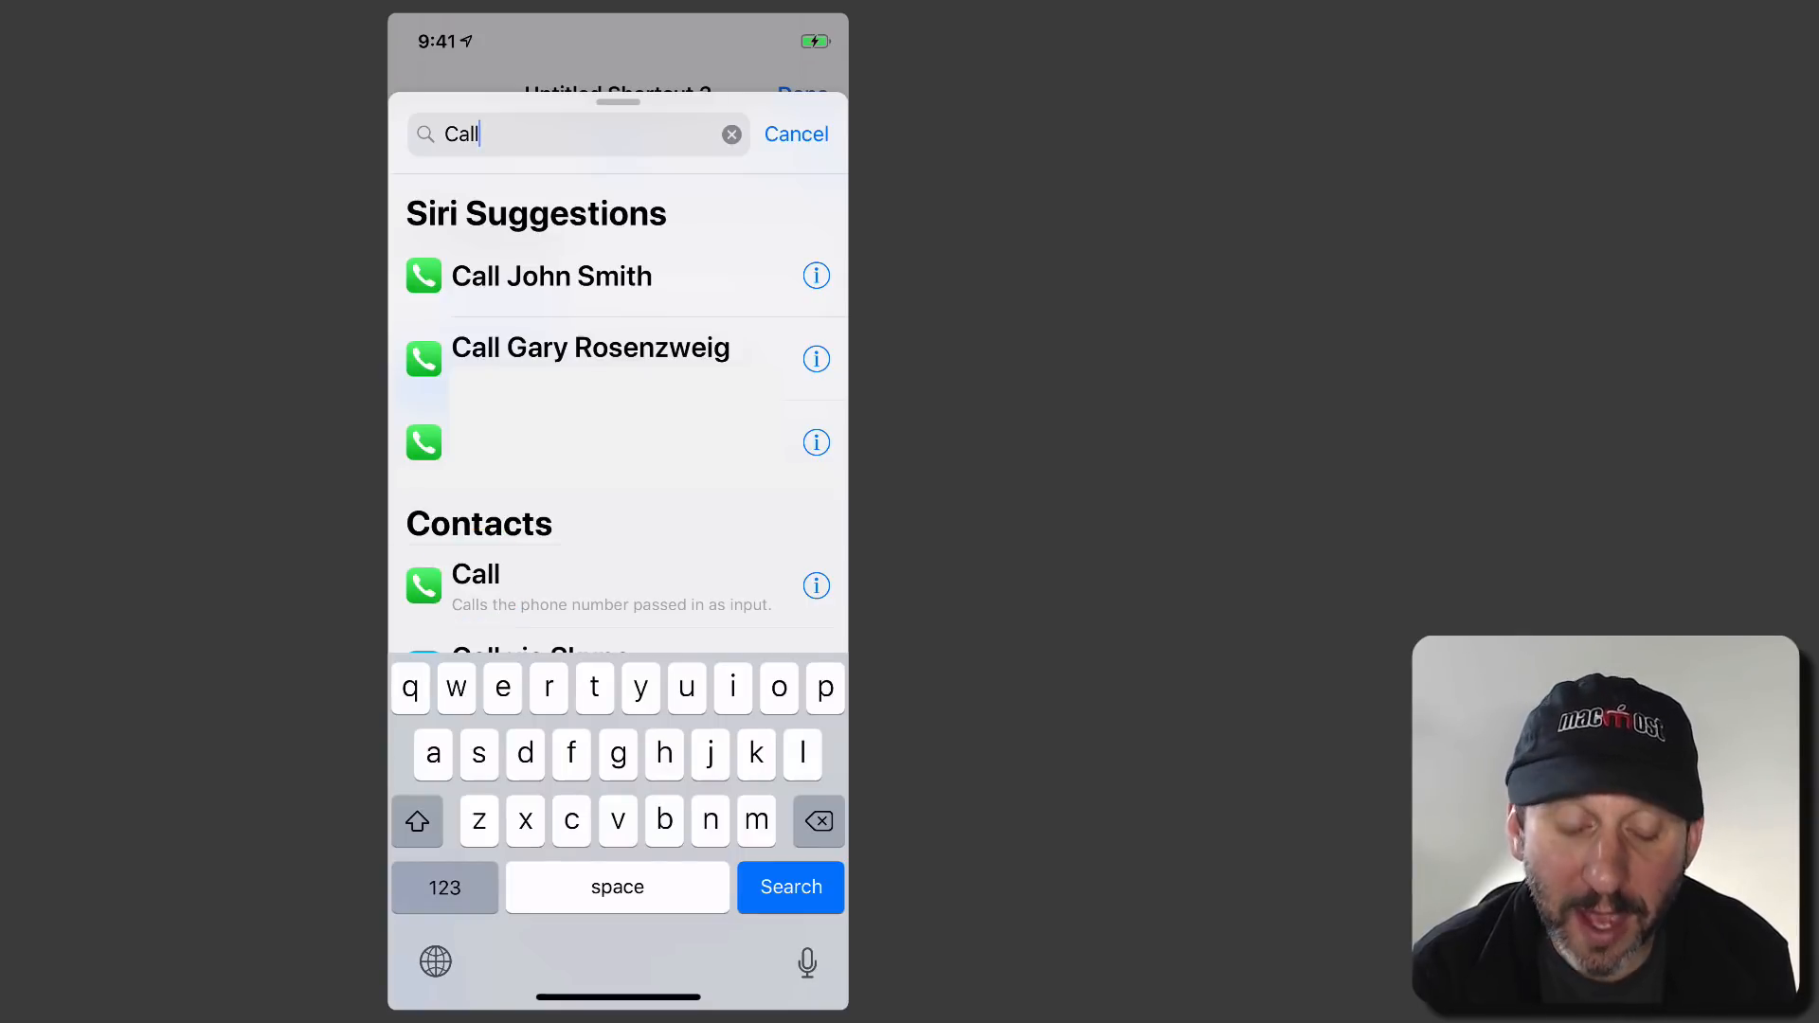
Add the Call action and replace the icon's magic wand with the phone glyph
click(796, 133)
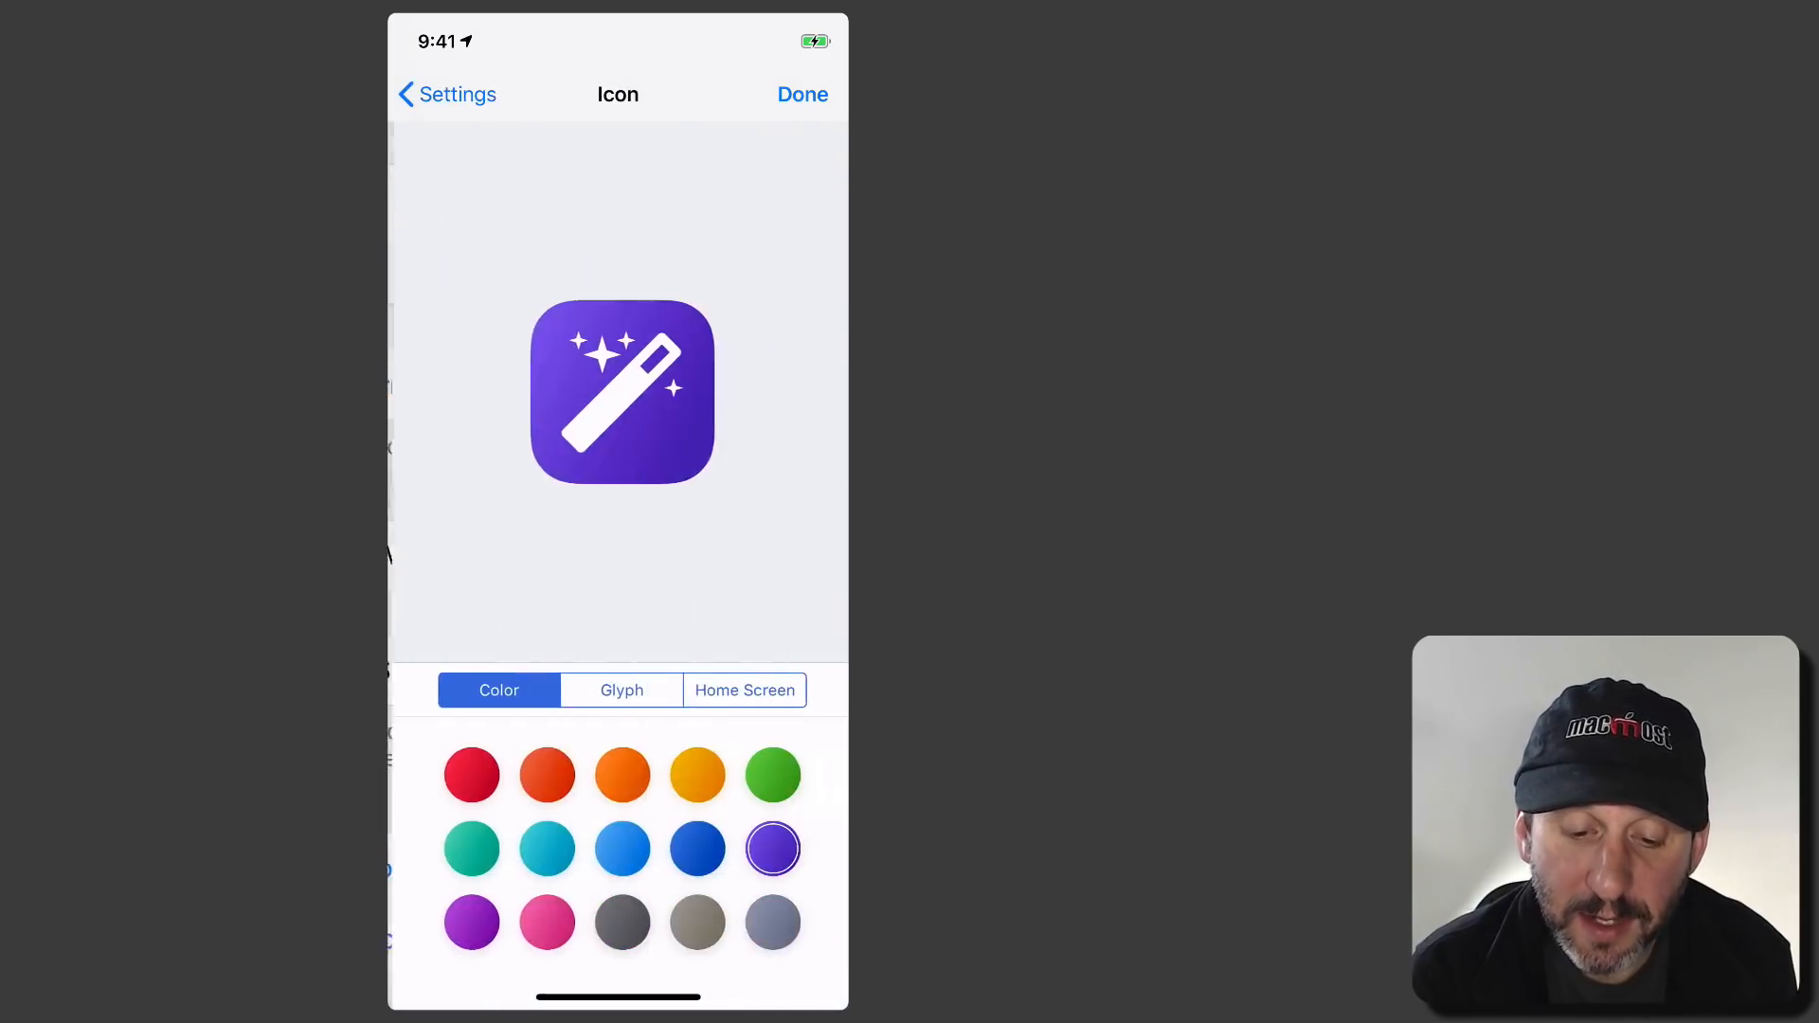
click(621, 688)
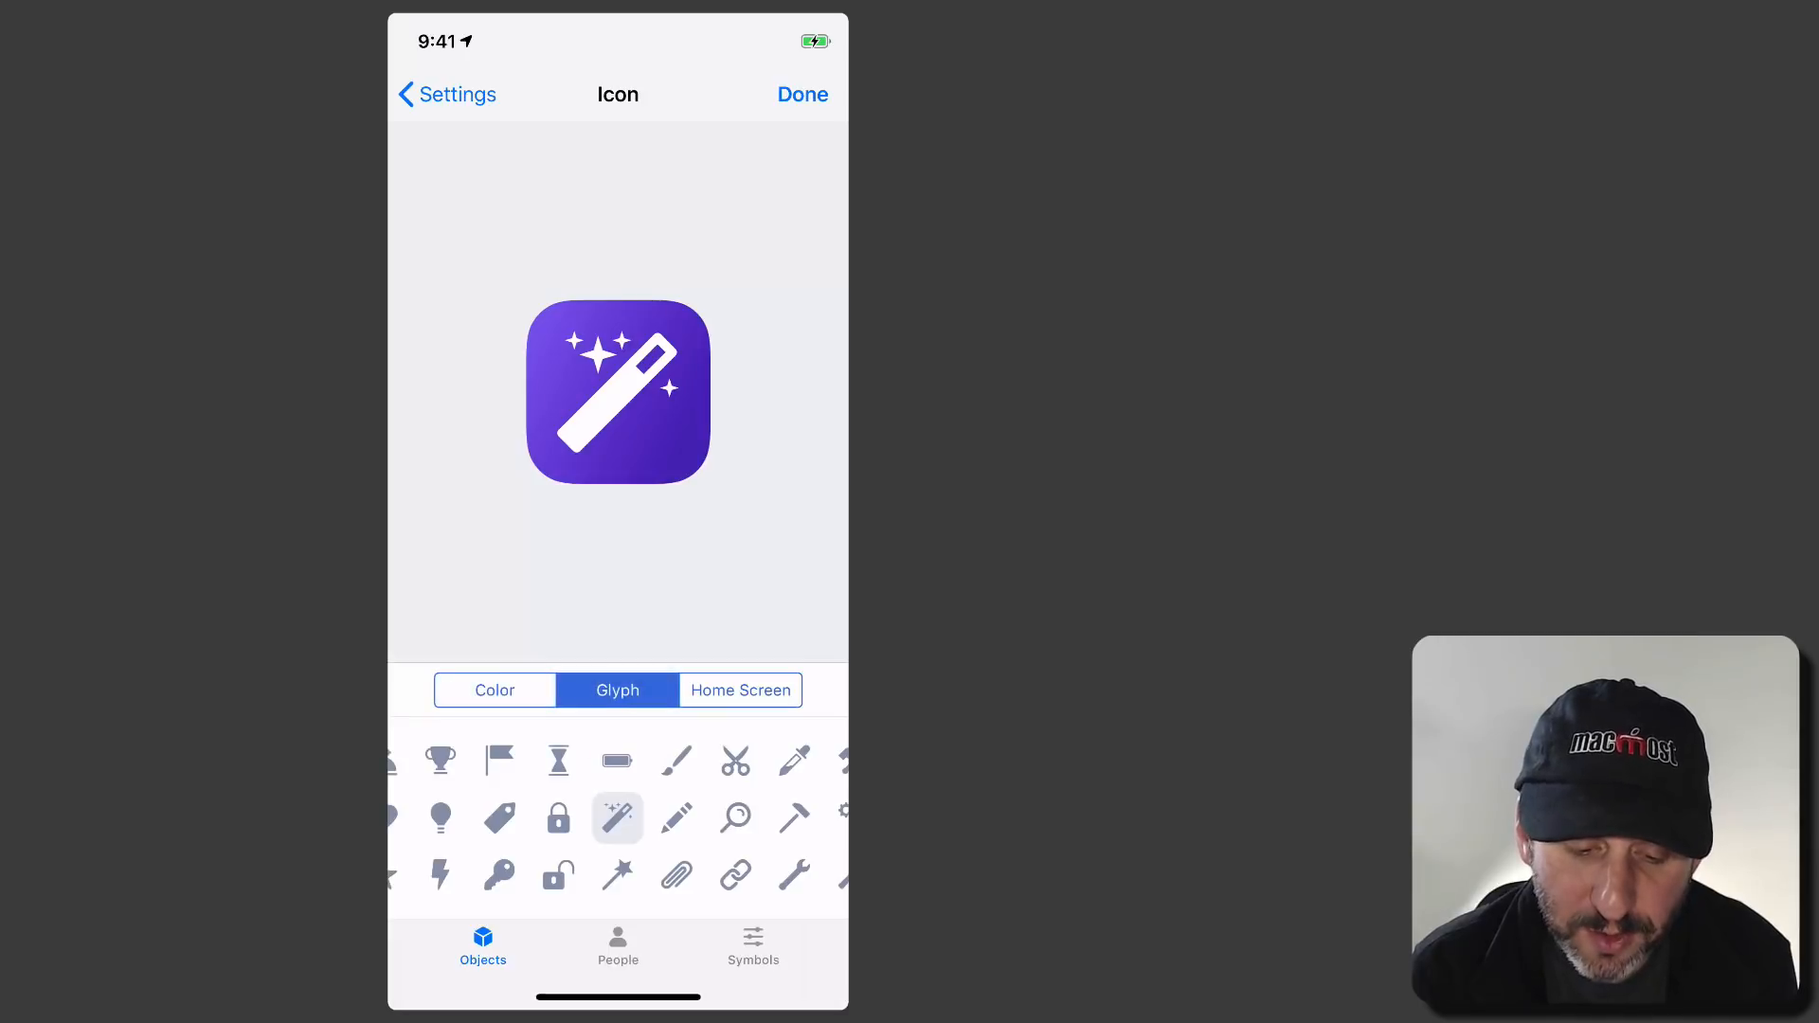
scroll(down, 3)
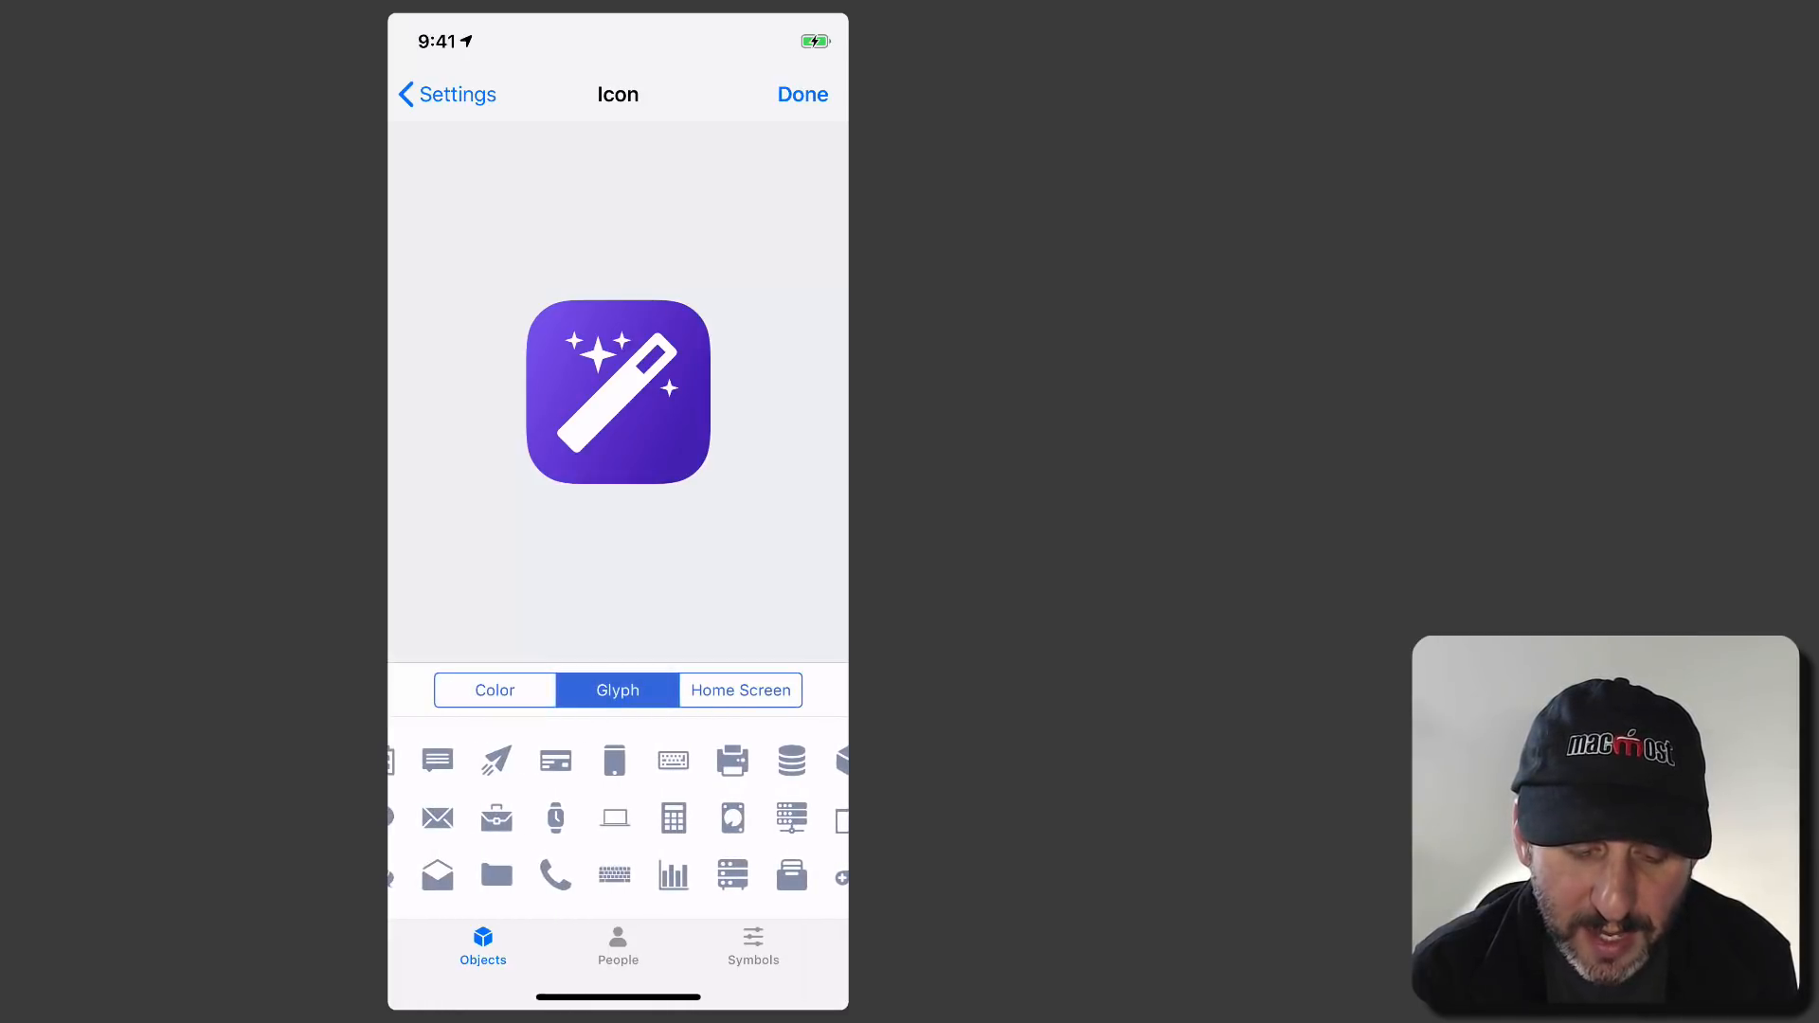
click(739, 689)
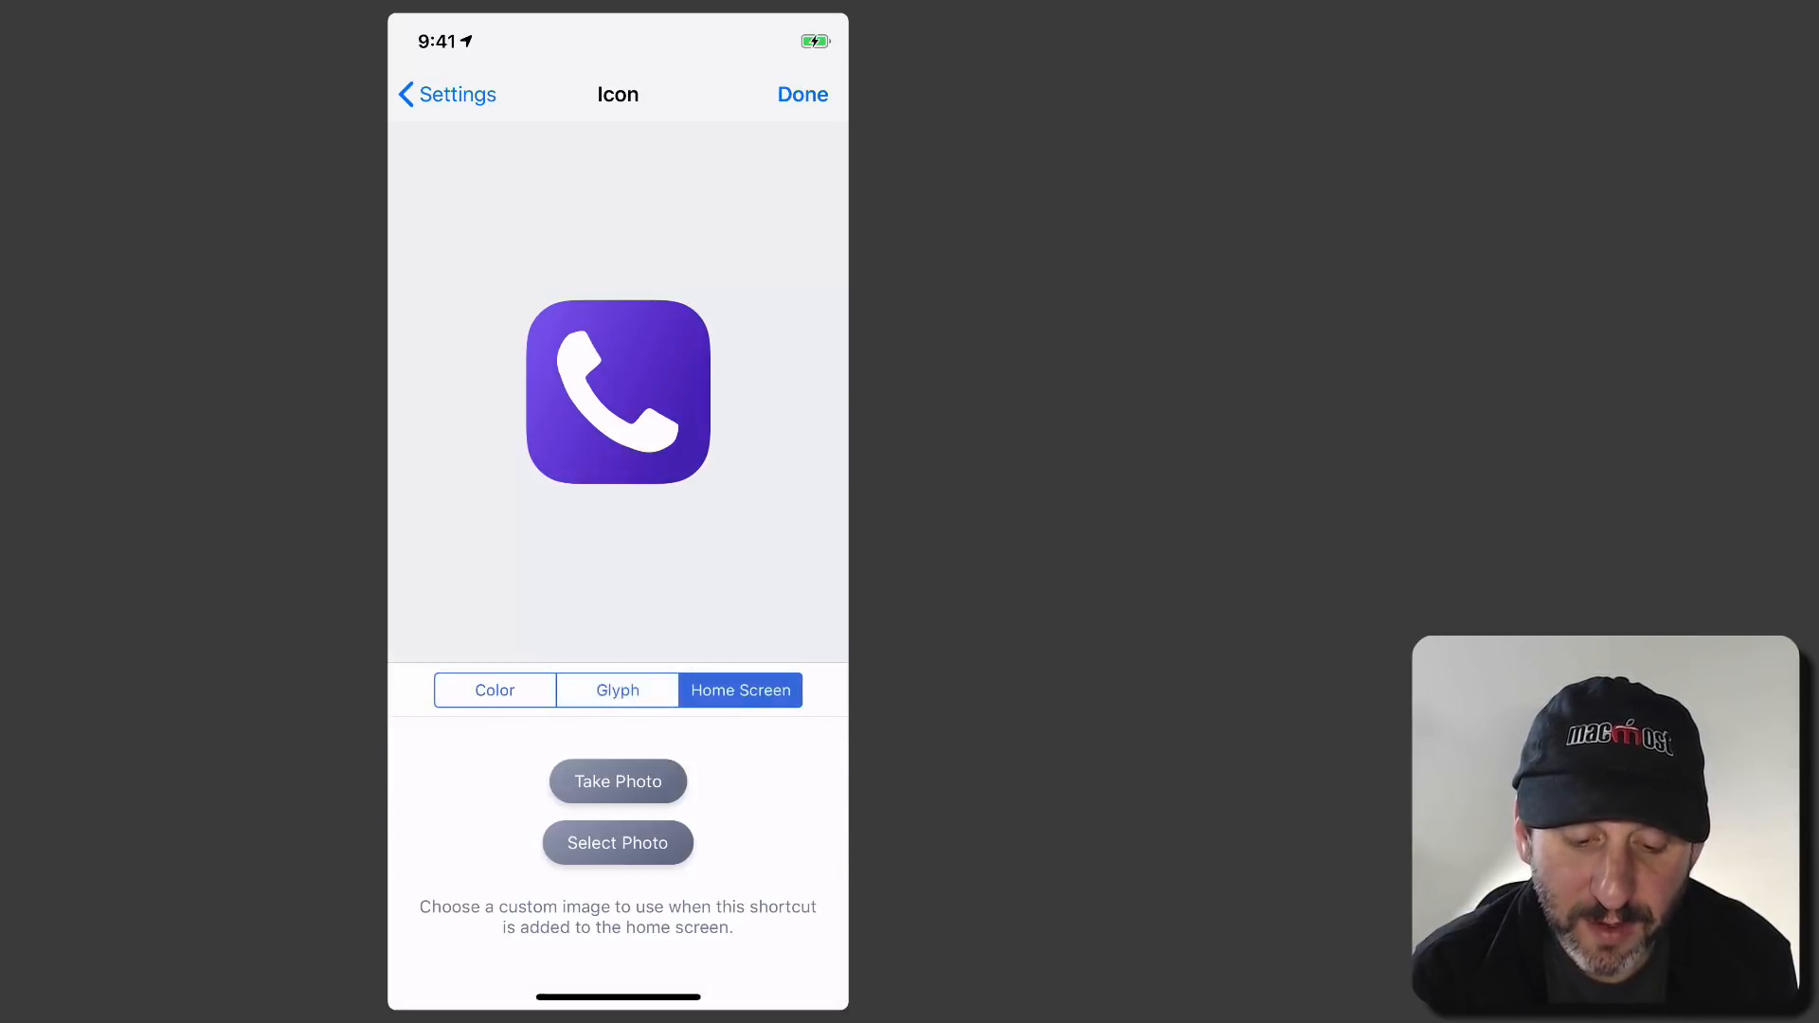
click(617, 842)
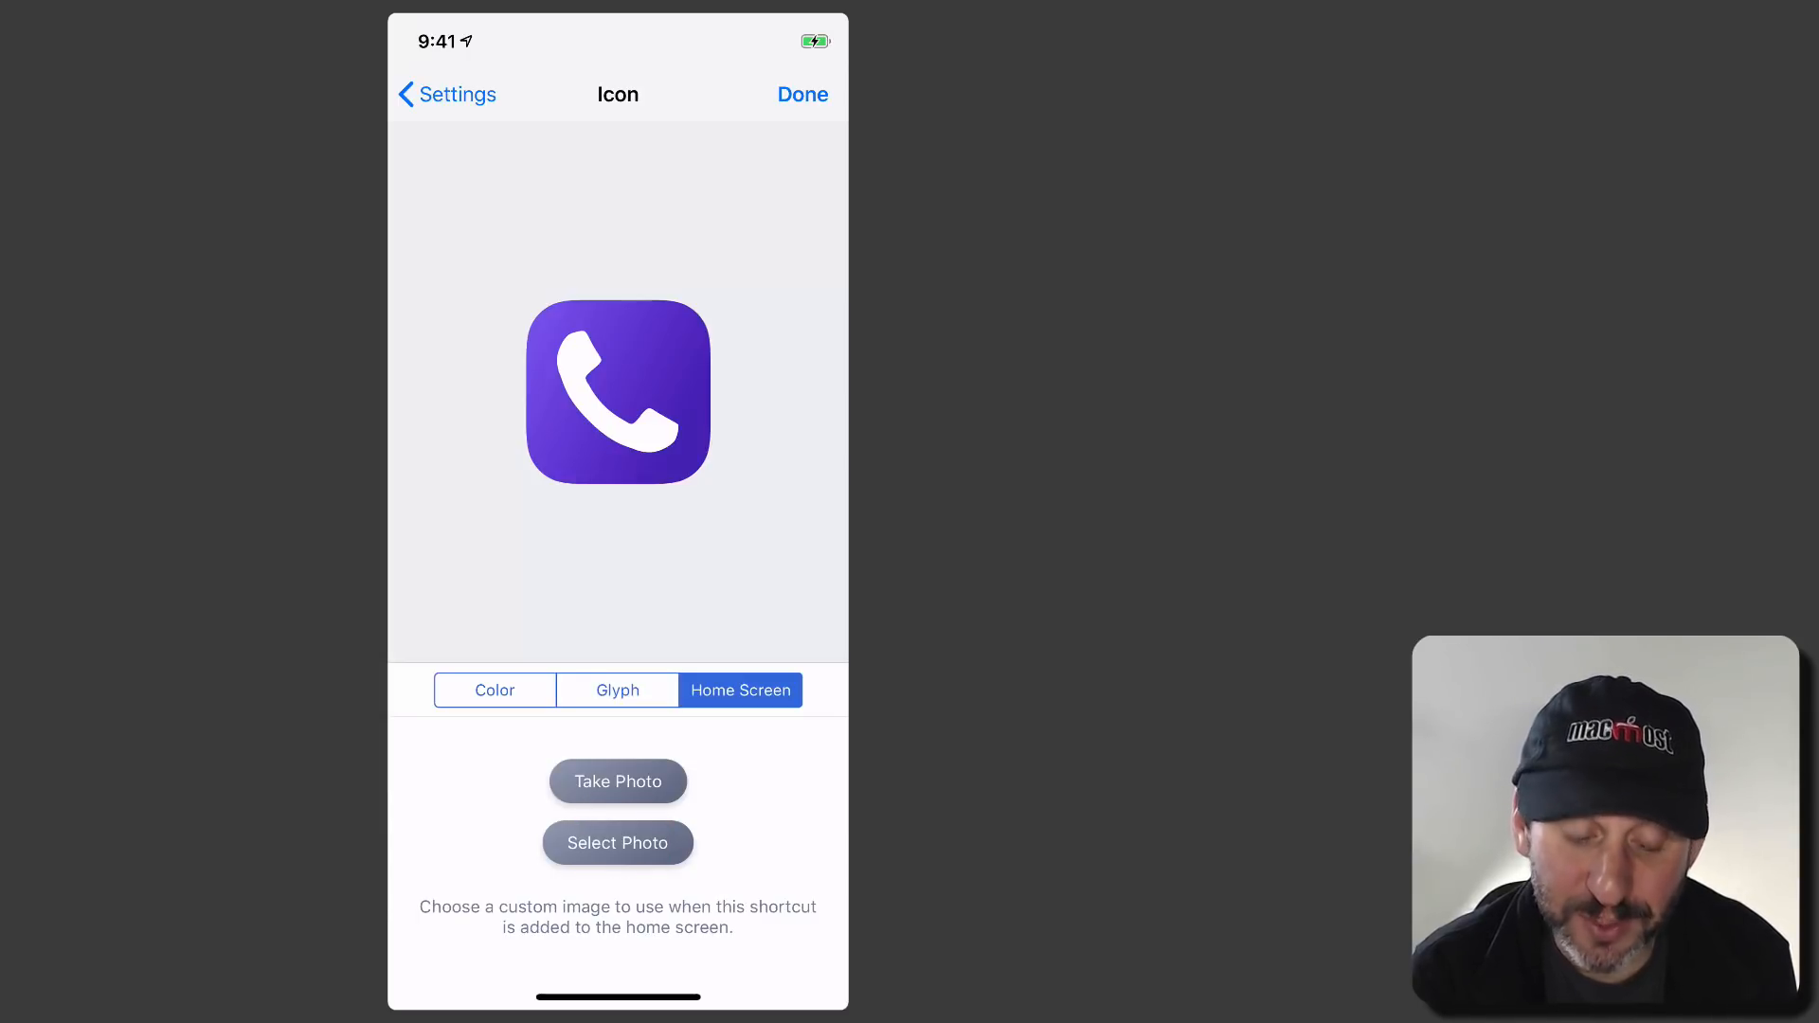
click(495, 691)
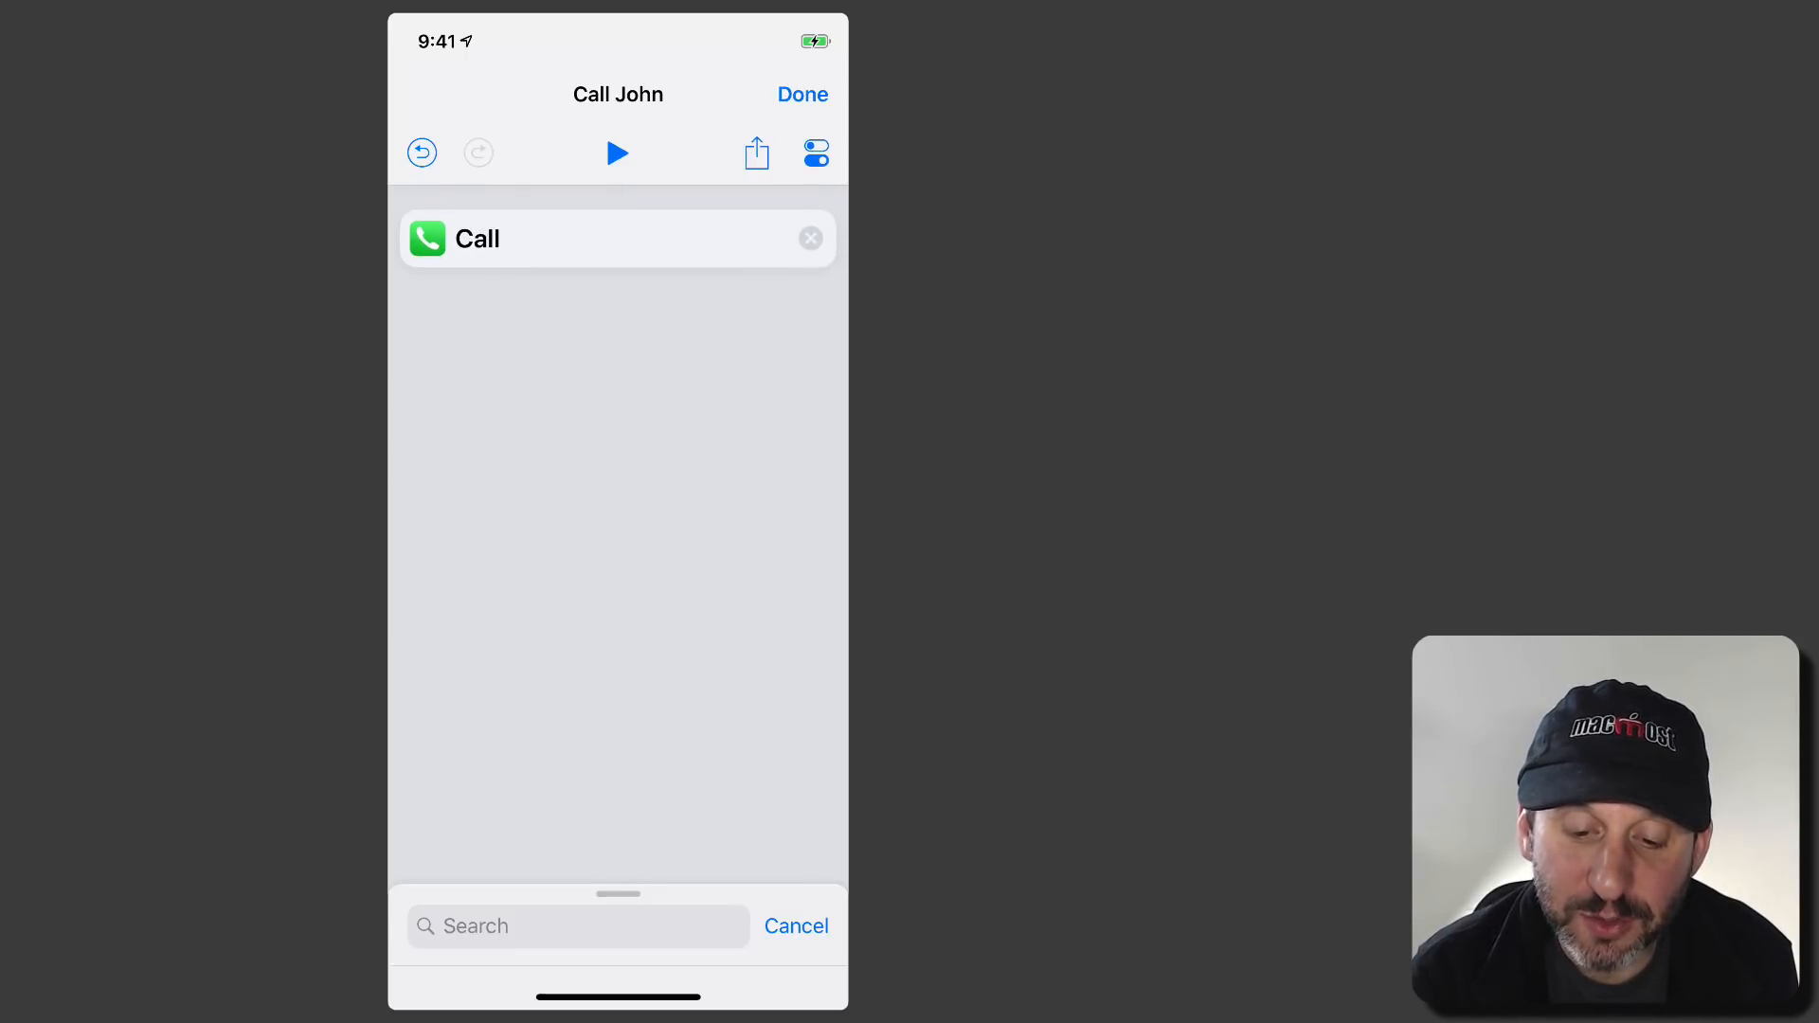
Search 'Phone nu' and add the Phone Number action to Call John
text(Phone nu)
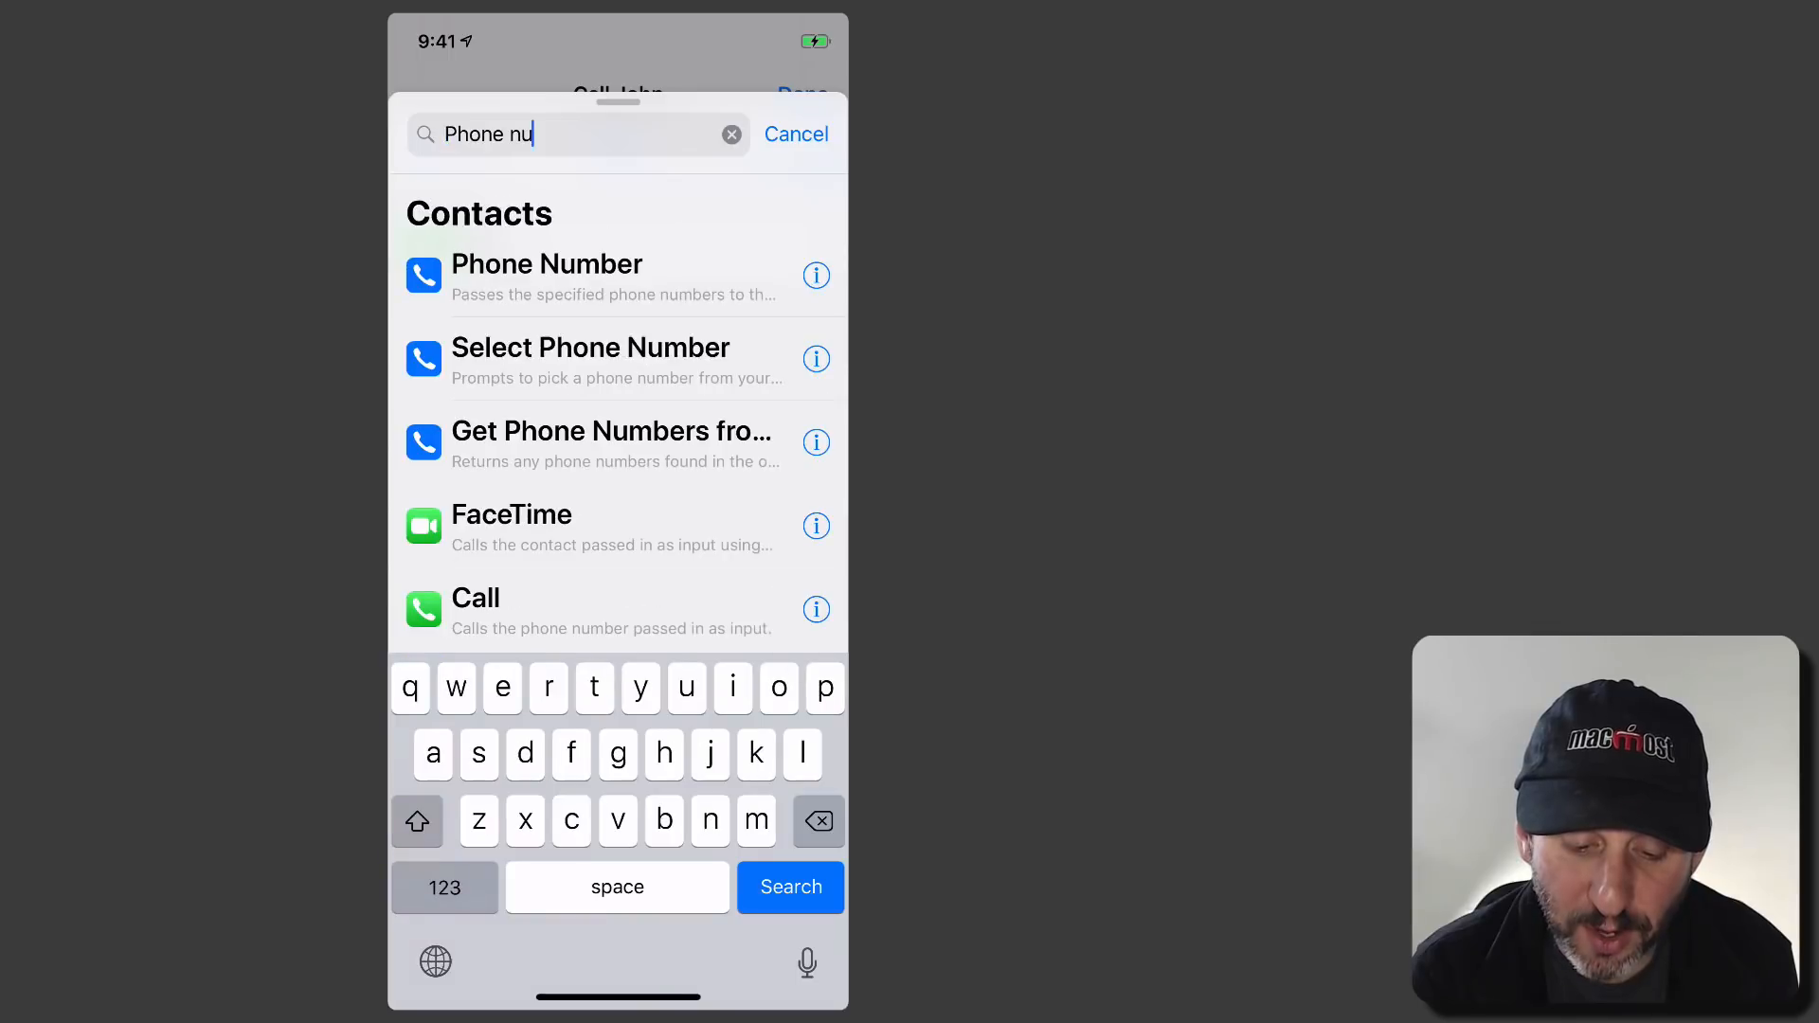
click(547, 276)
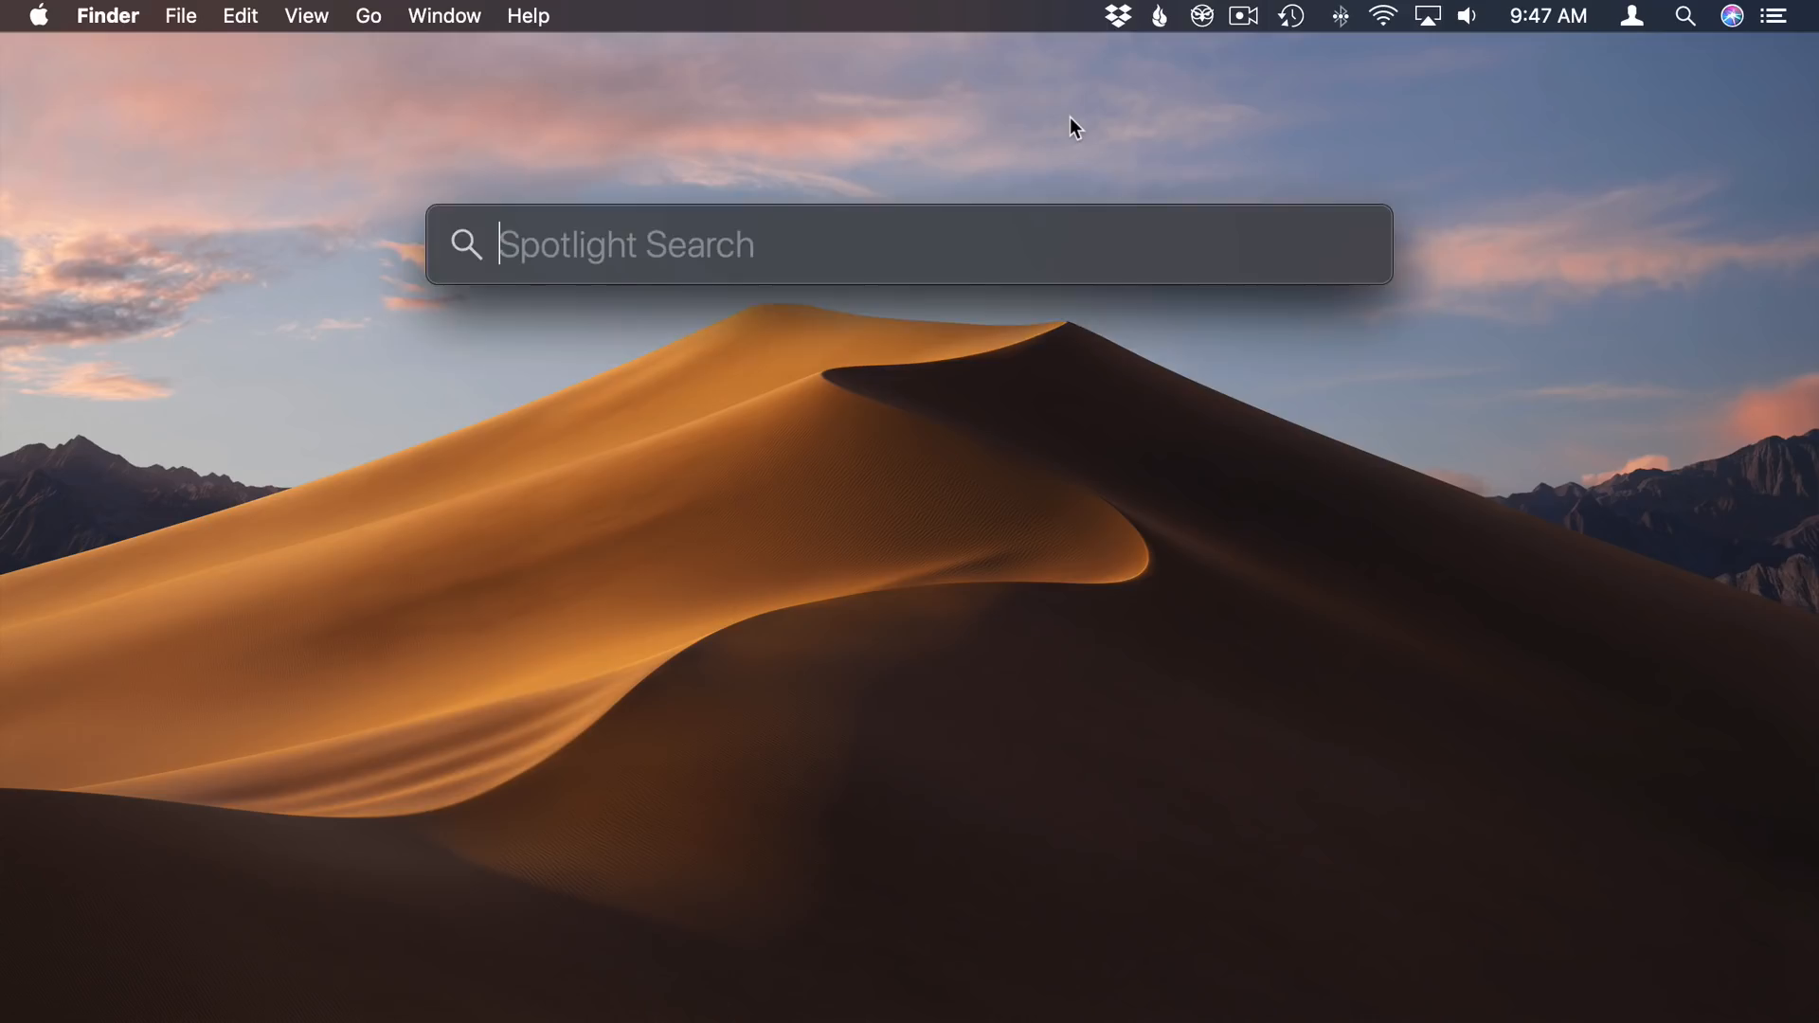
Launch Automator from Spotlight, create an Application document, and add Run Shell Script
text(automator)
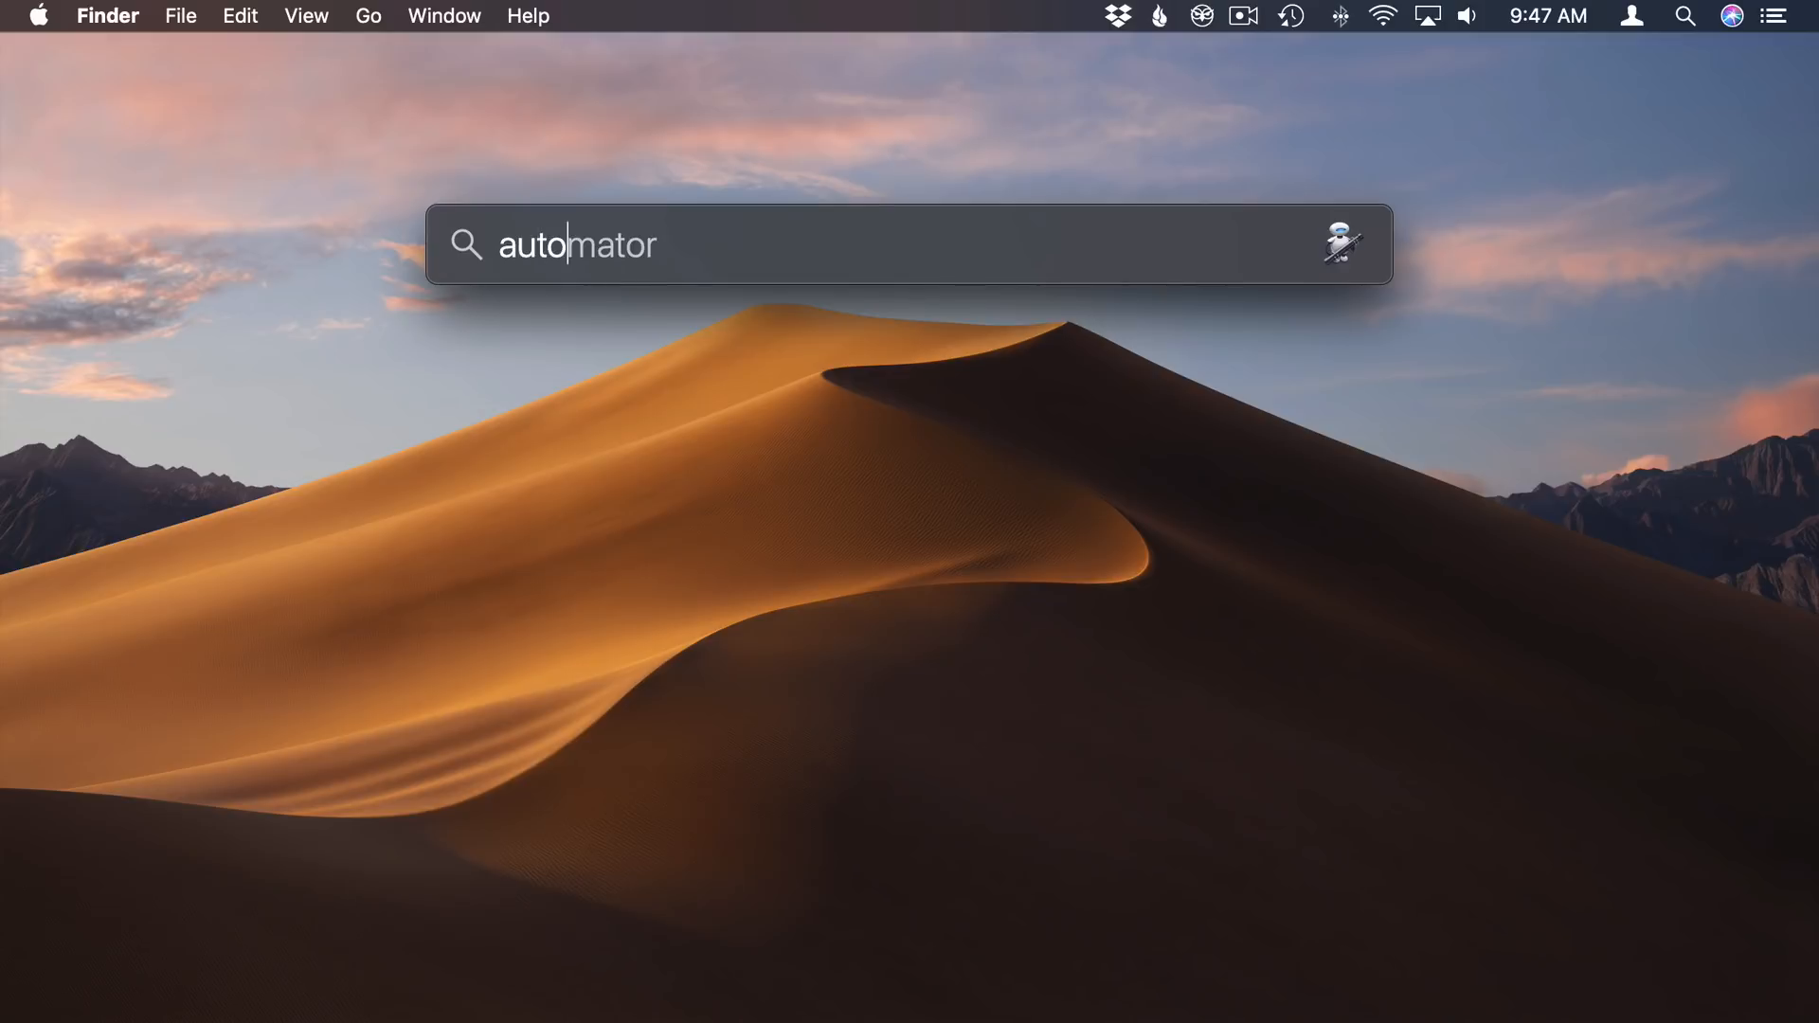
key(Return)
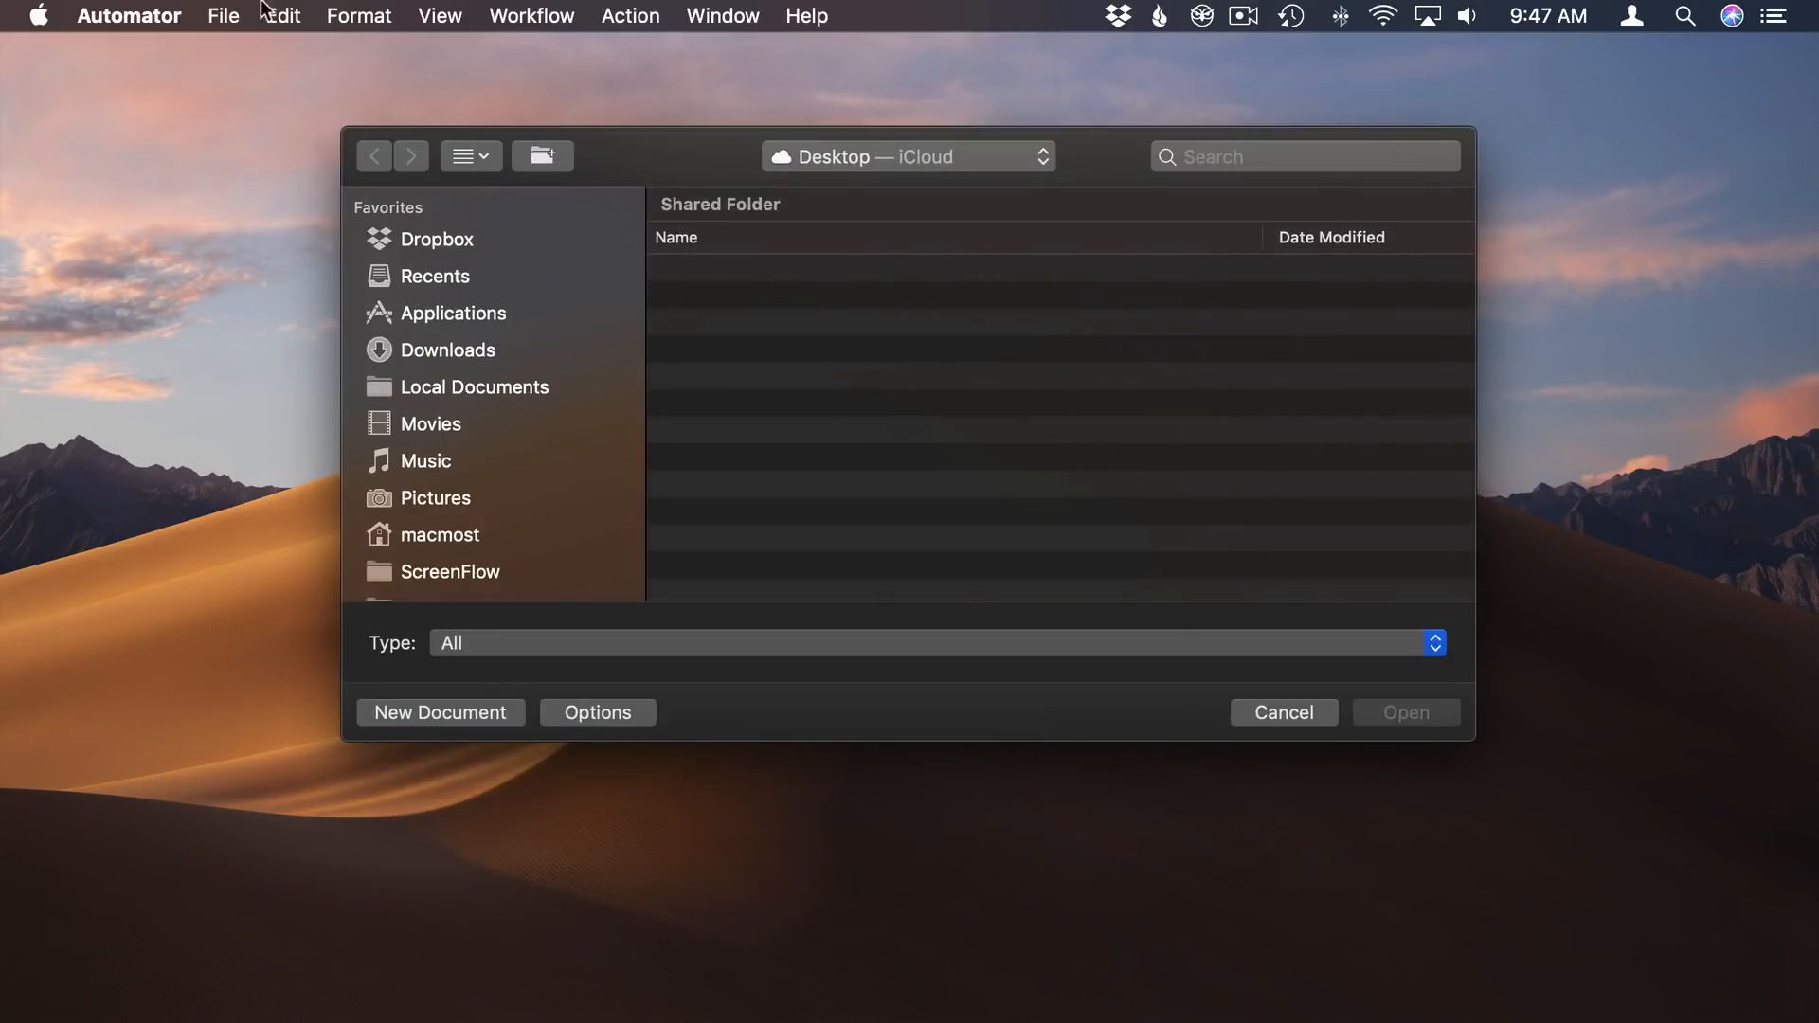
click(441, 712)
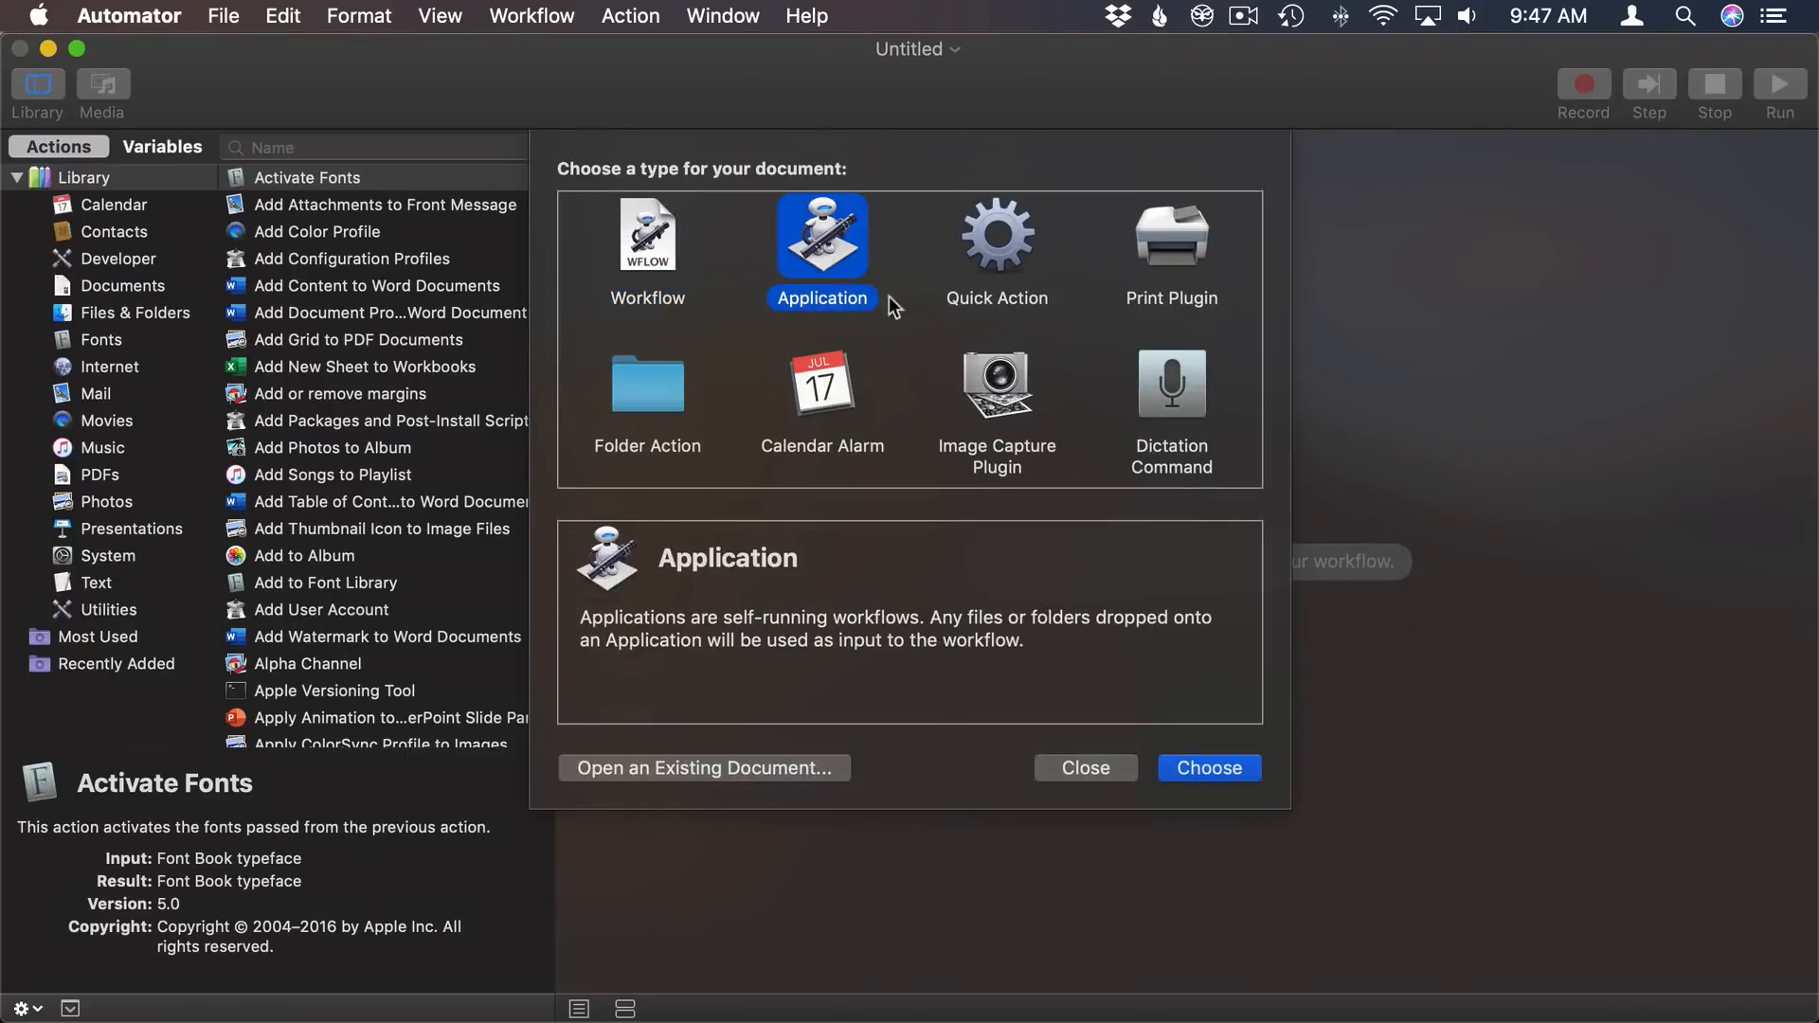
click(1208, 769)
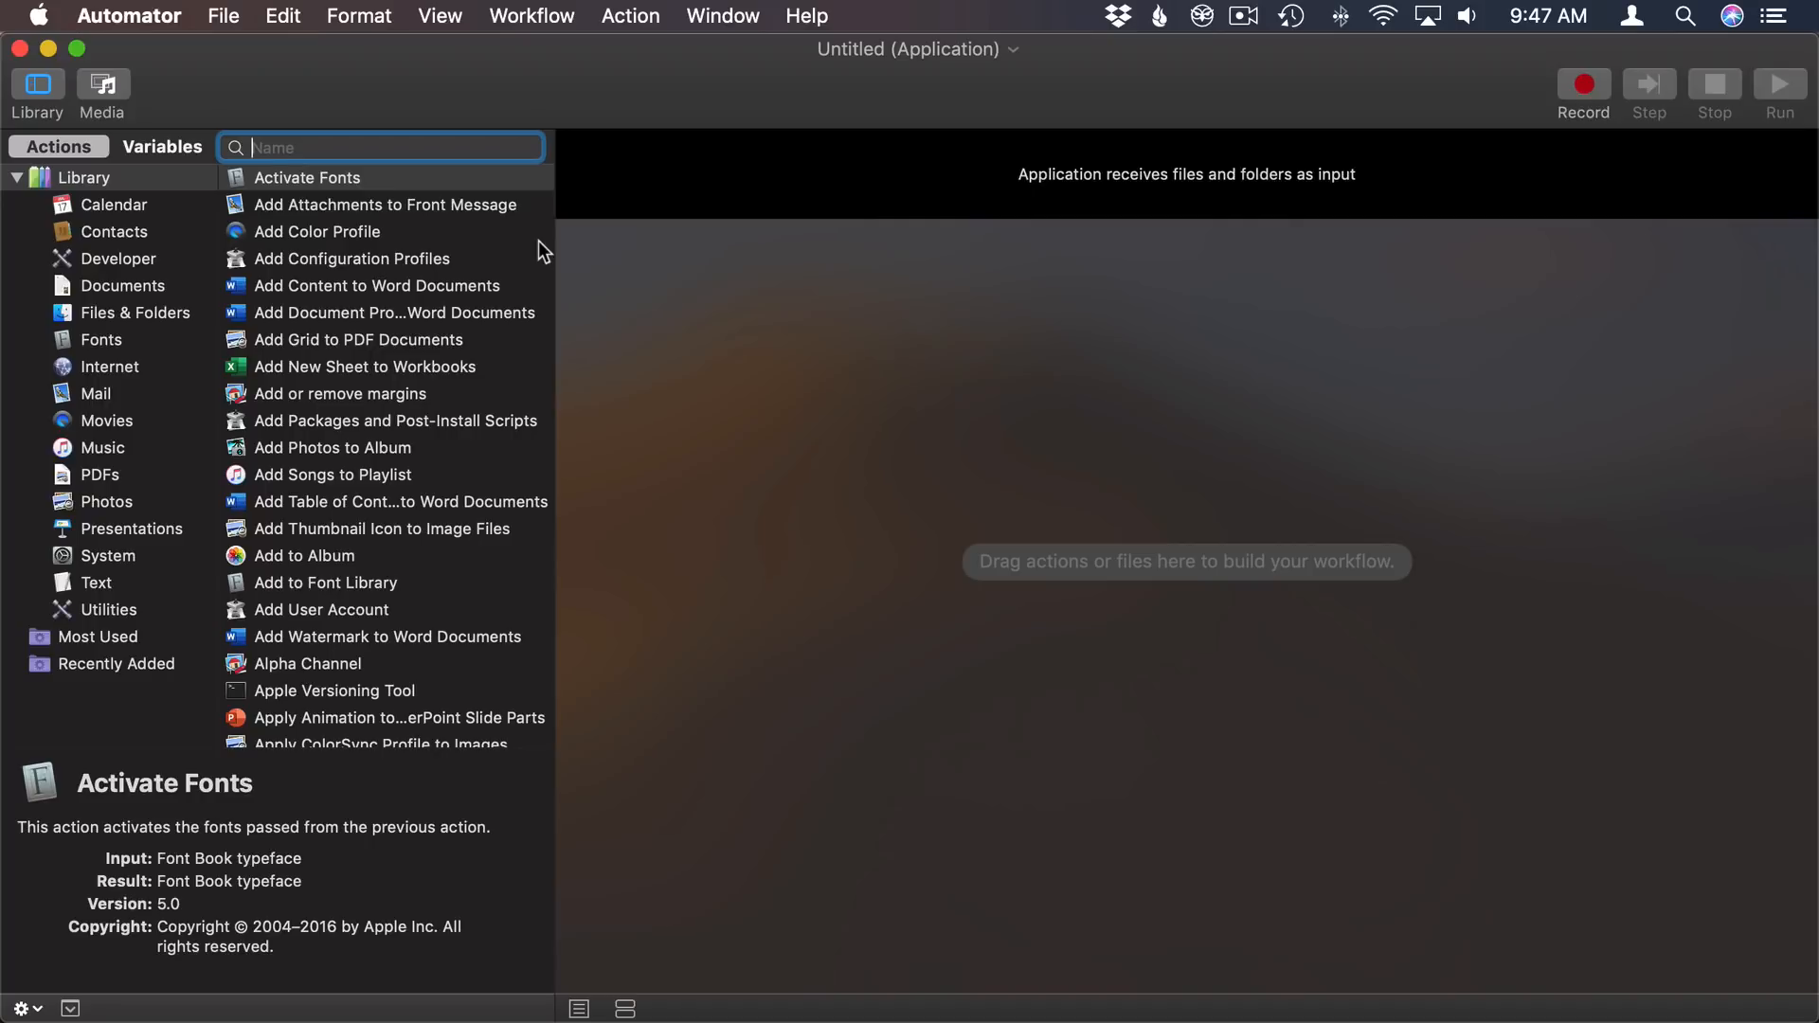
text(shel)
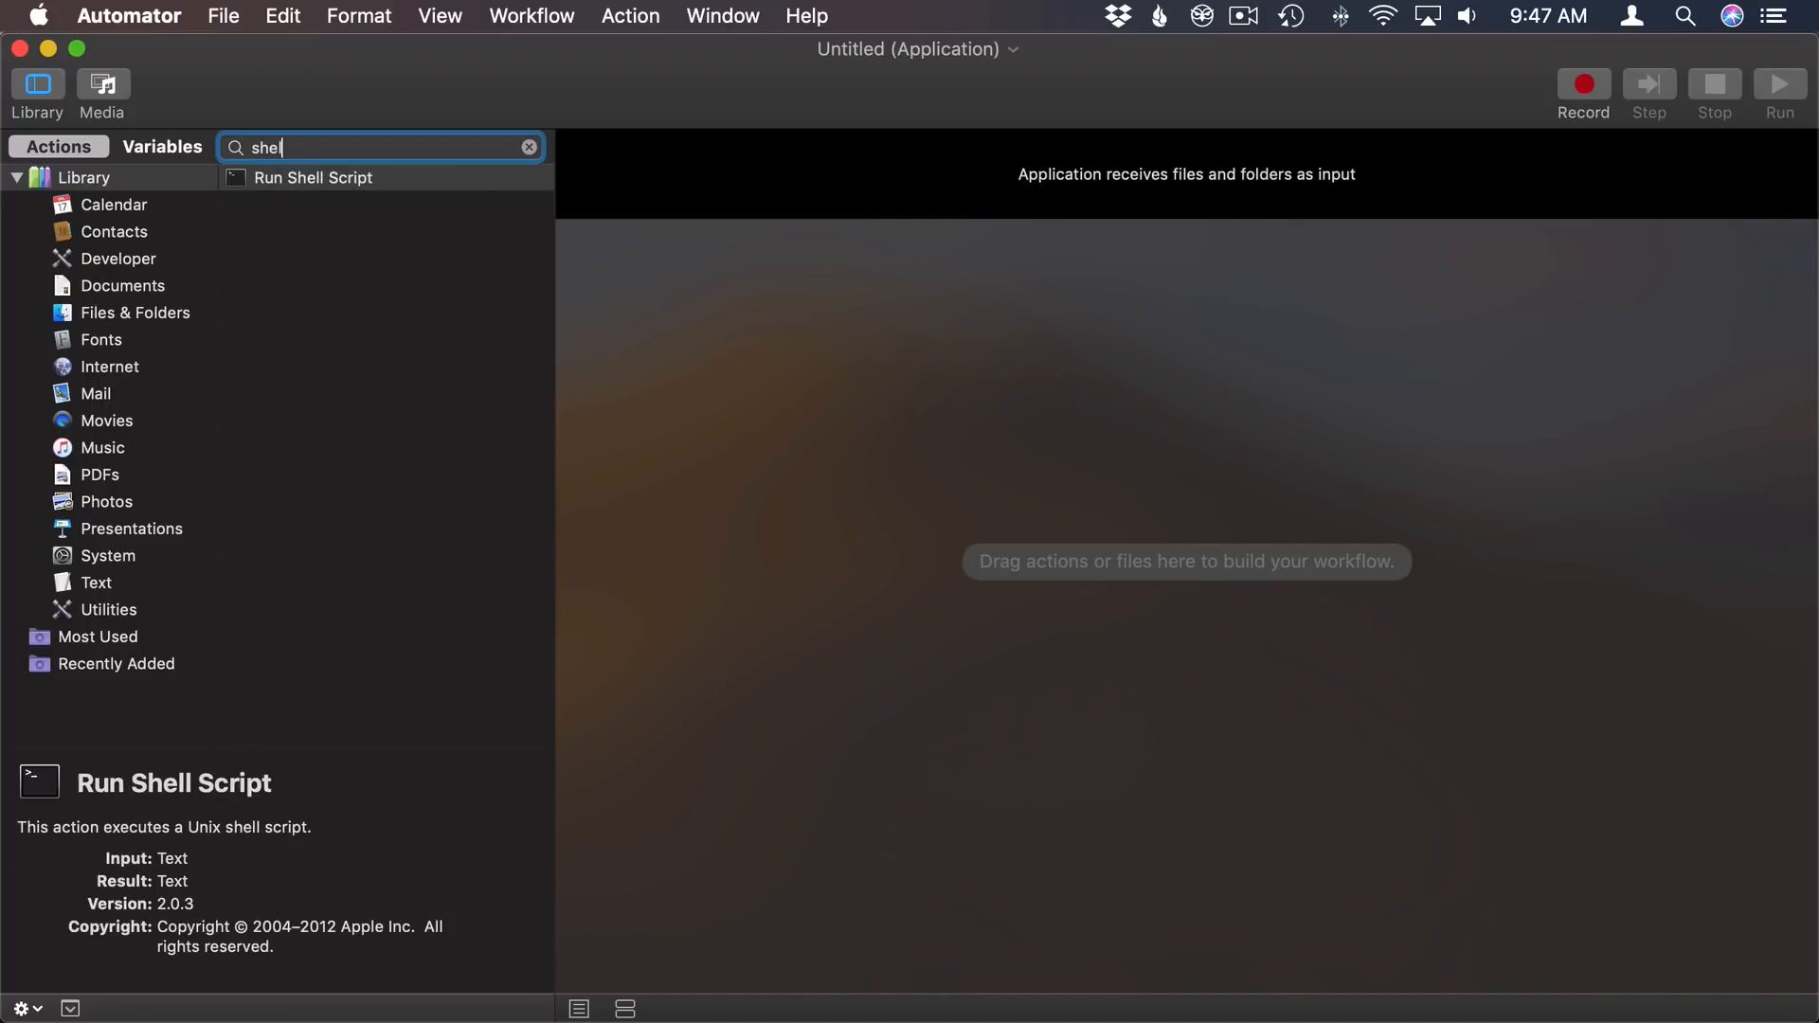
double_click(316, 177)
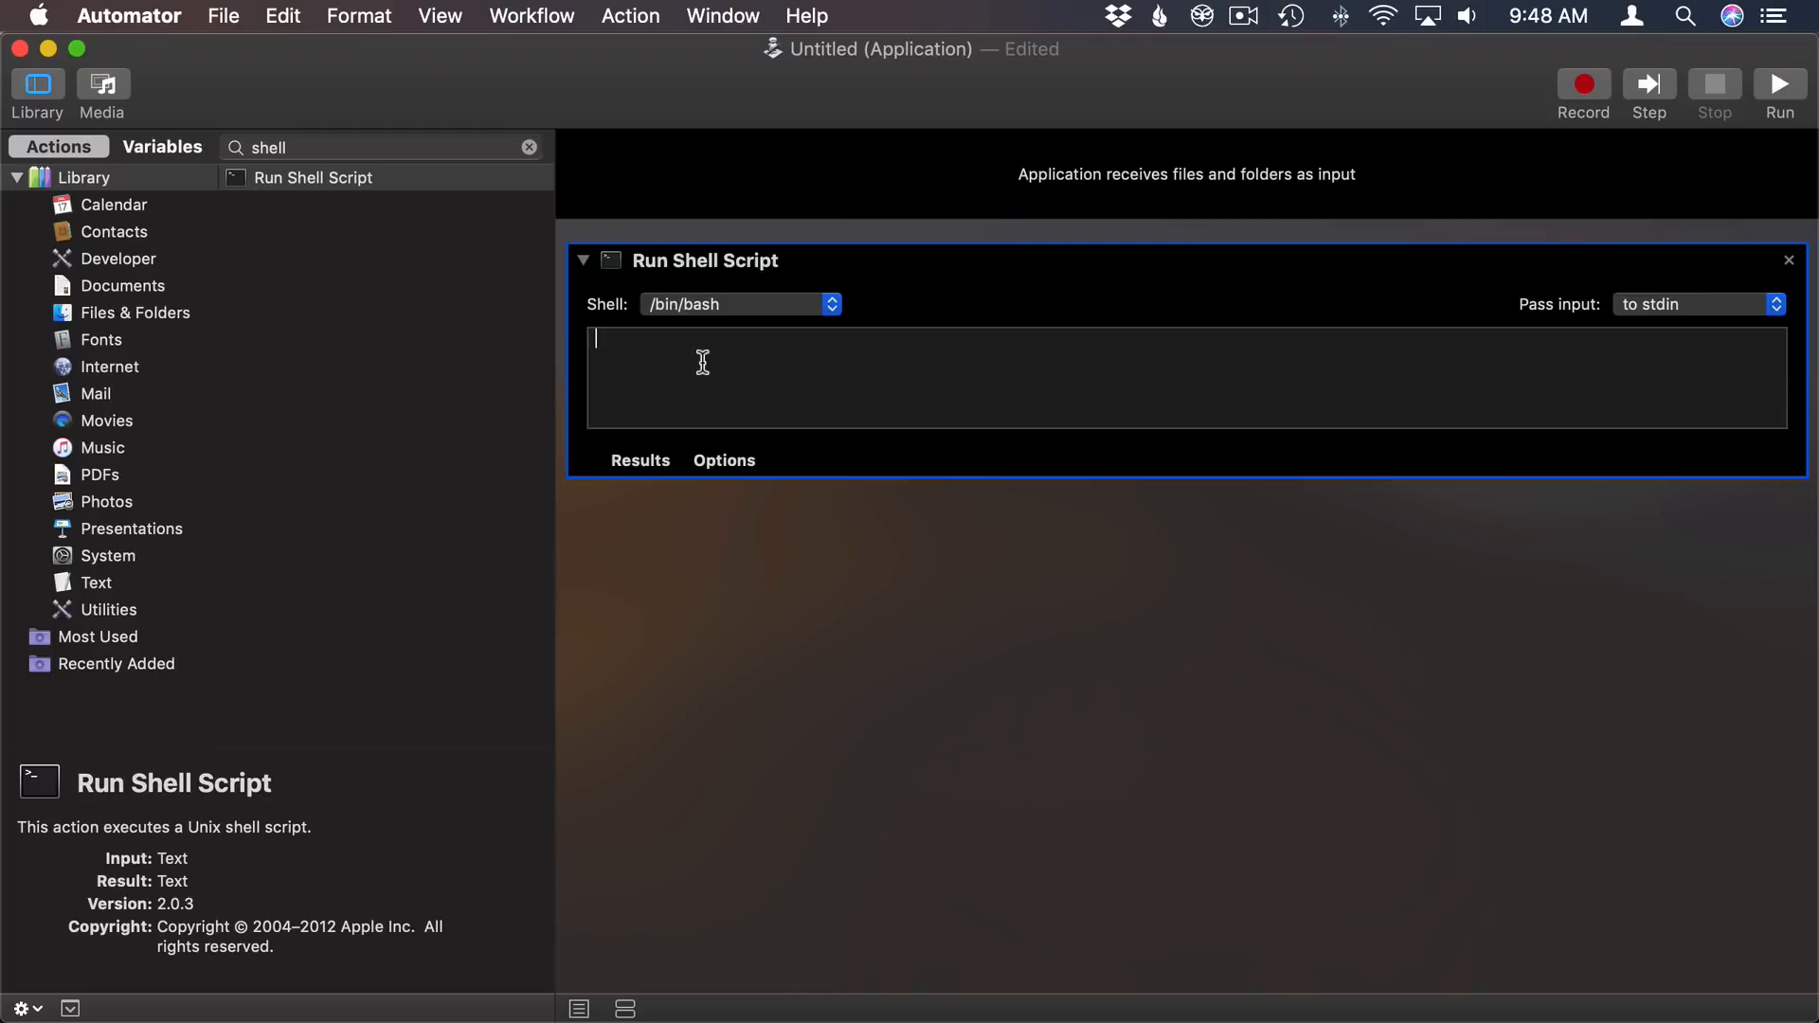
text(open facetime://3035551212)
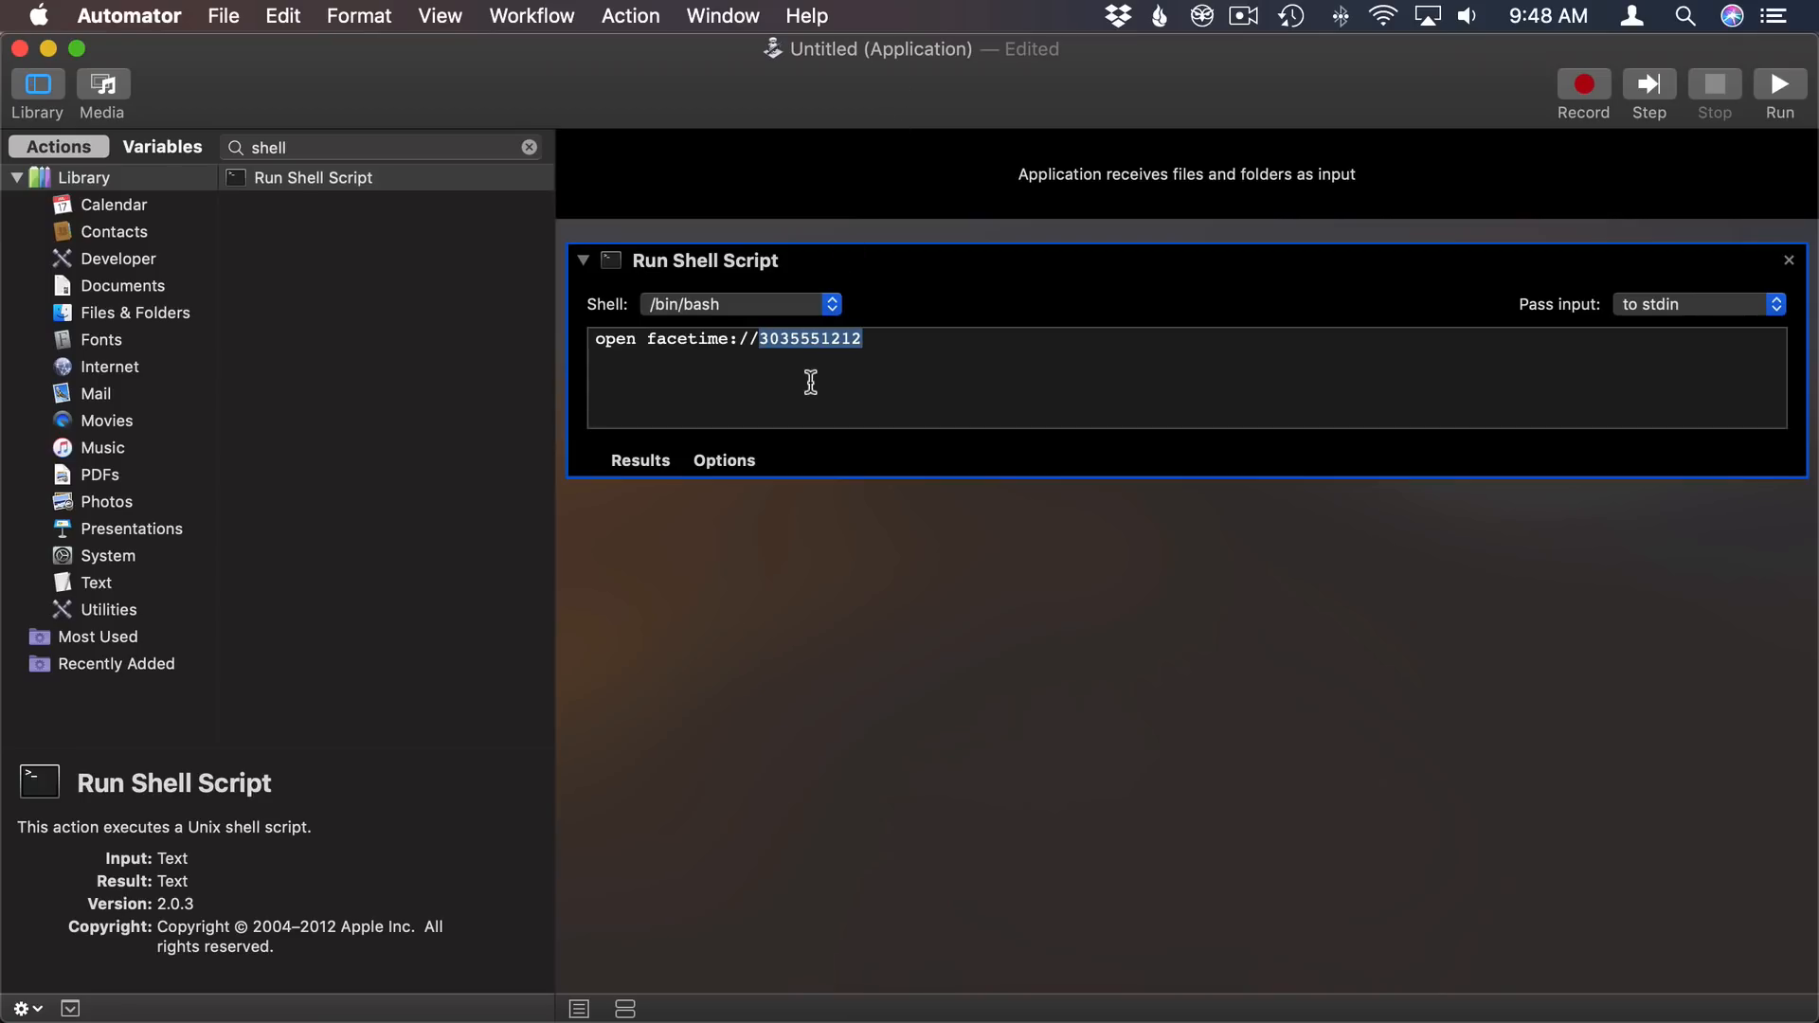
click(1779, 87)
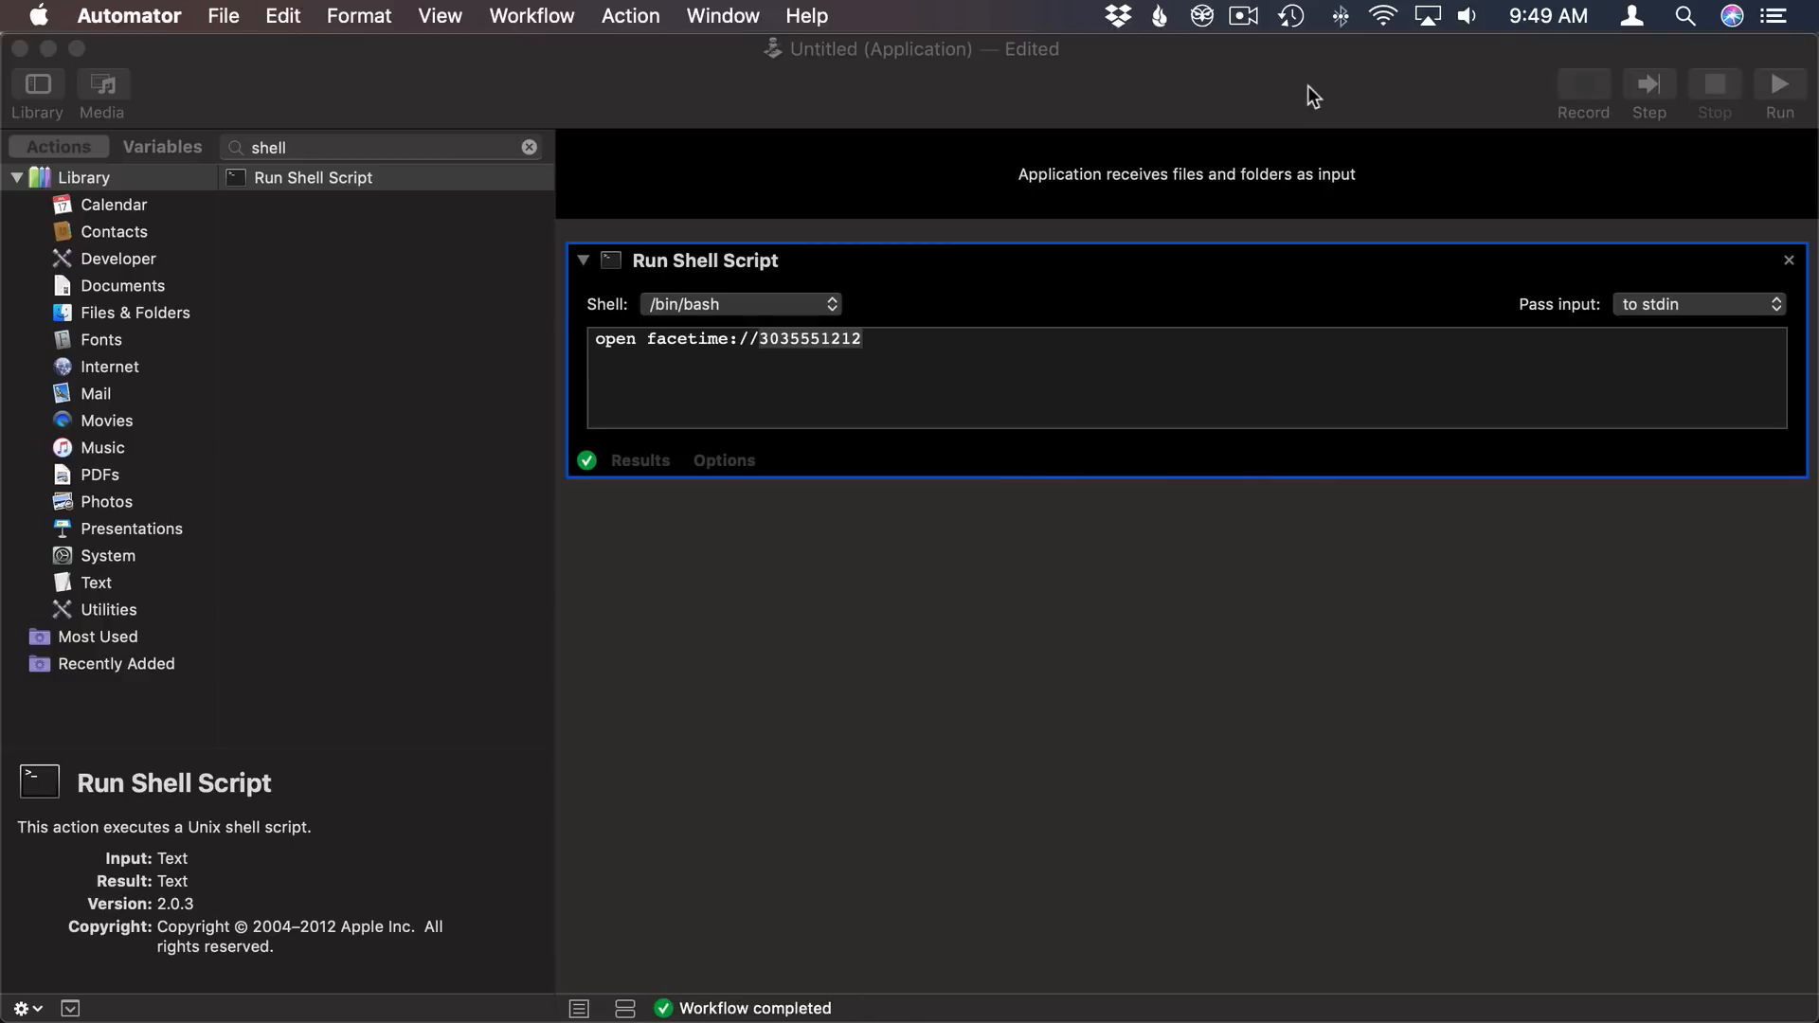
click(1779, 95)
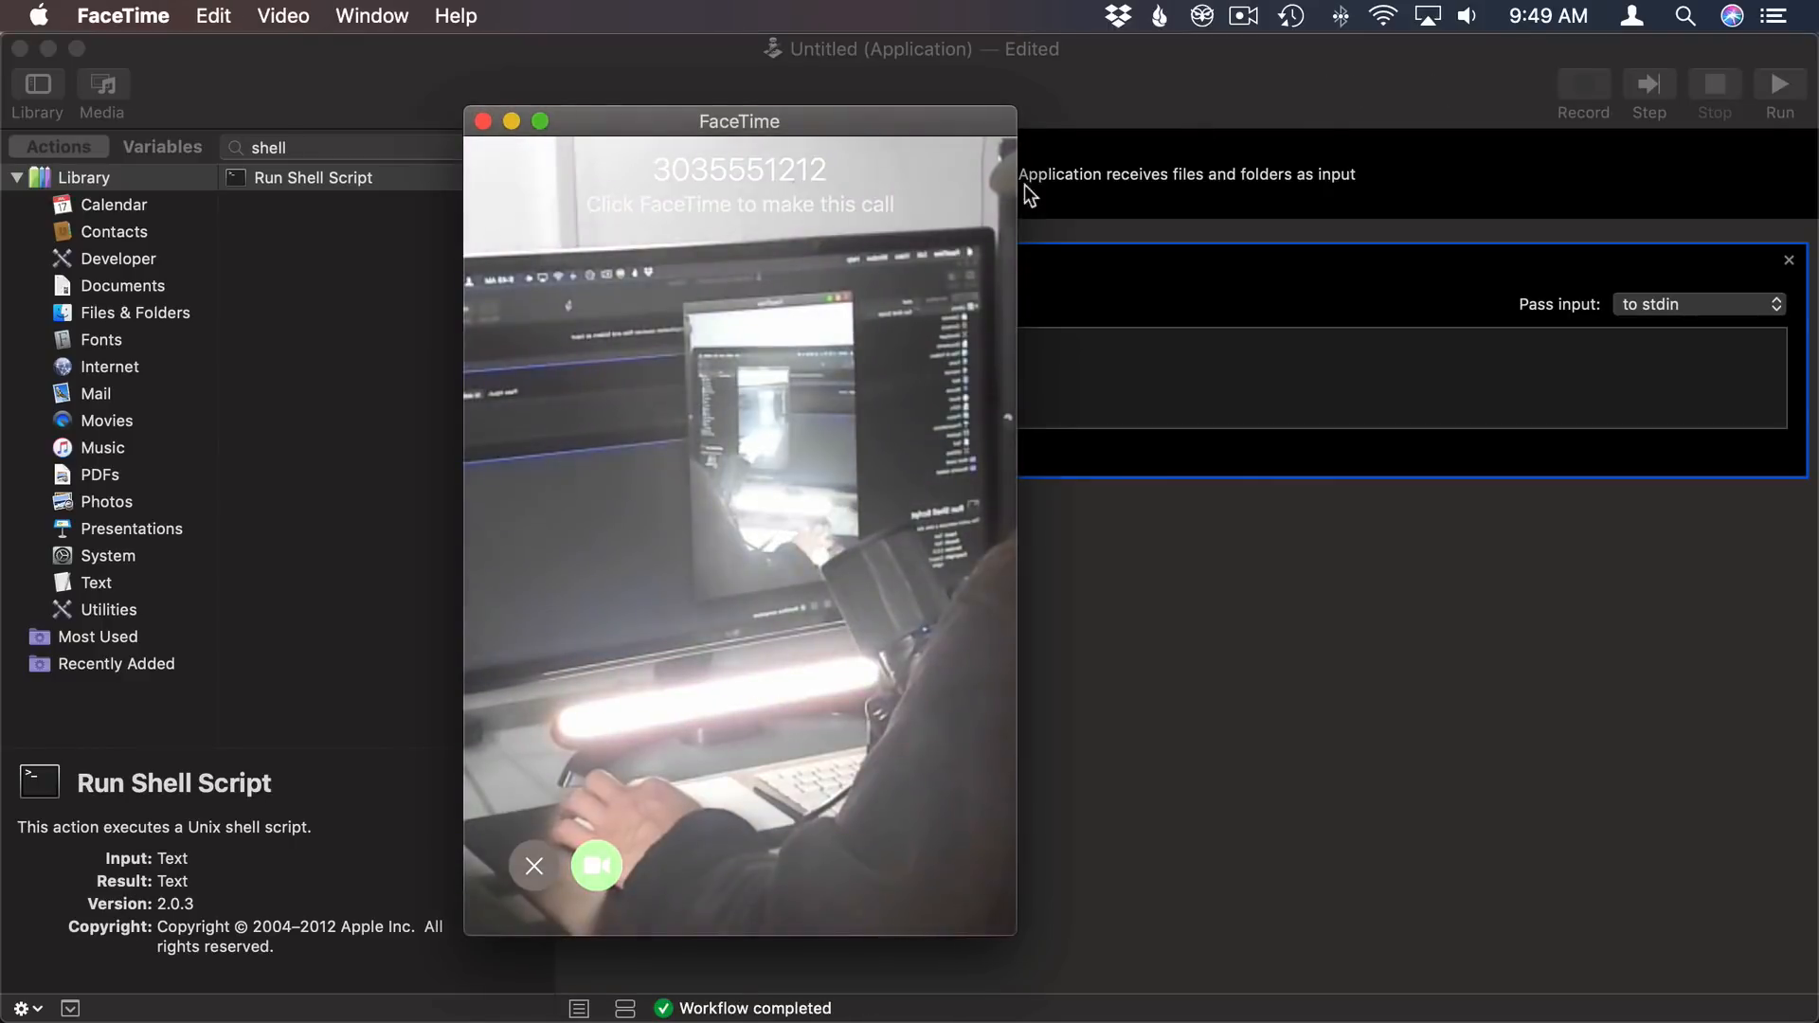
mouse_move(812, 191)
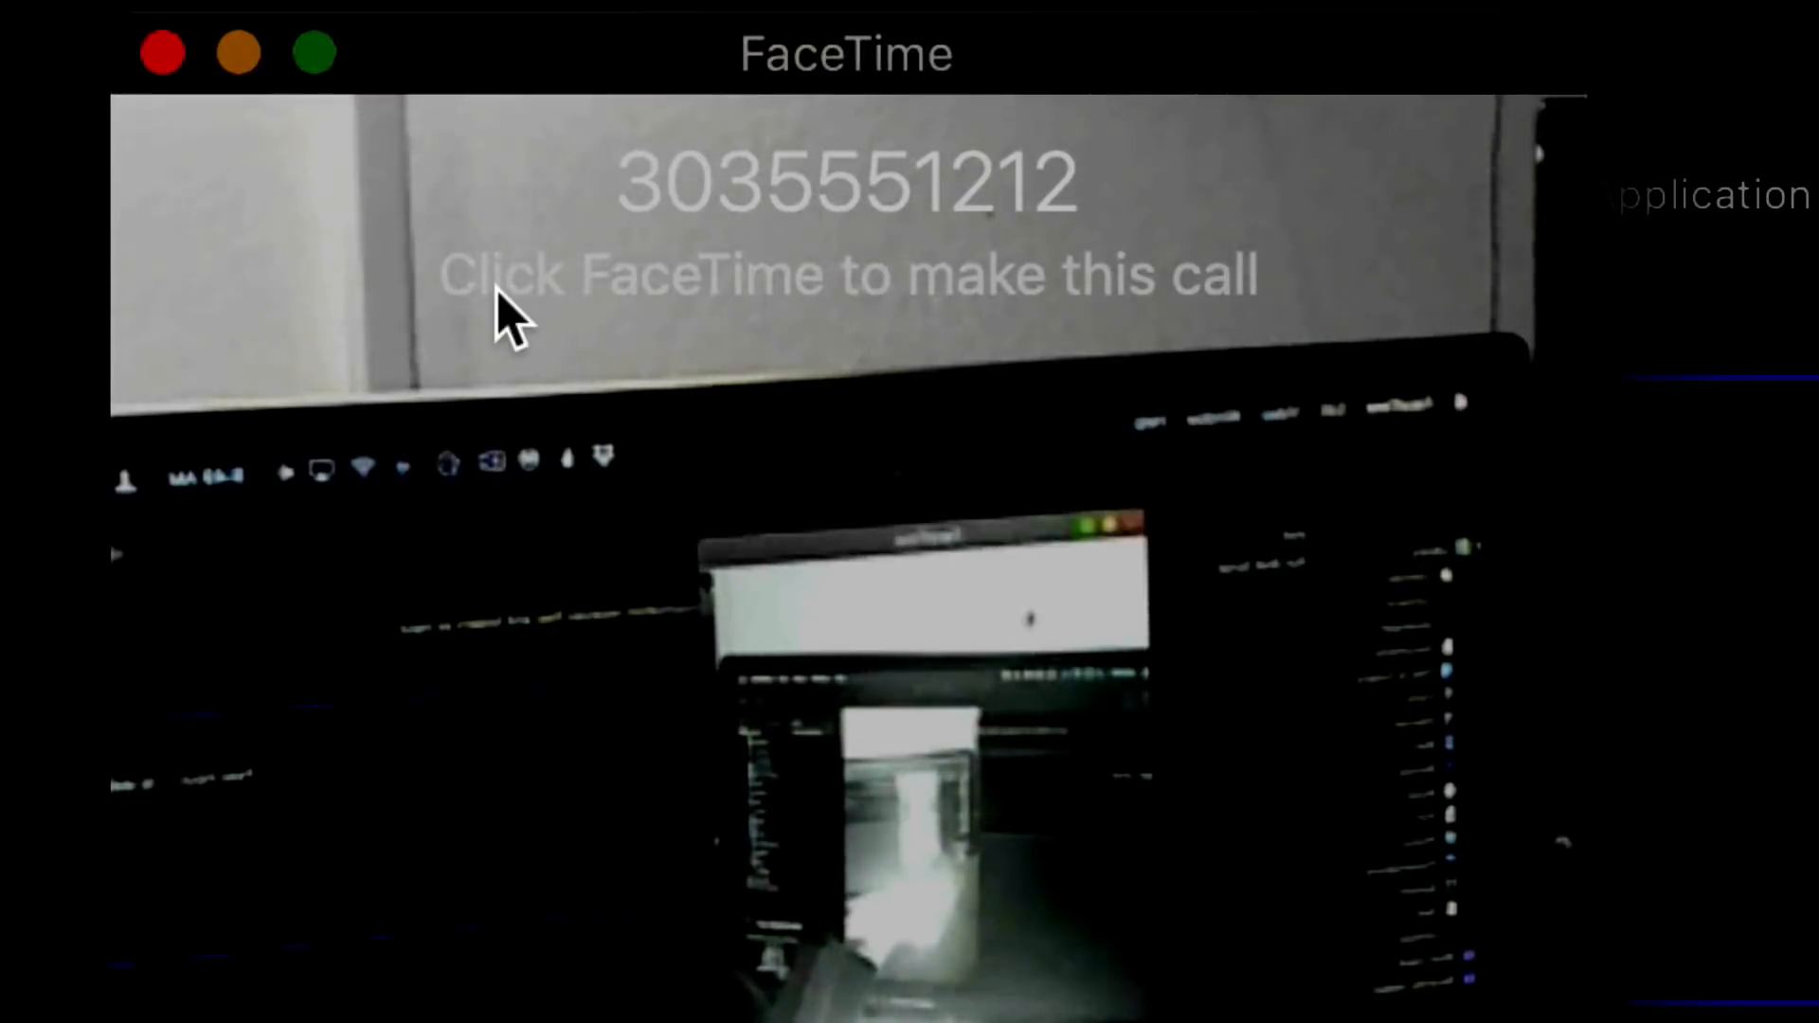
mouse_move(1154, 383)
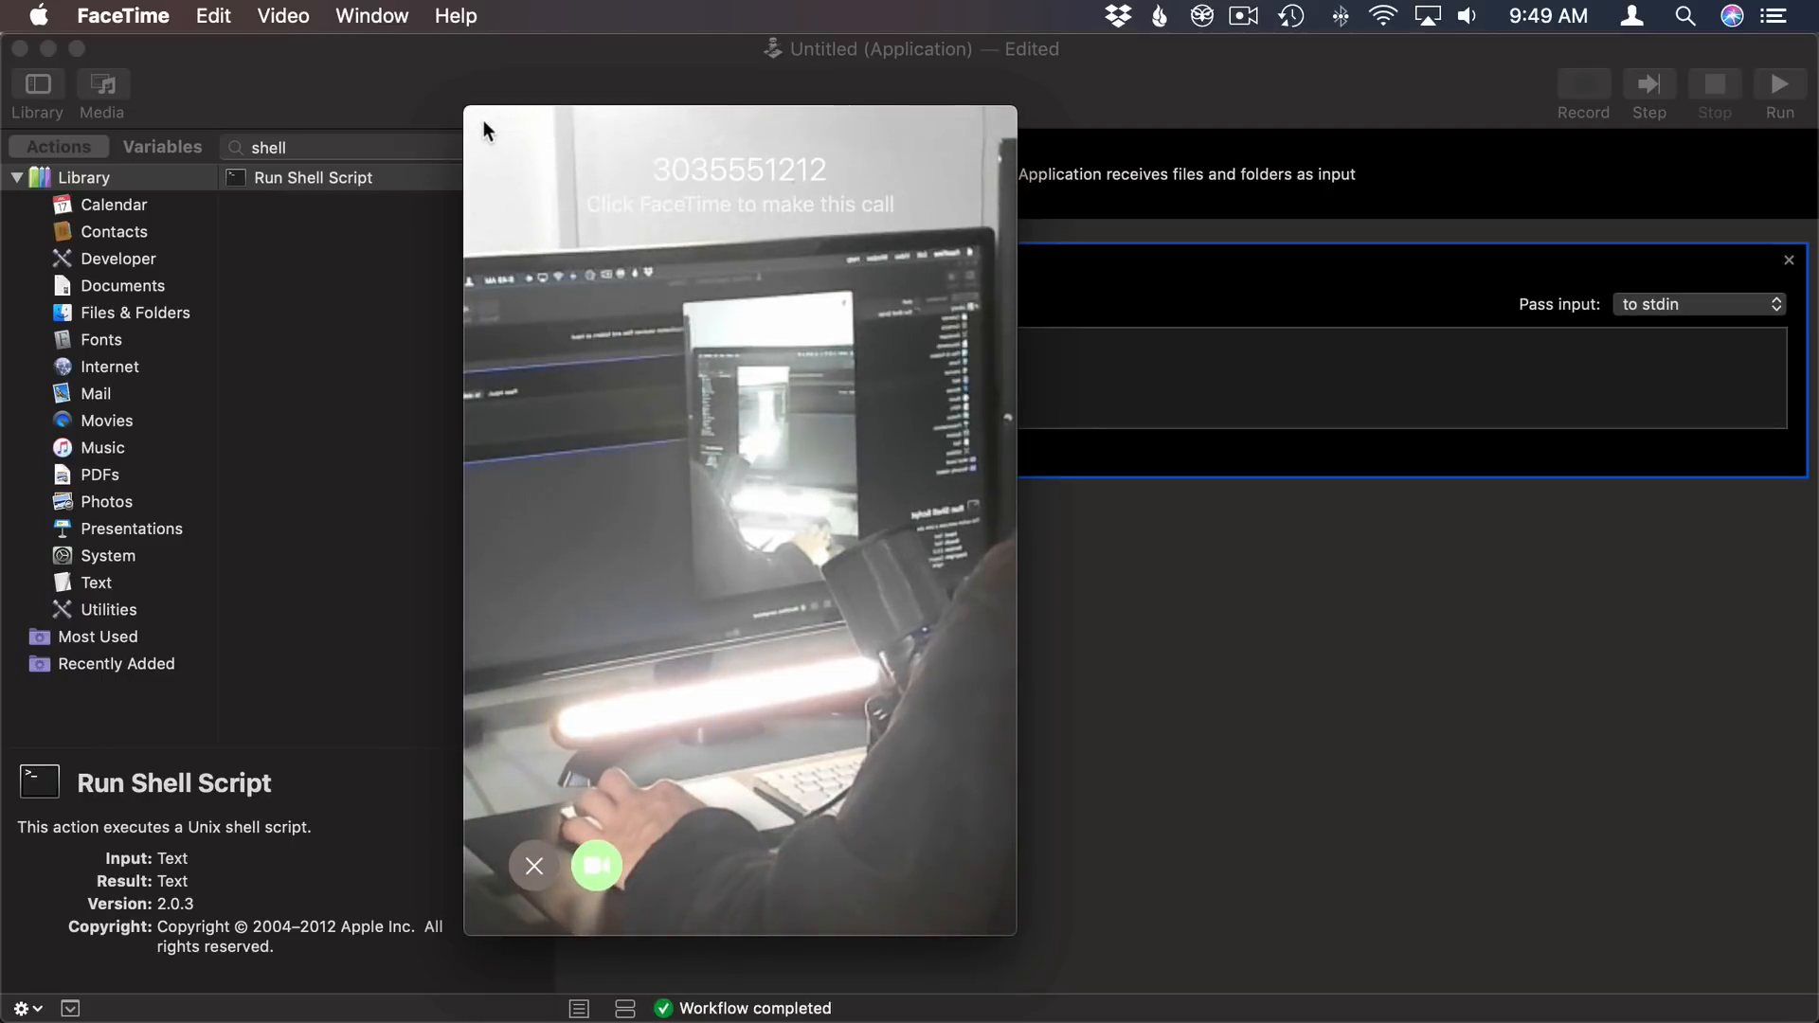
click(534, 865)
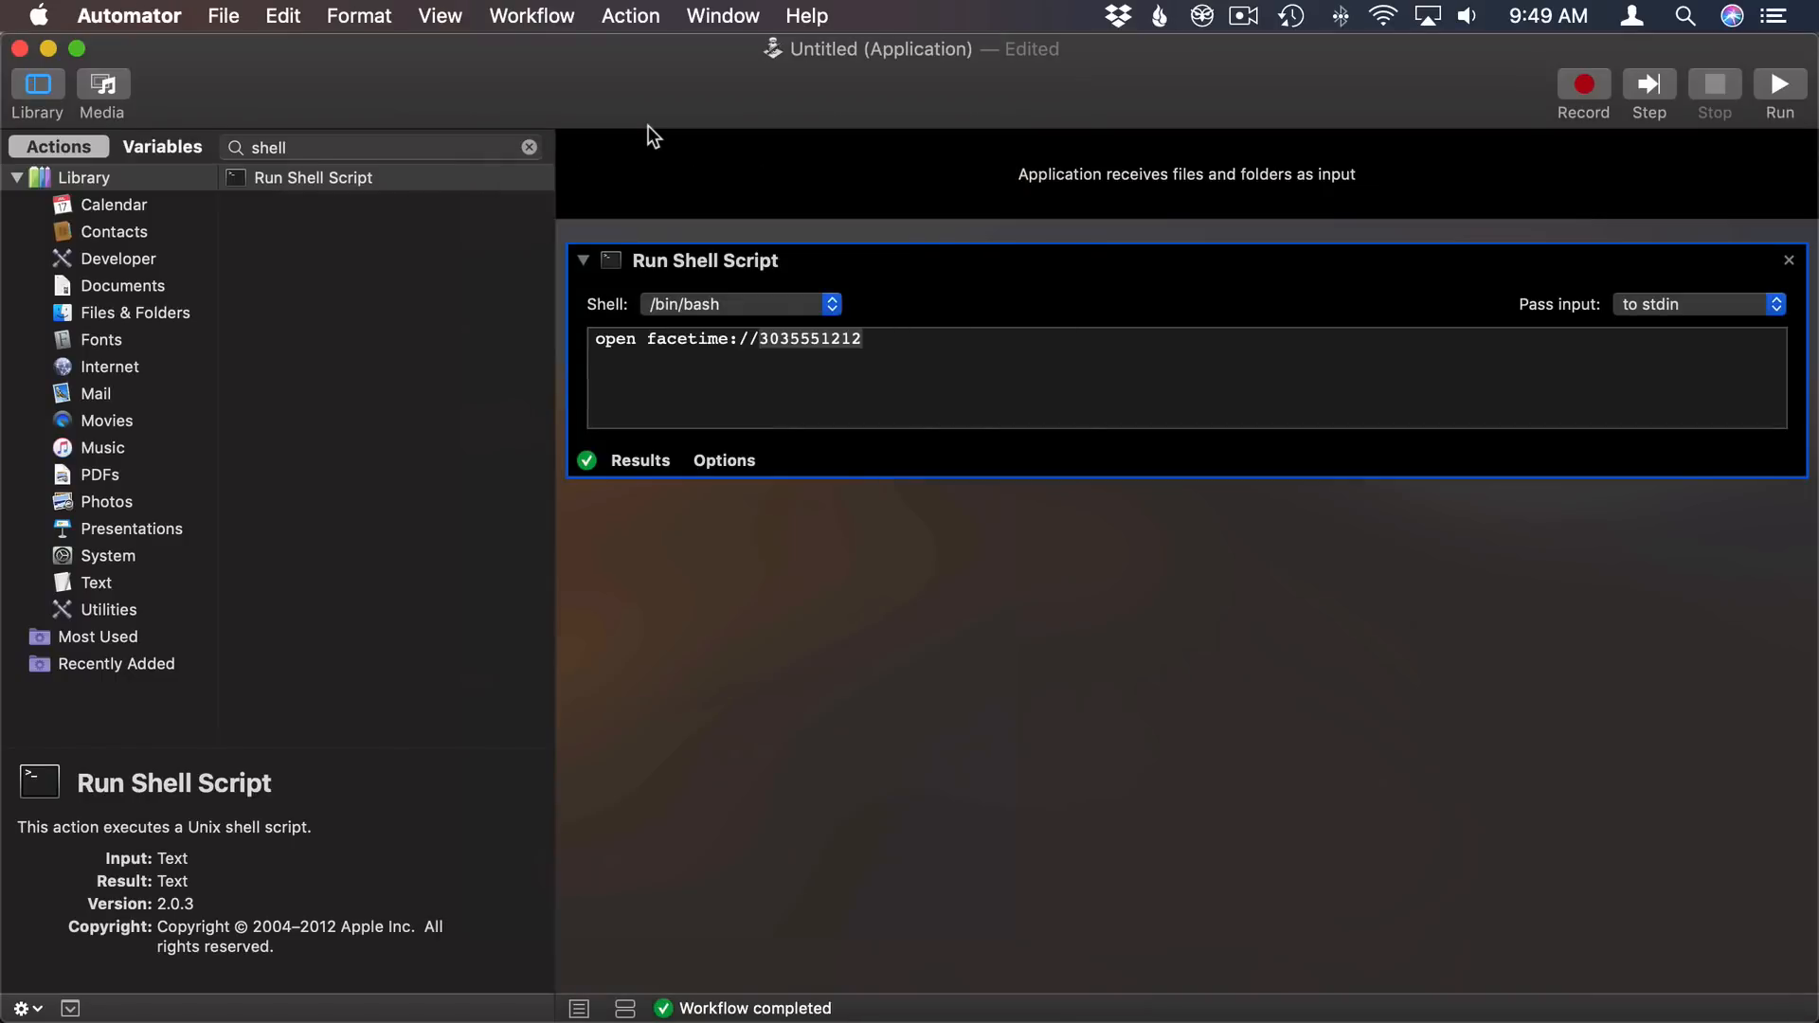
mouse_move(804, 475)
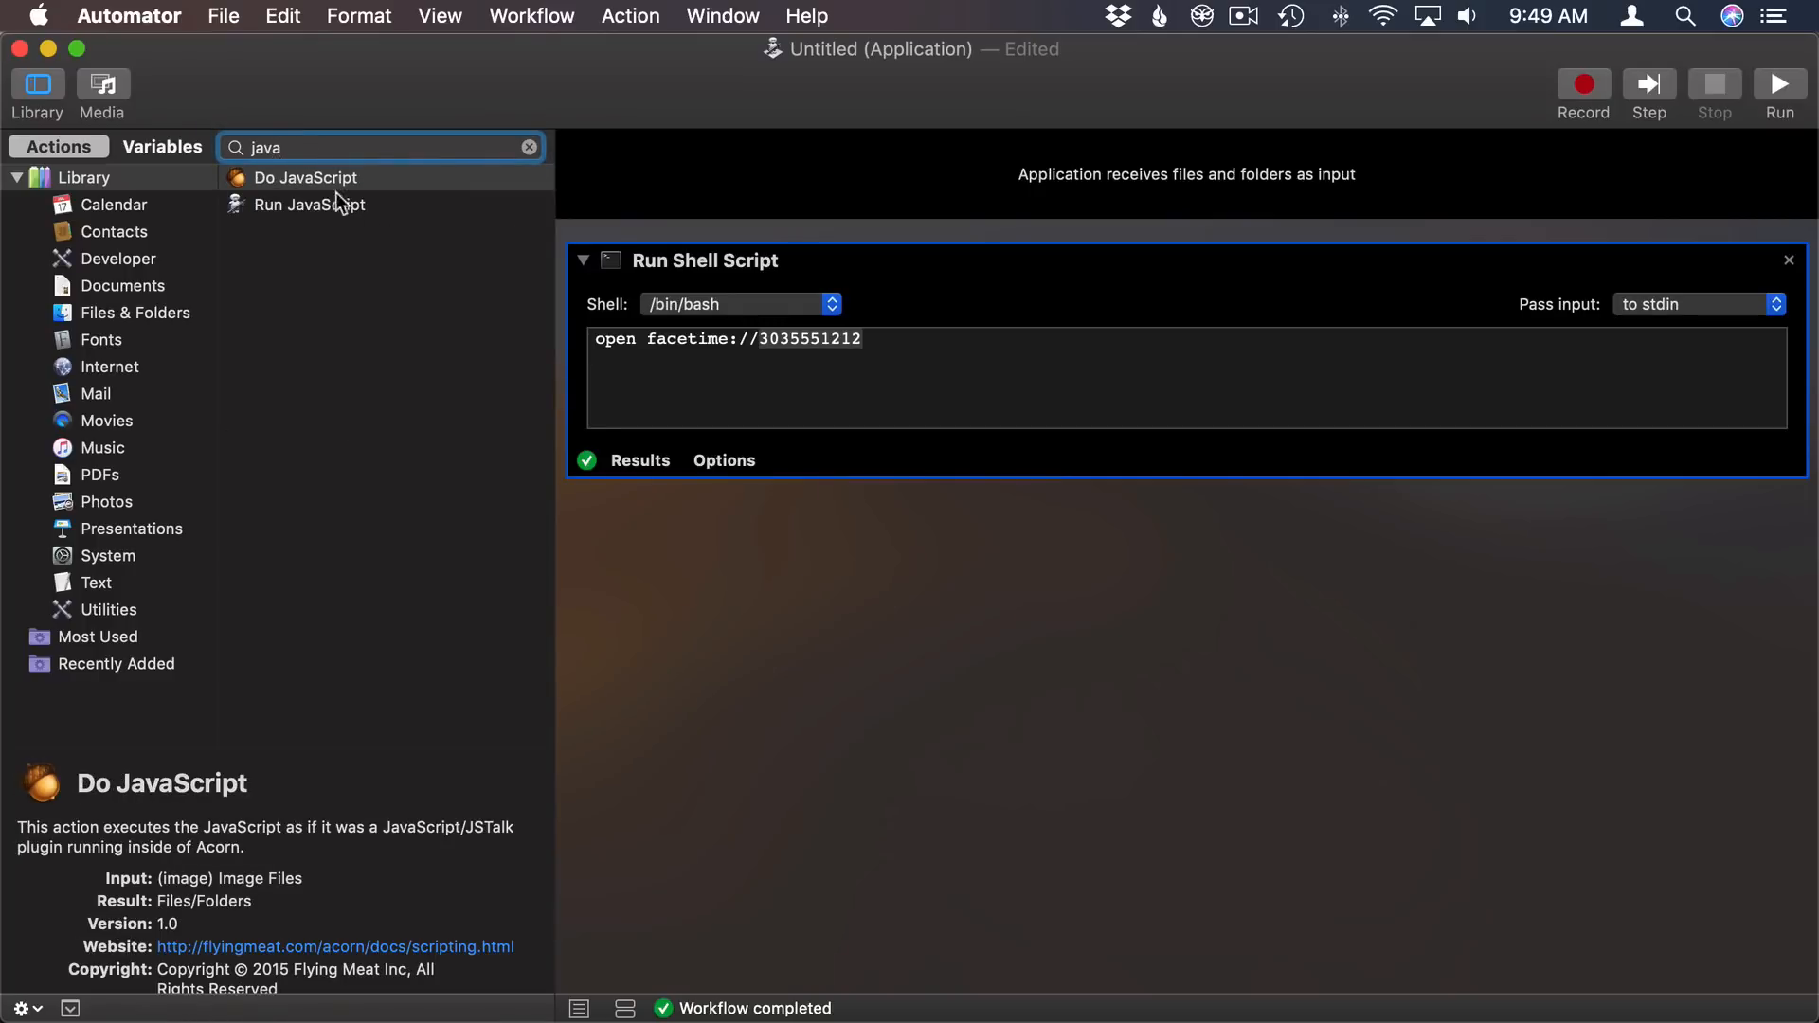
Append Run JavaScript and select its '// Your script goes here' comment
double_click(309, 204)
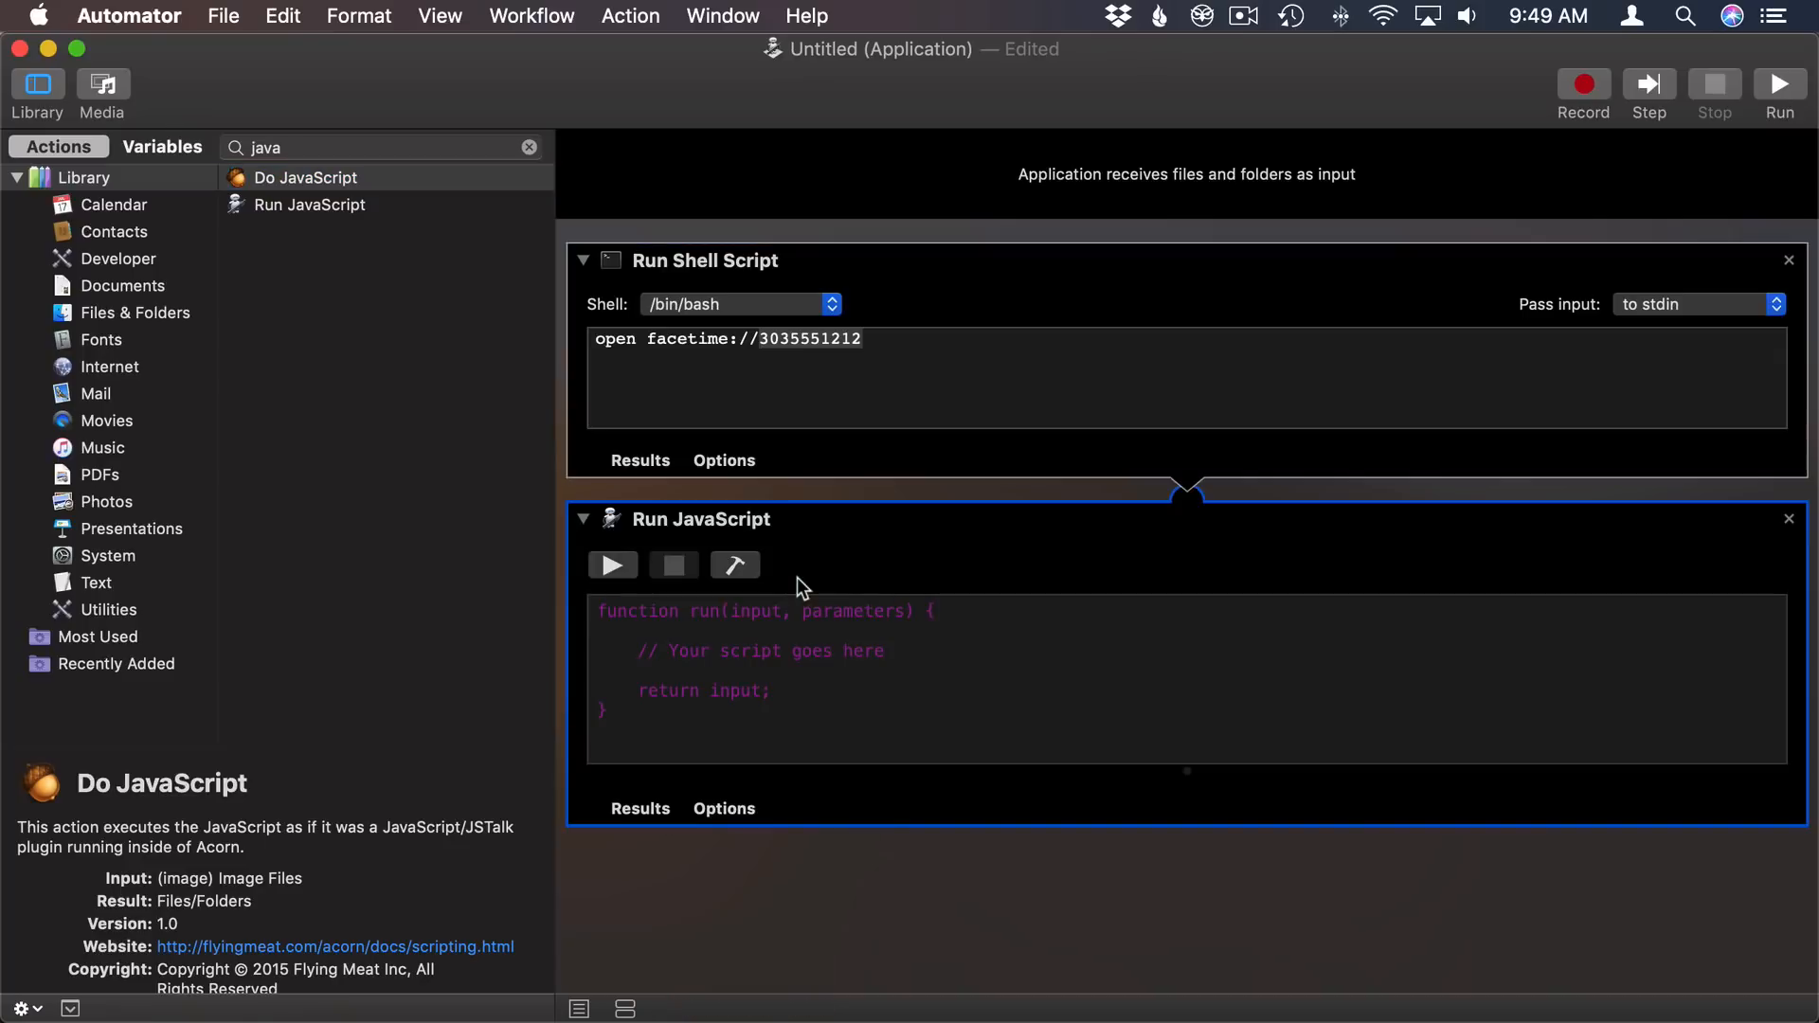
mouse_move(637, 650)
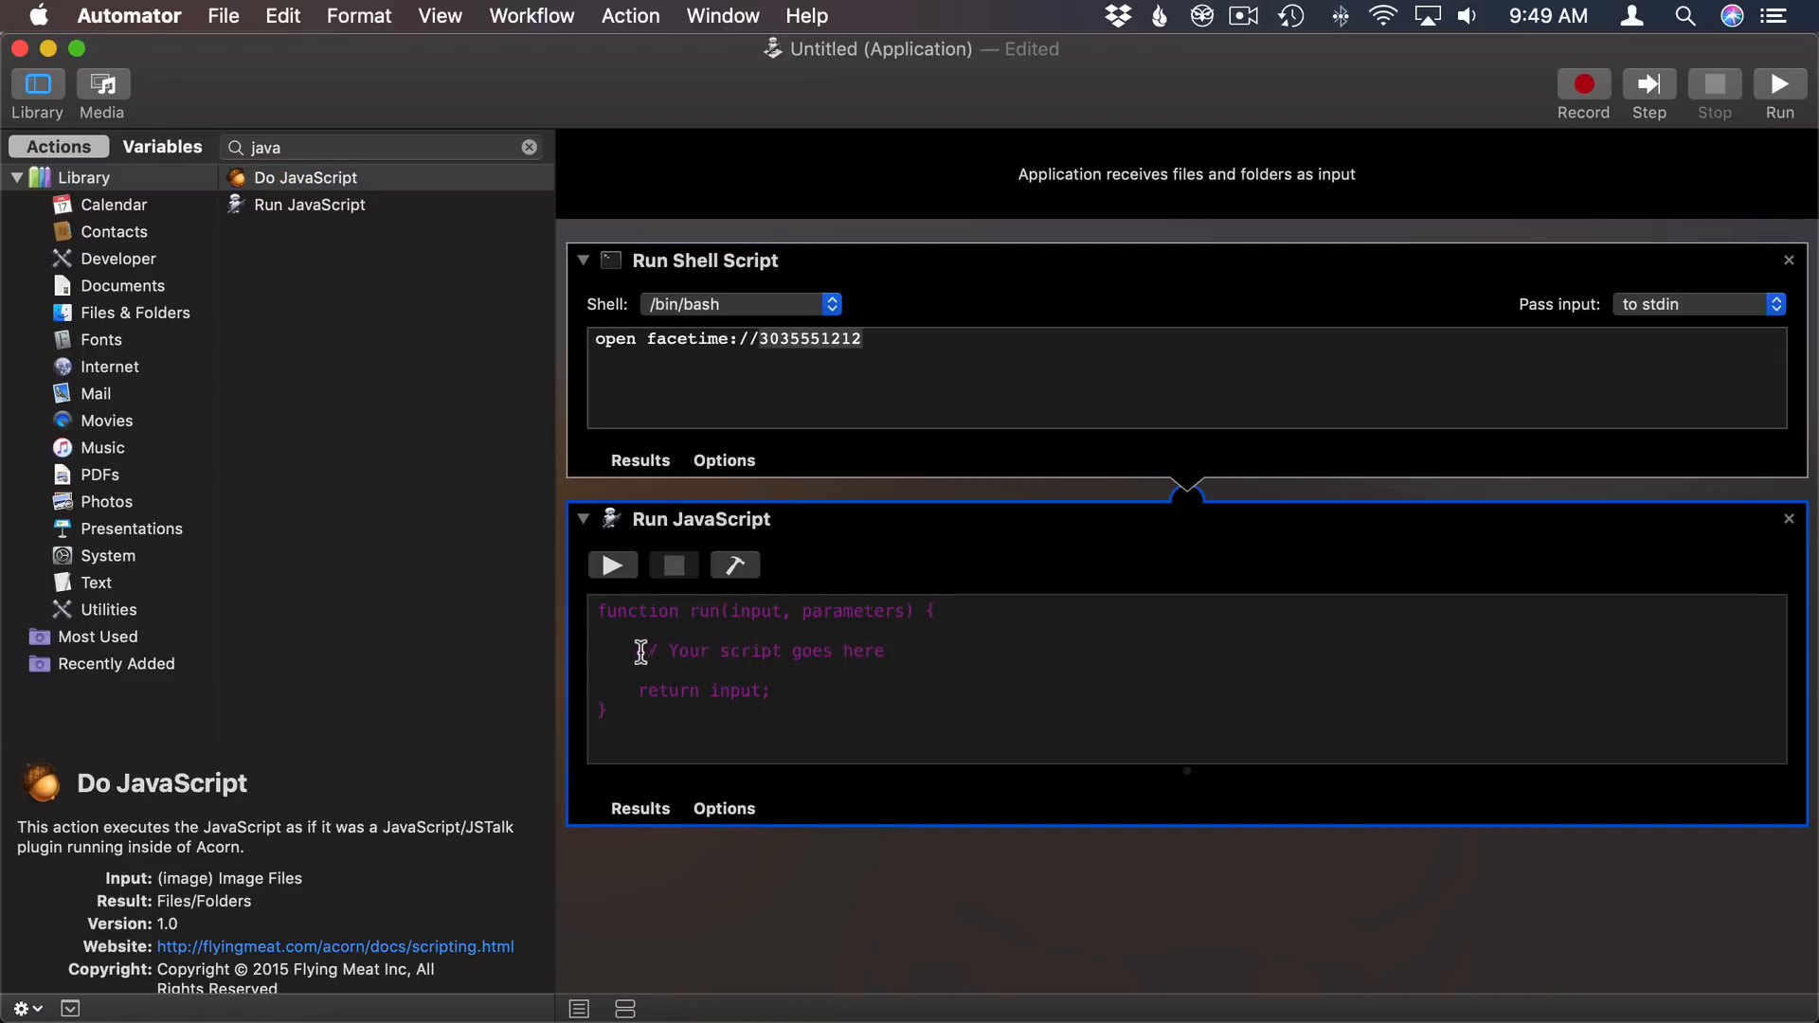
double_click(760, 651)
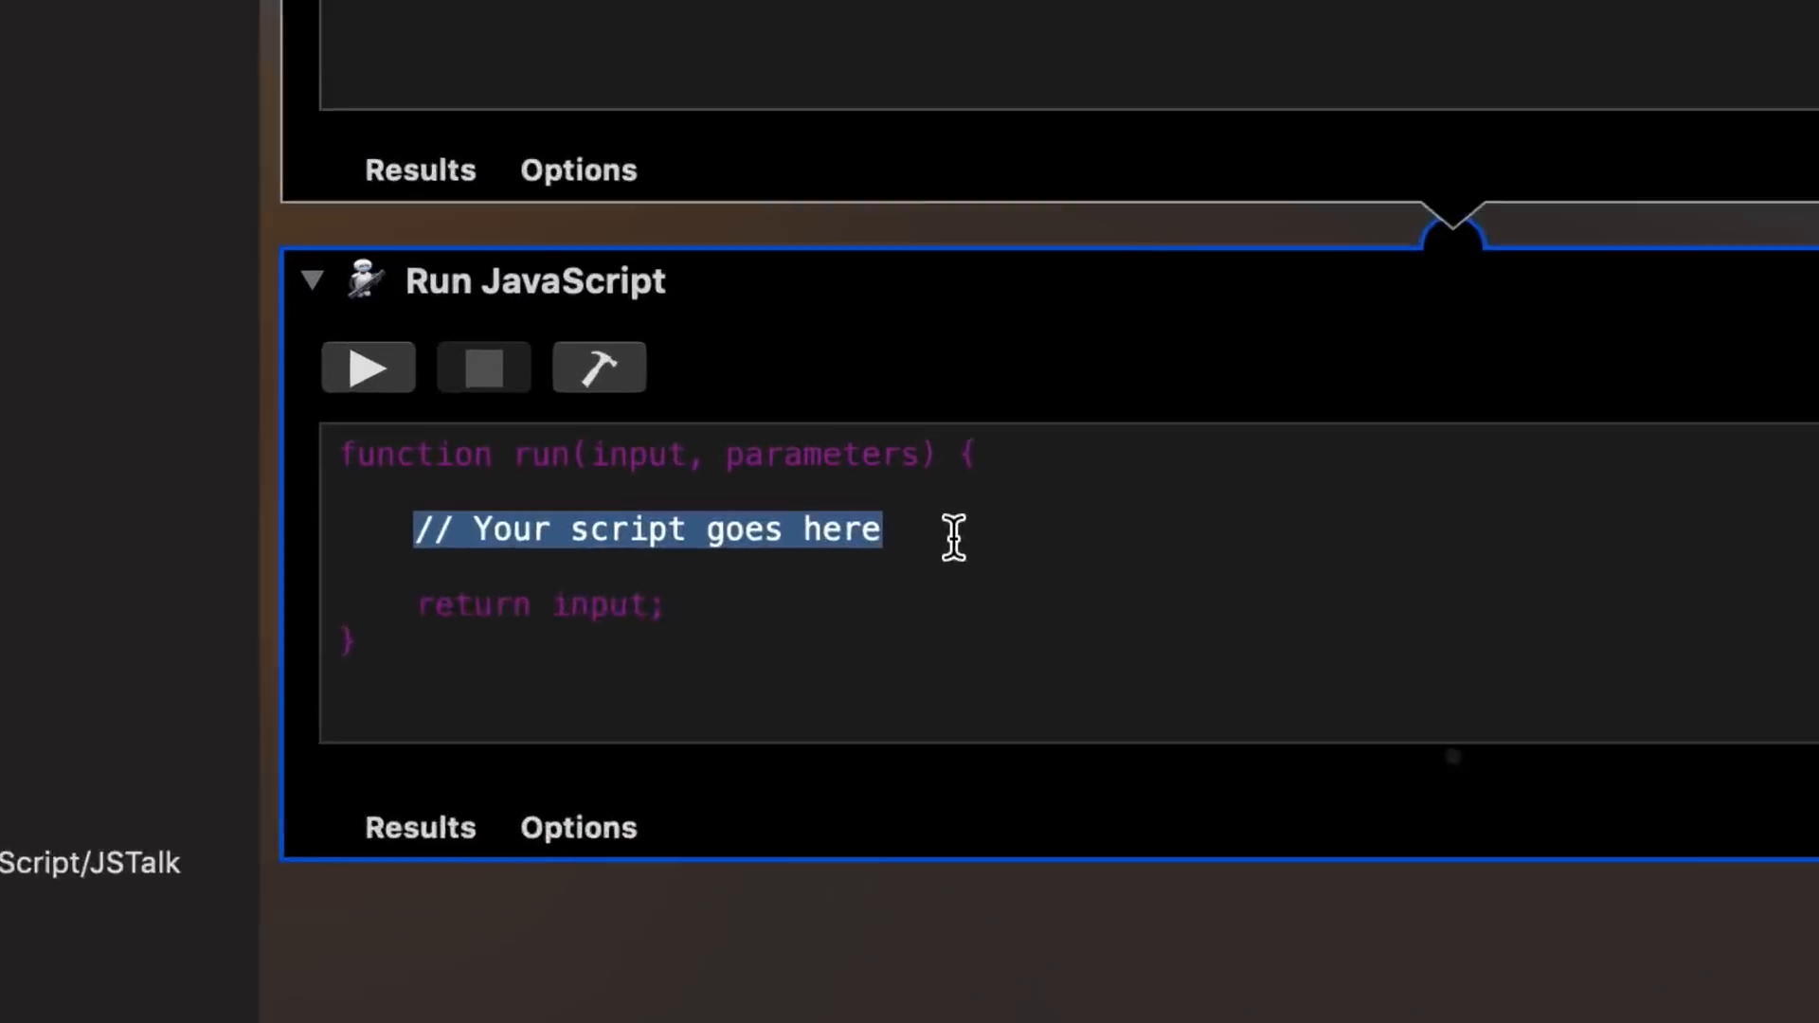
Write Application("FaceTime").activate() plus a System Events line clicking the Call button
text(Application("FaceTime").activate())
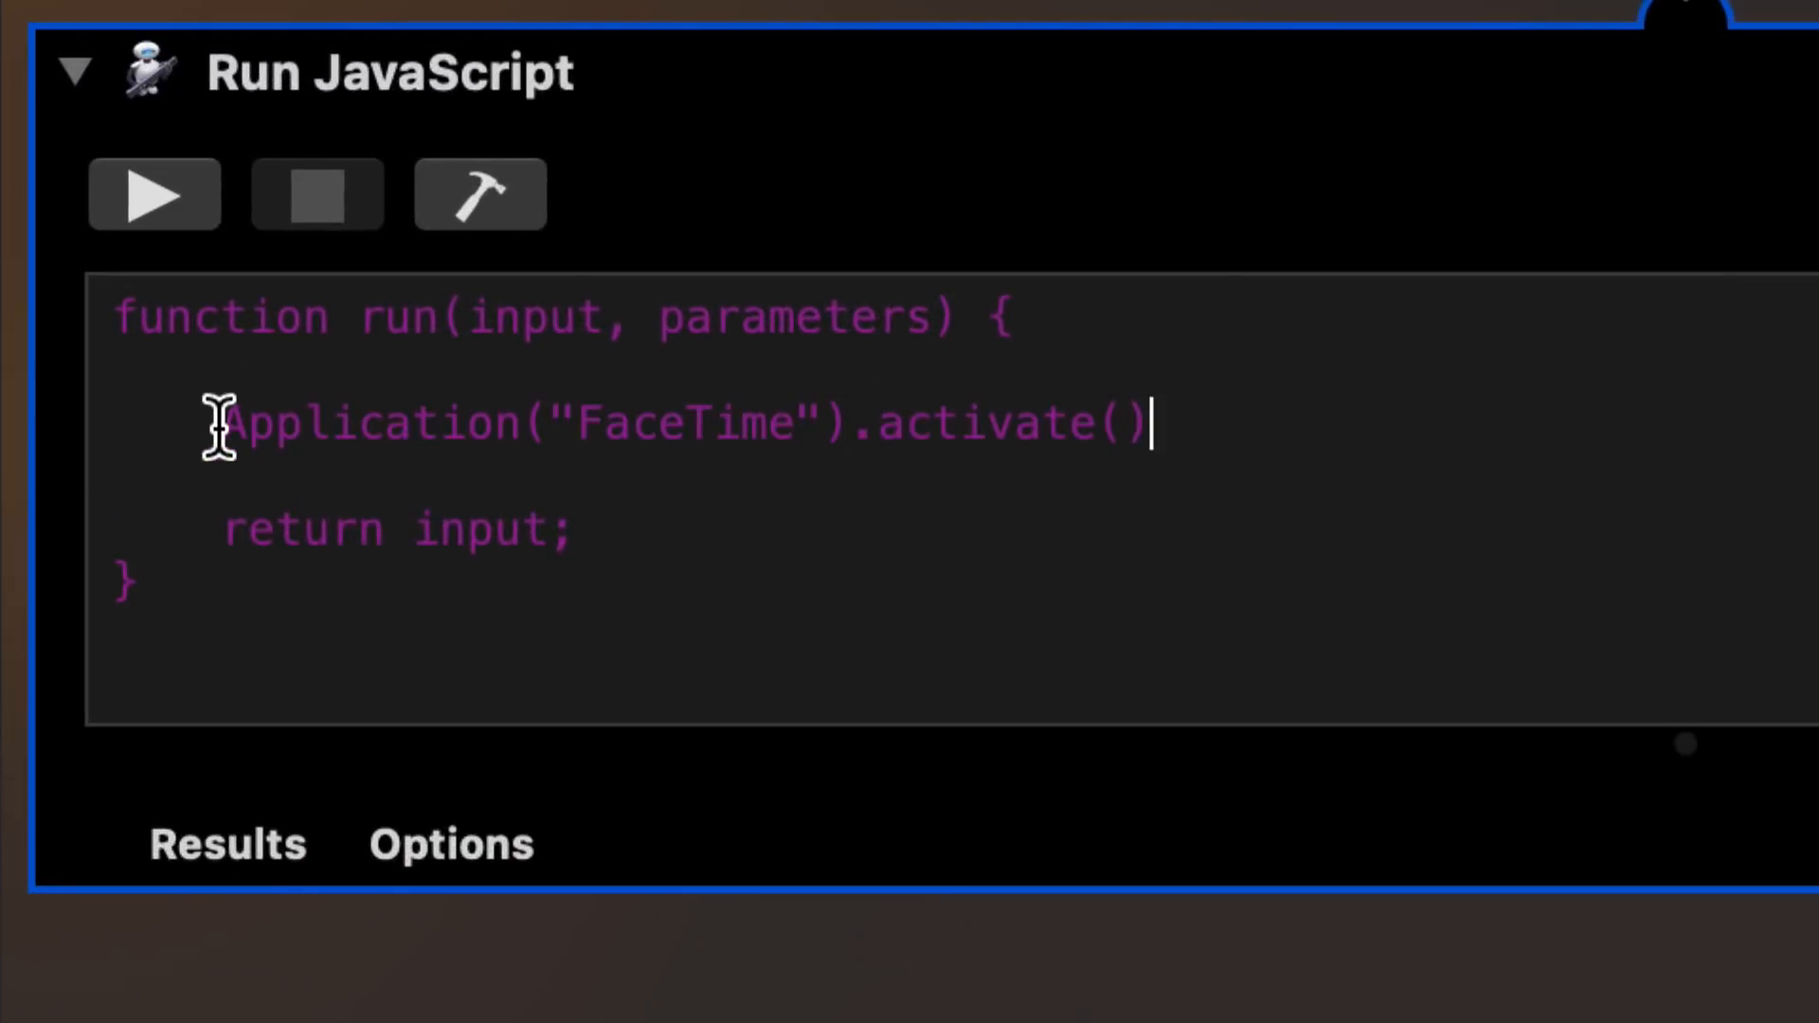
triple_click(684, 423)
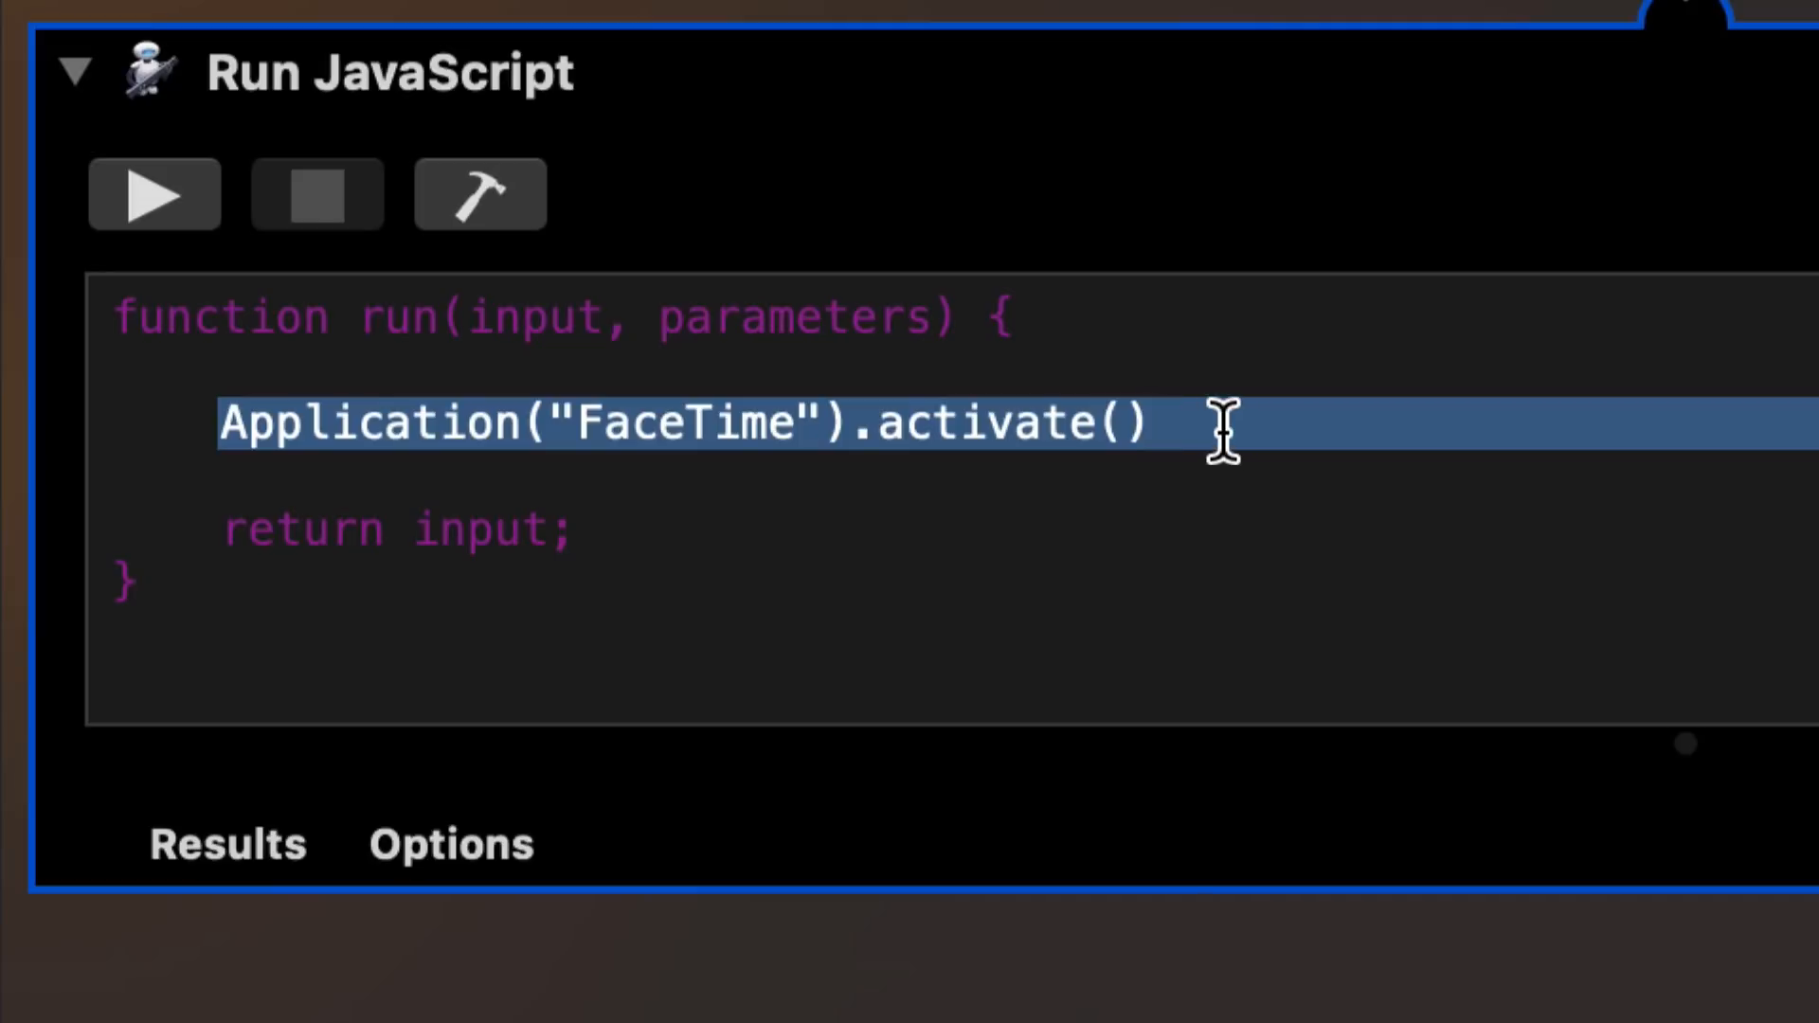
click(1206, 420)
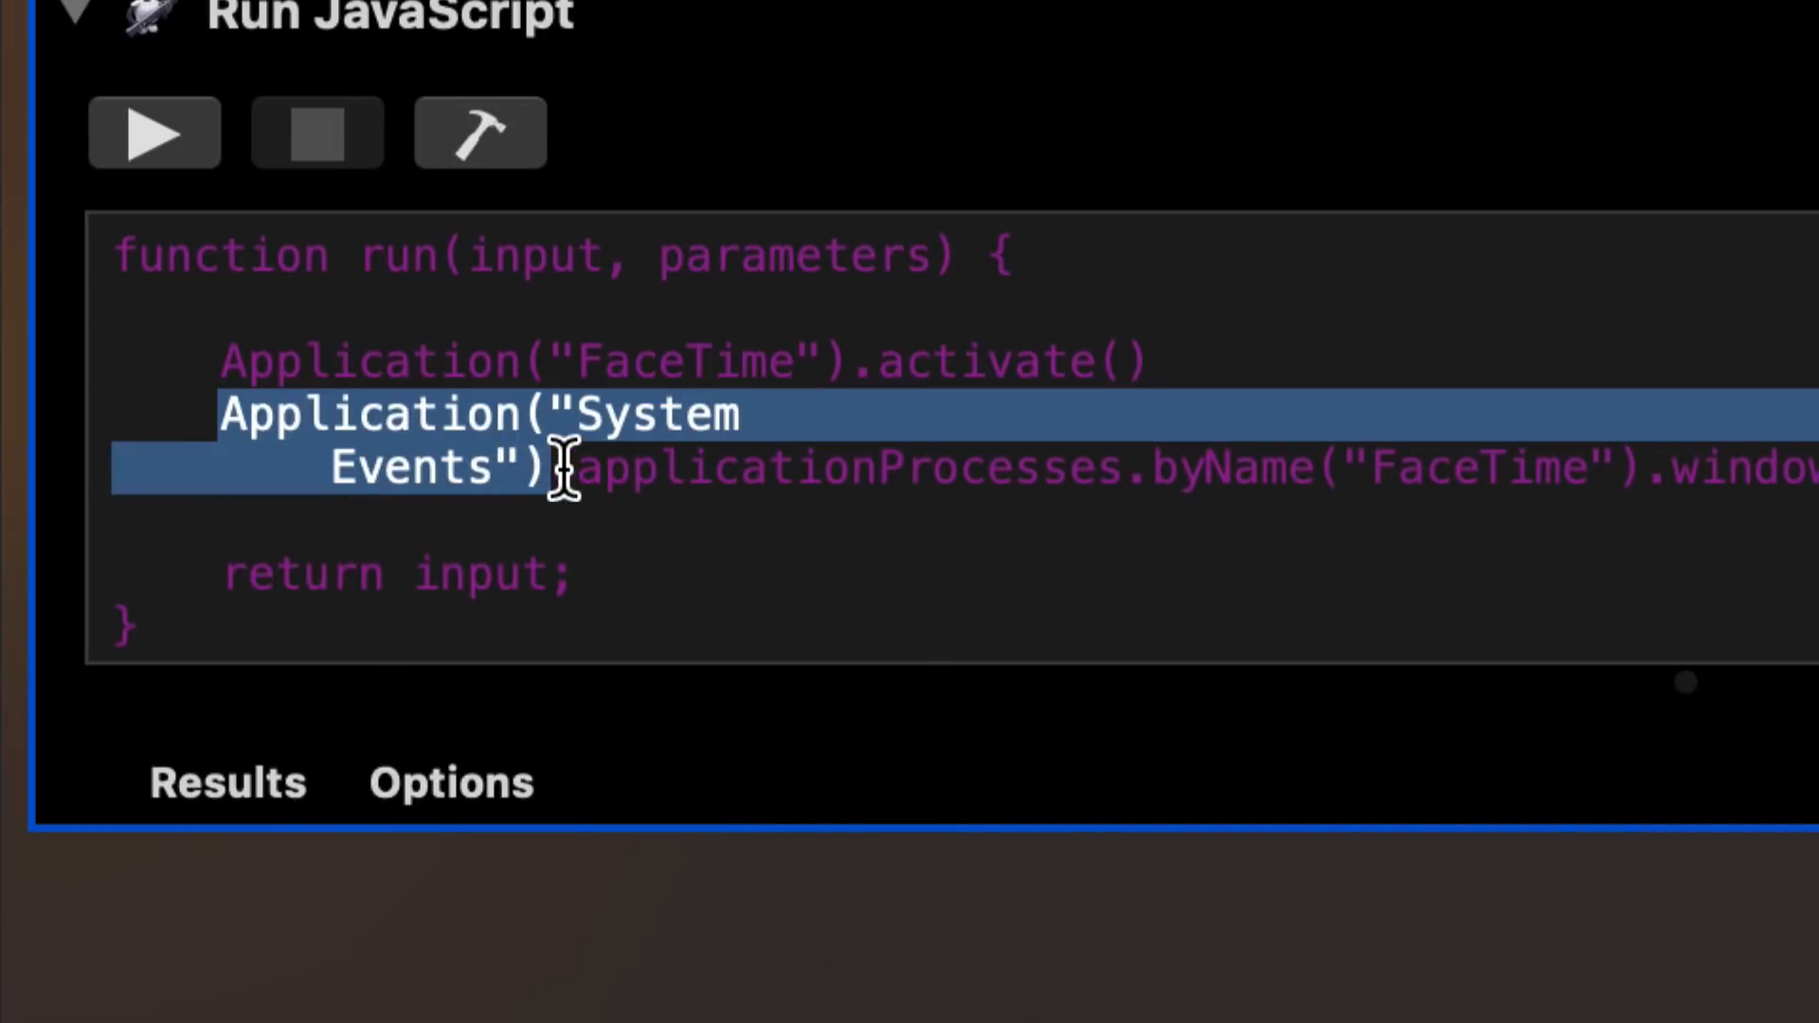
double_click(812, 467)
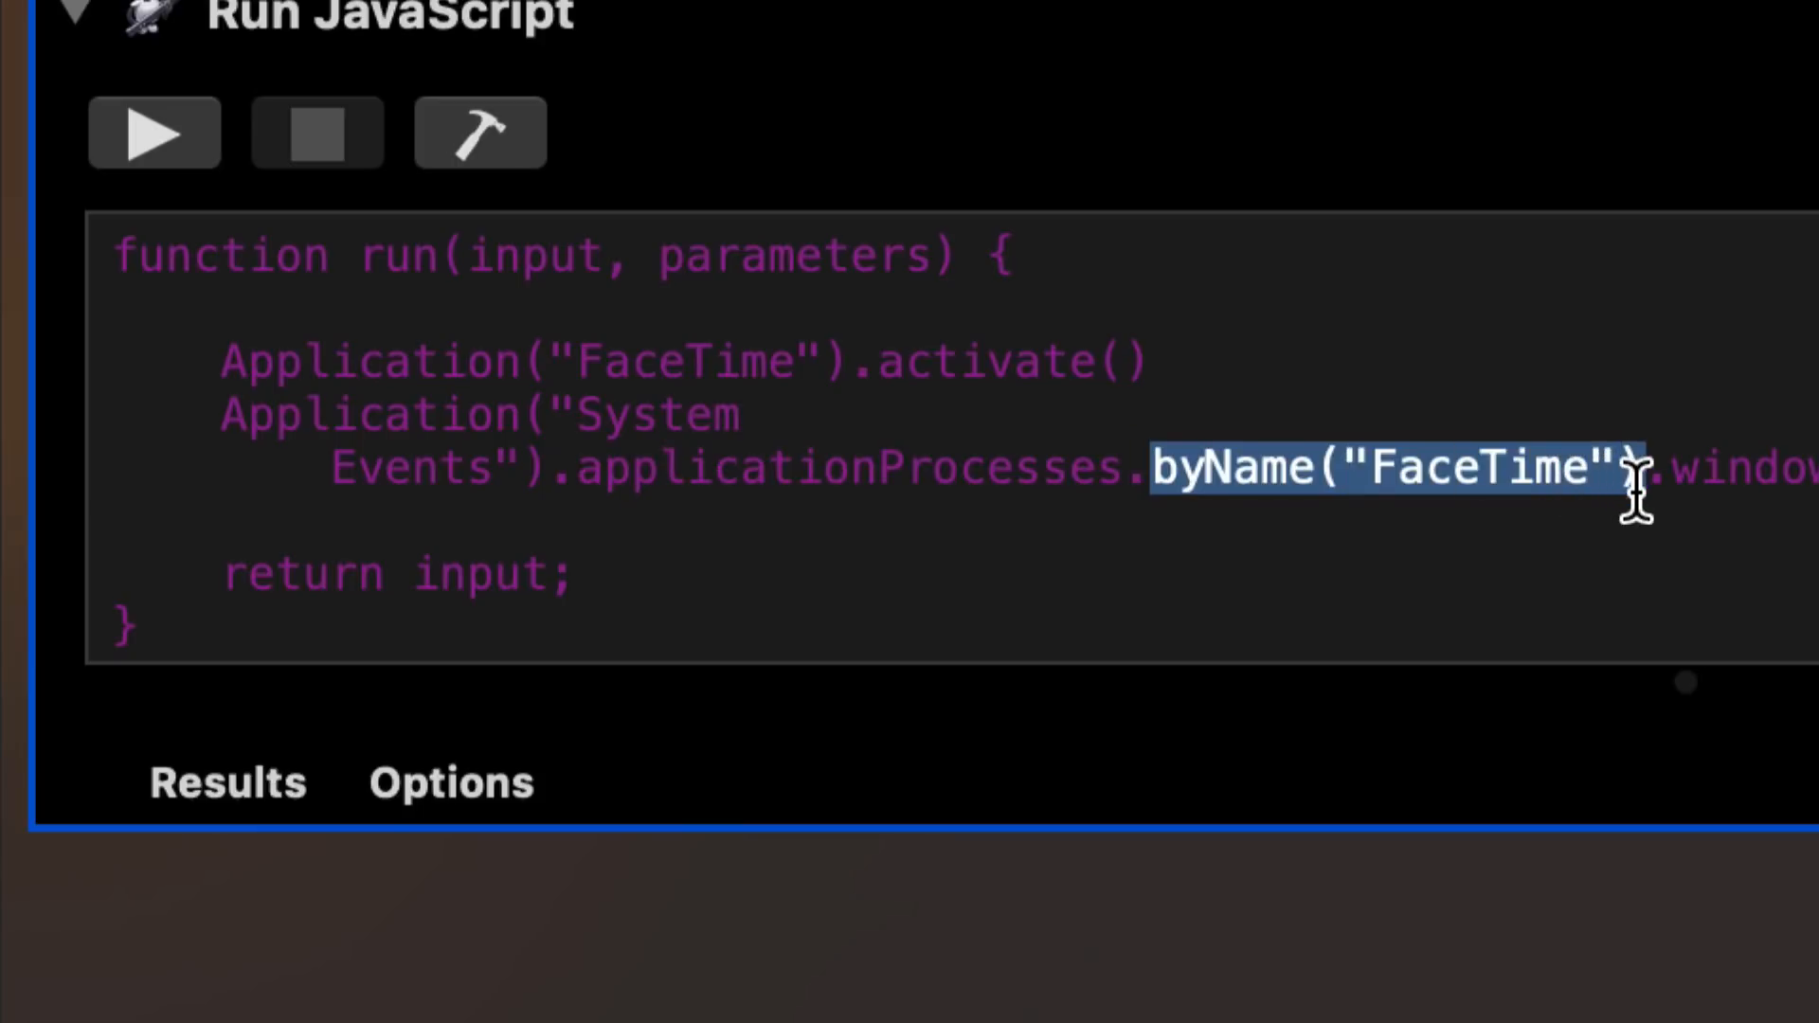
scroll(right, 3)
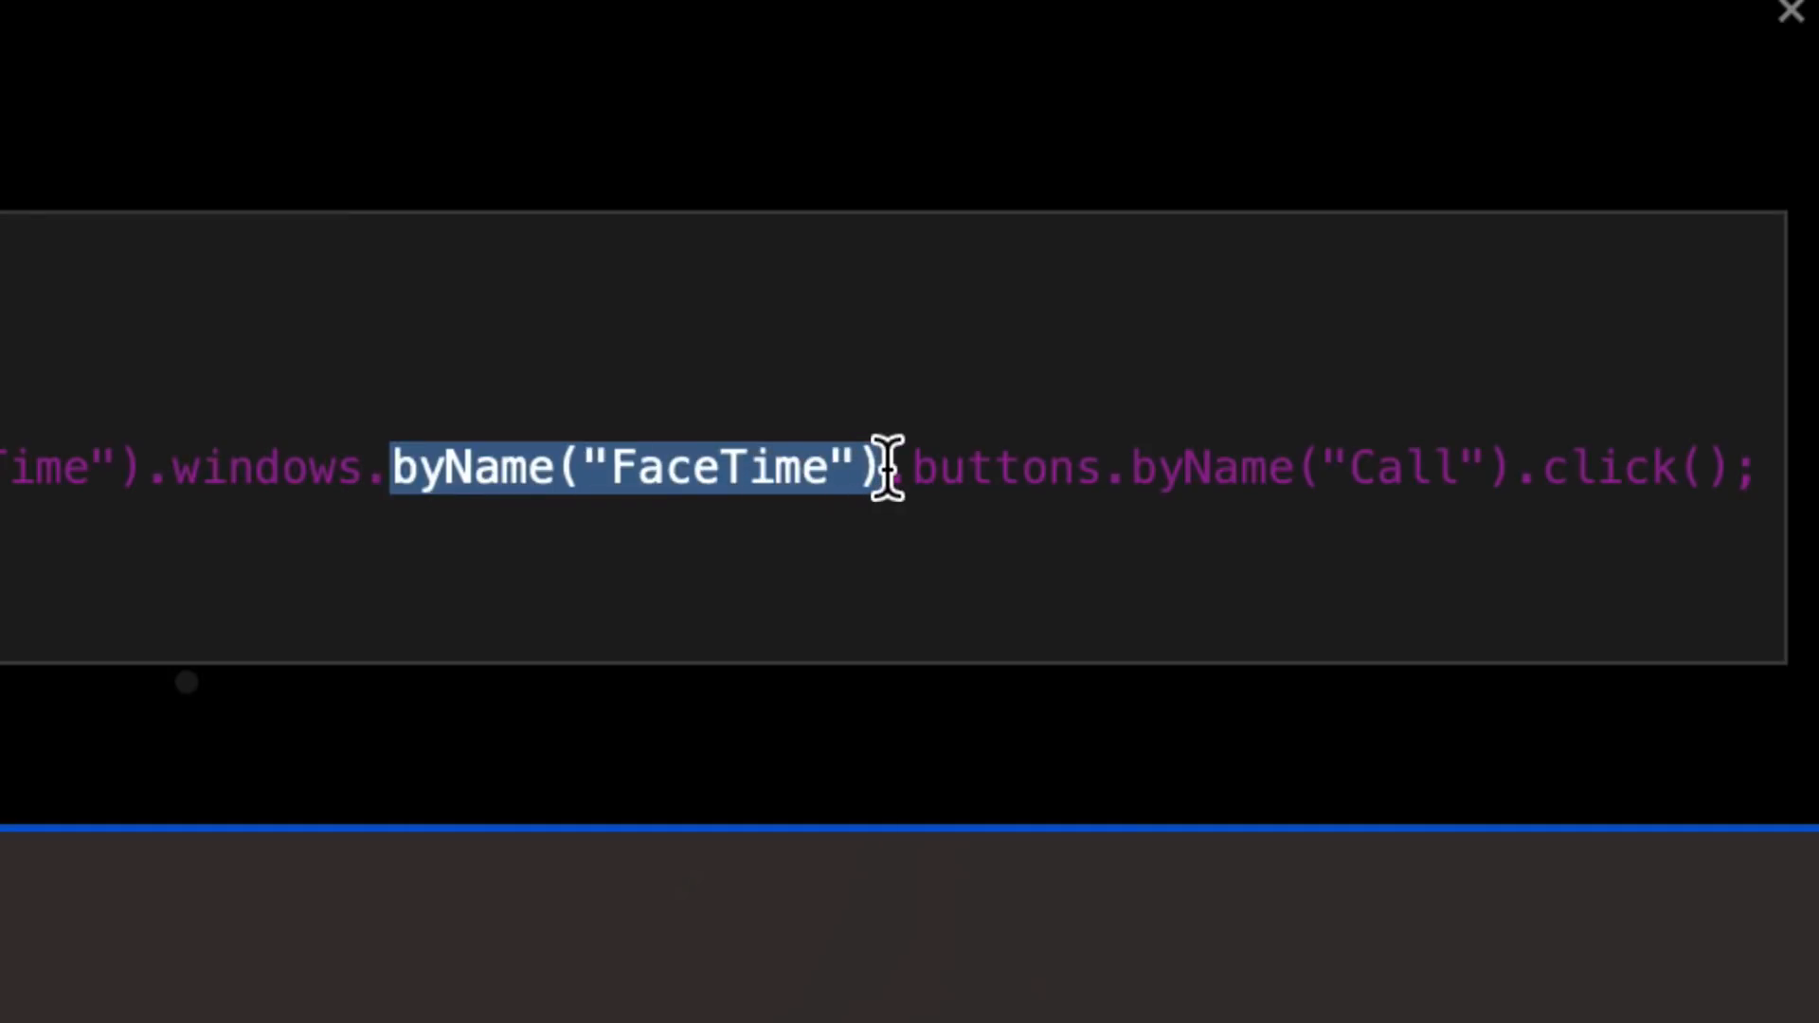
click(951, 467)
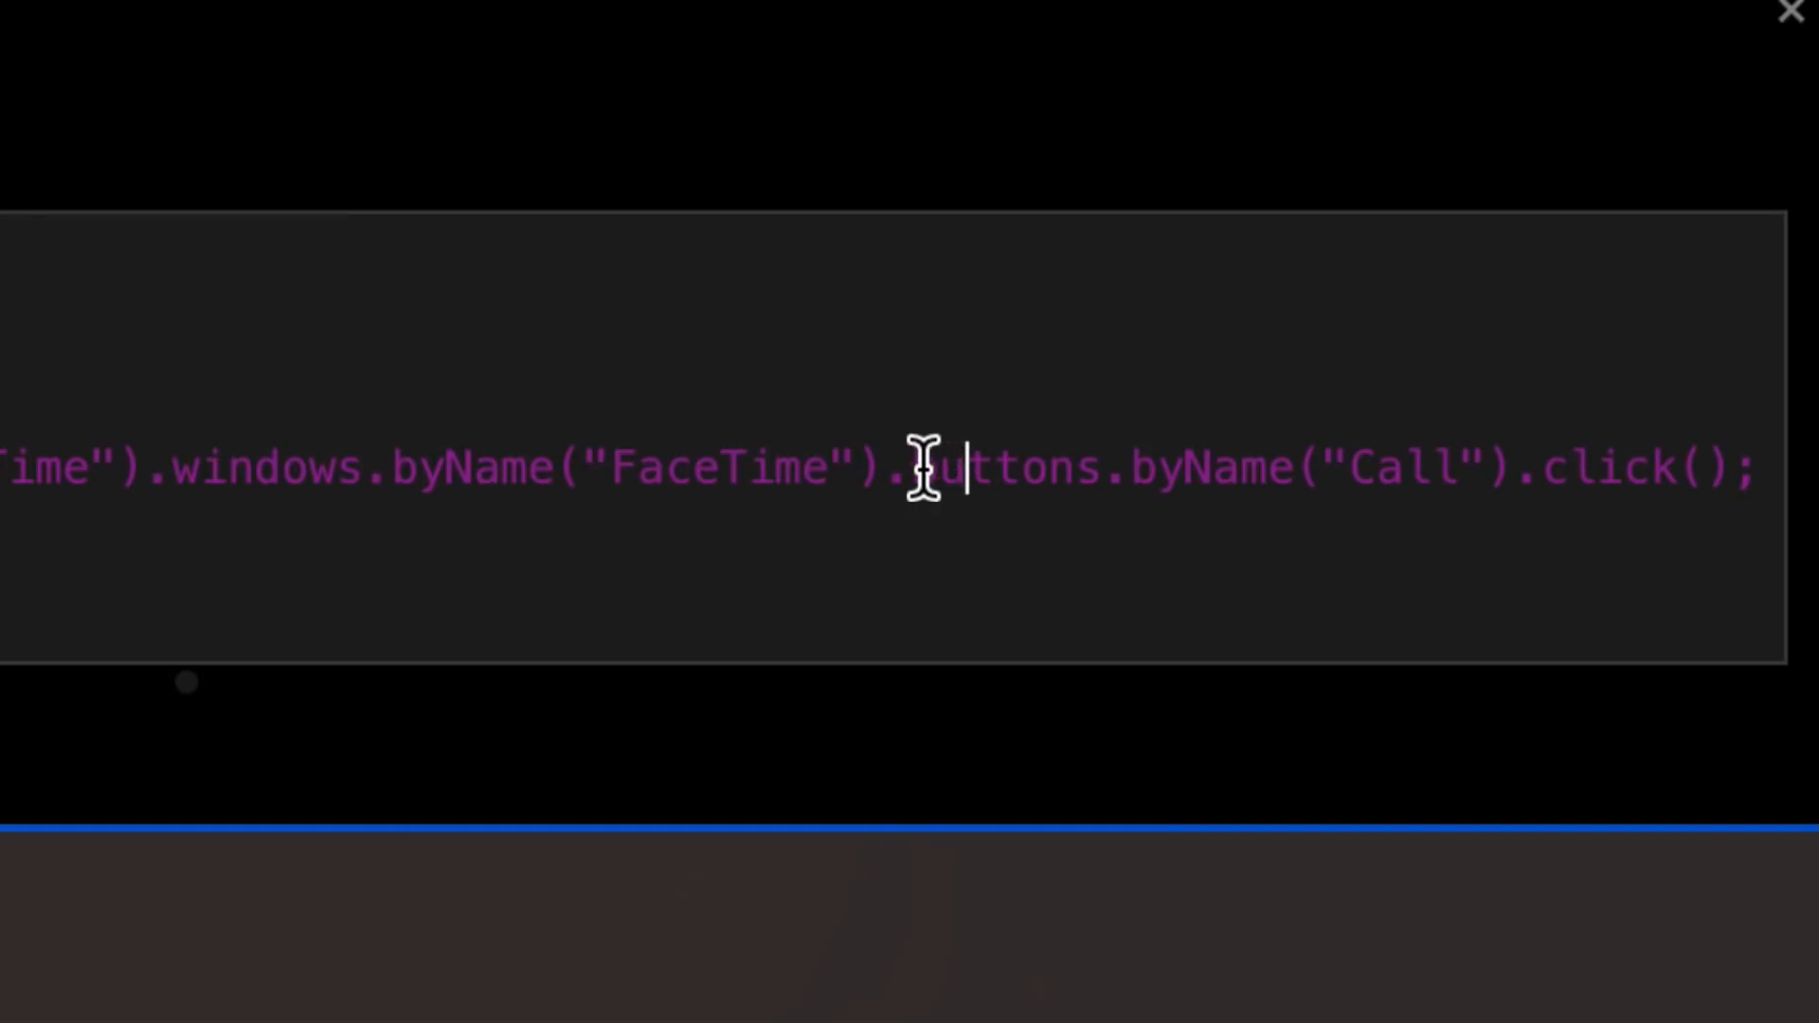
double_click(1004, 469)
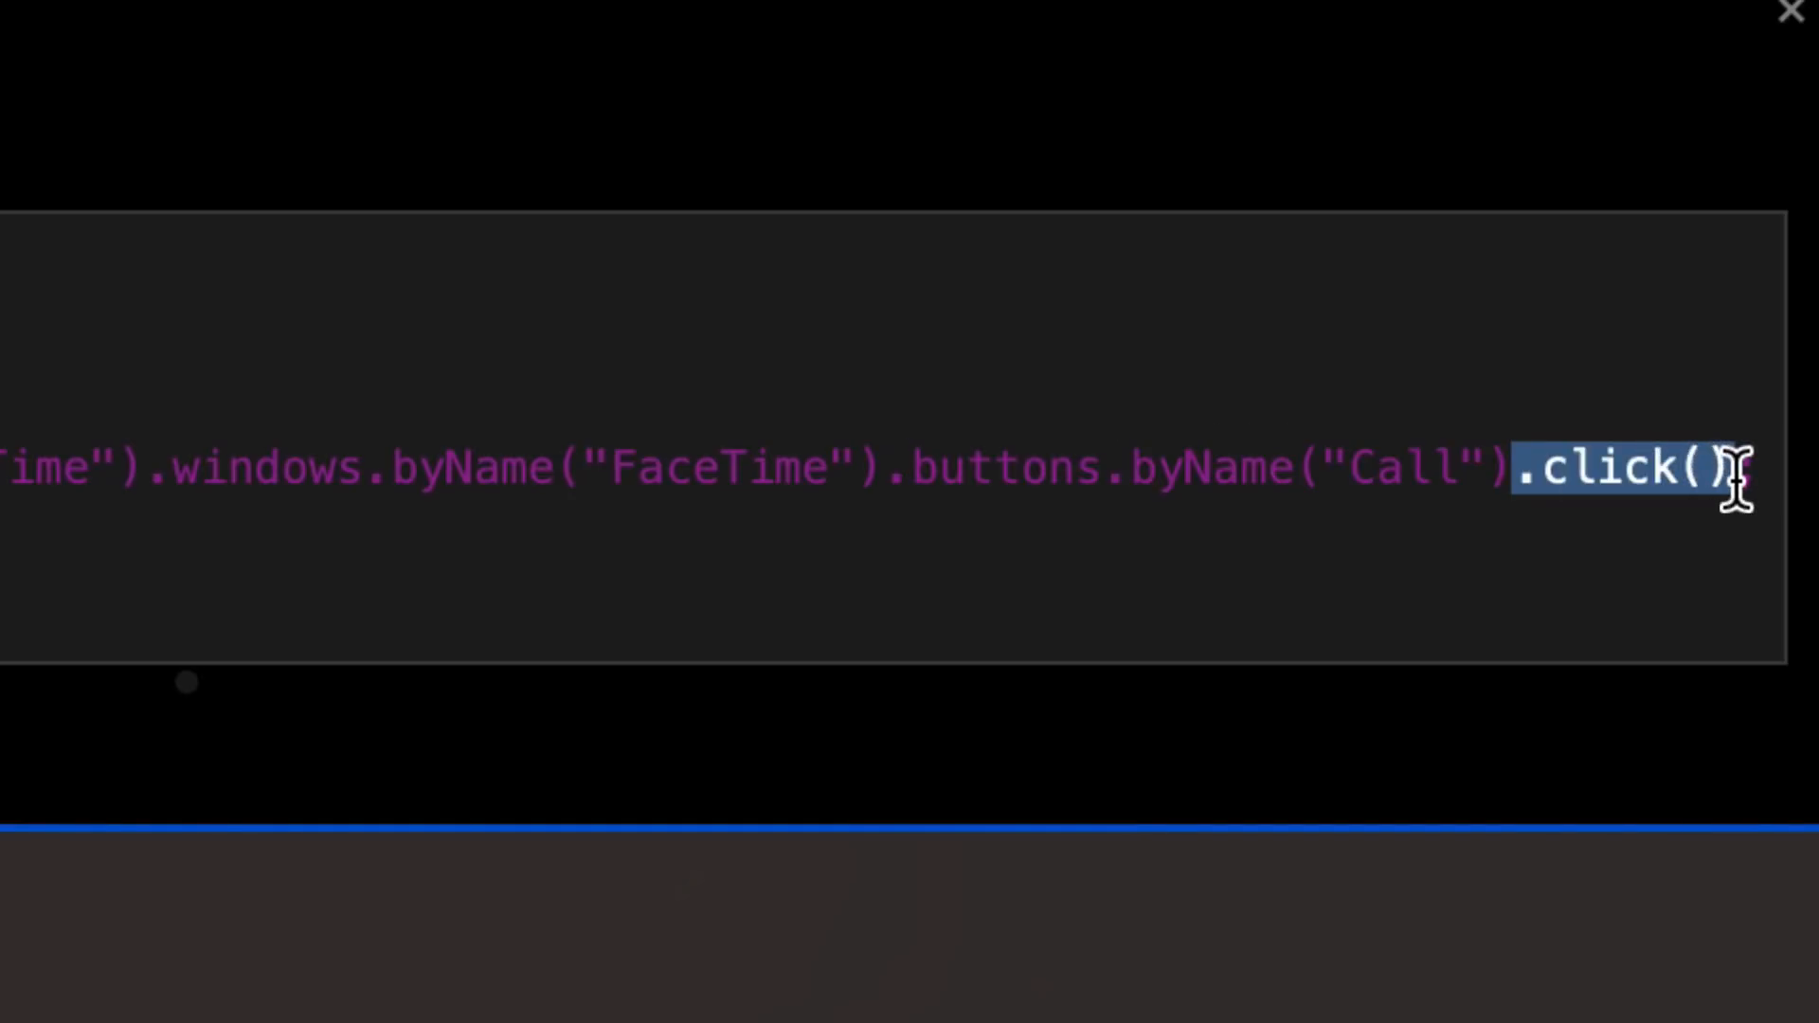
text(;)
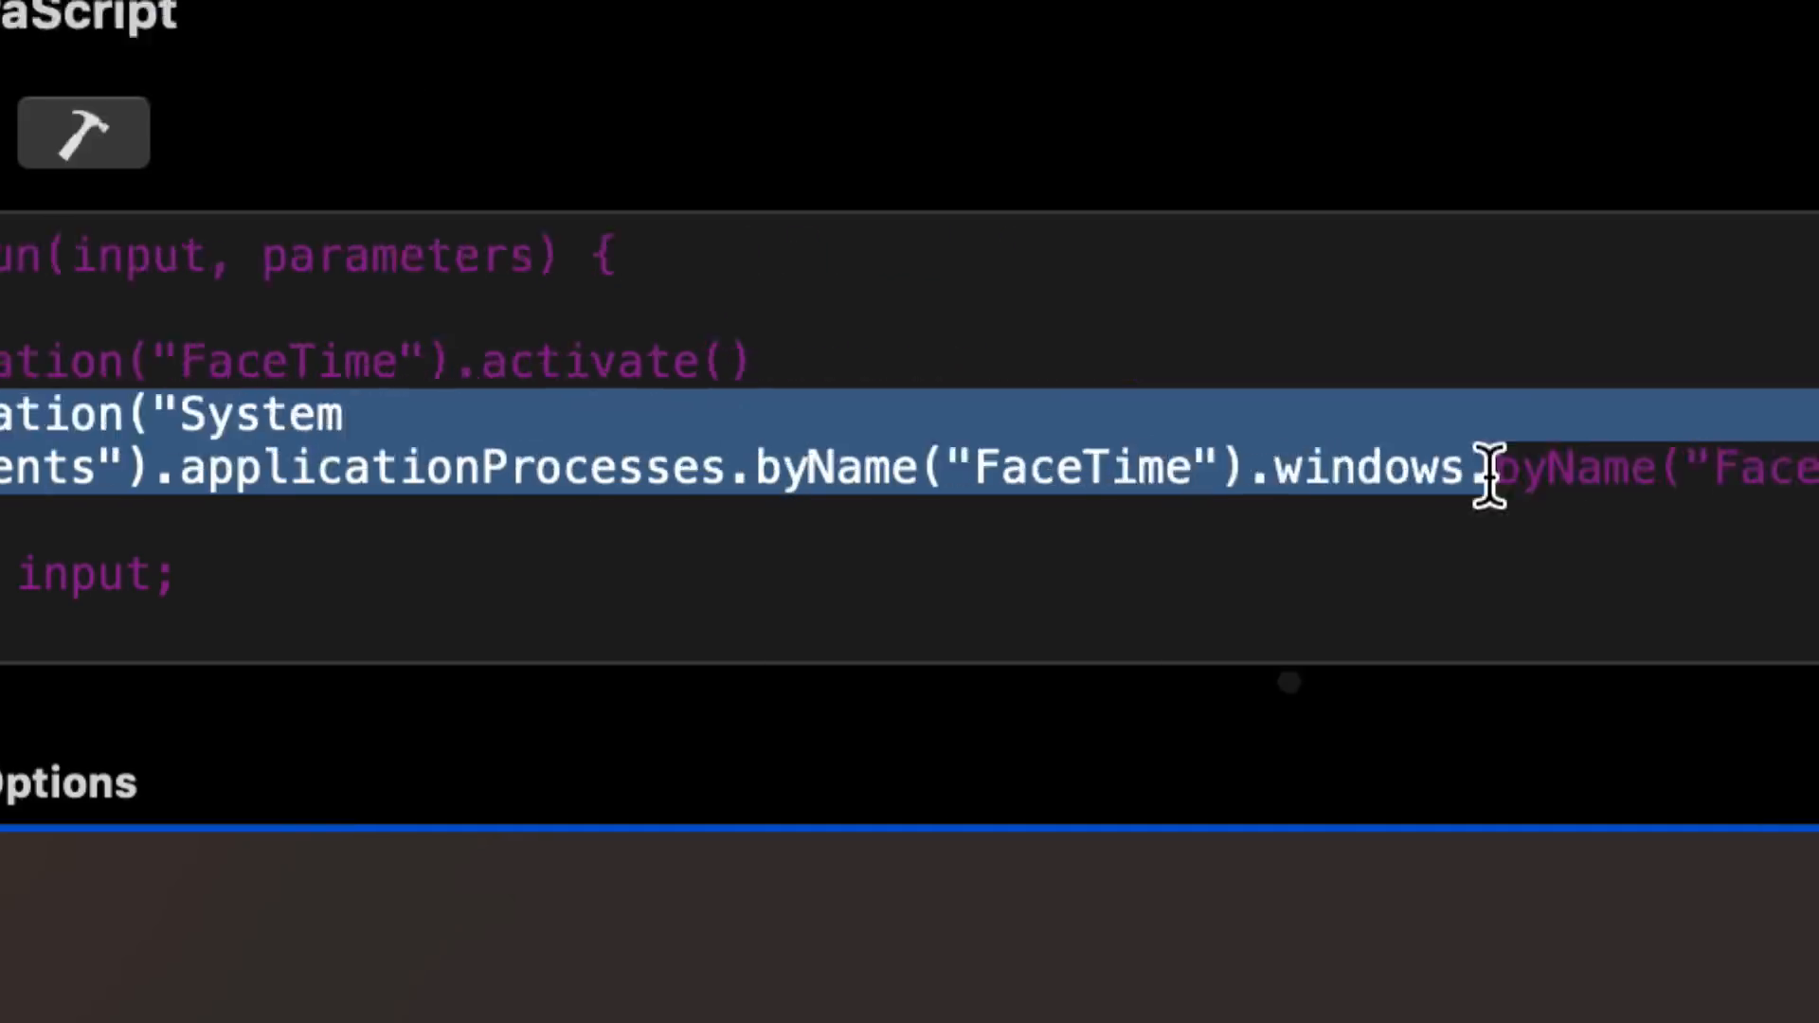
scroll(right, 3)
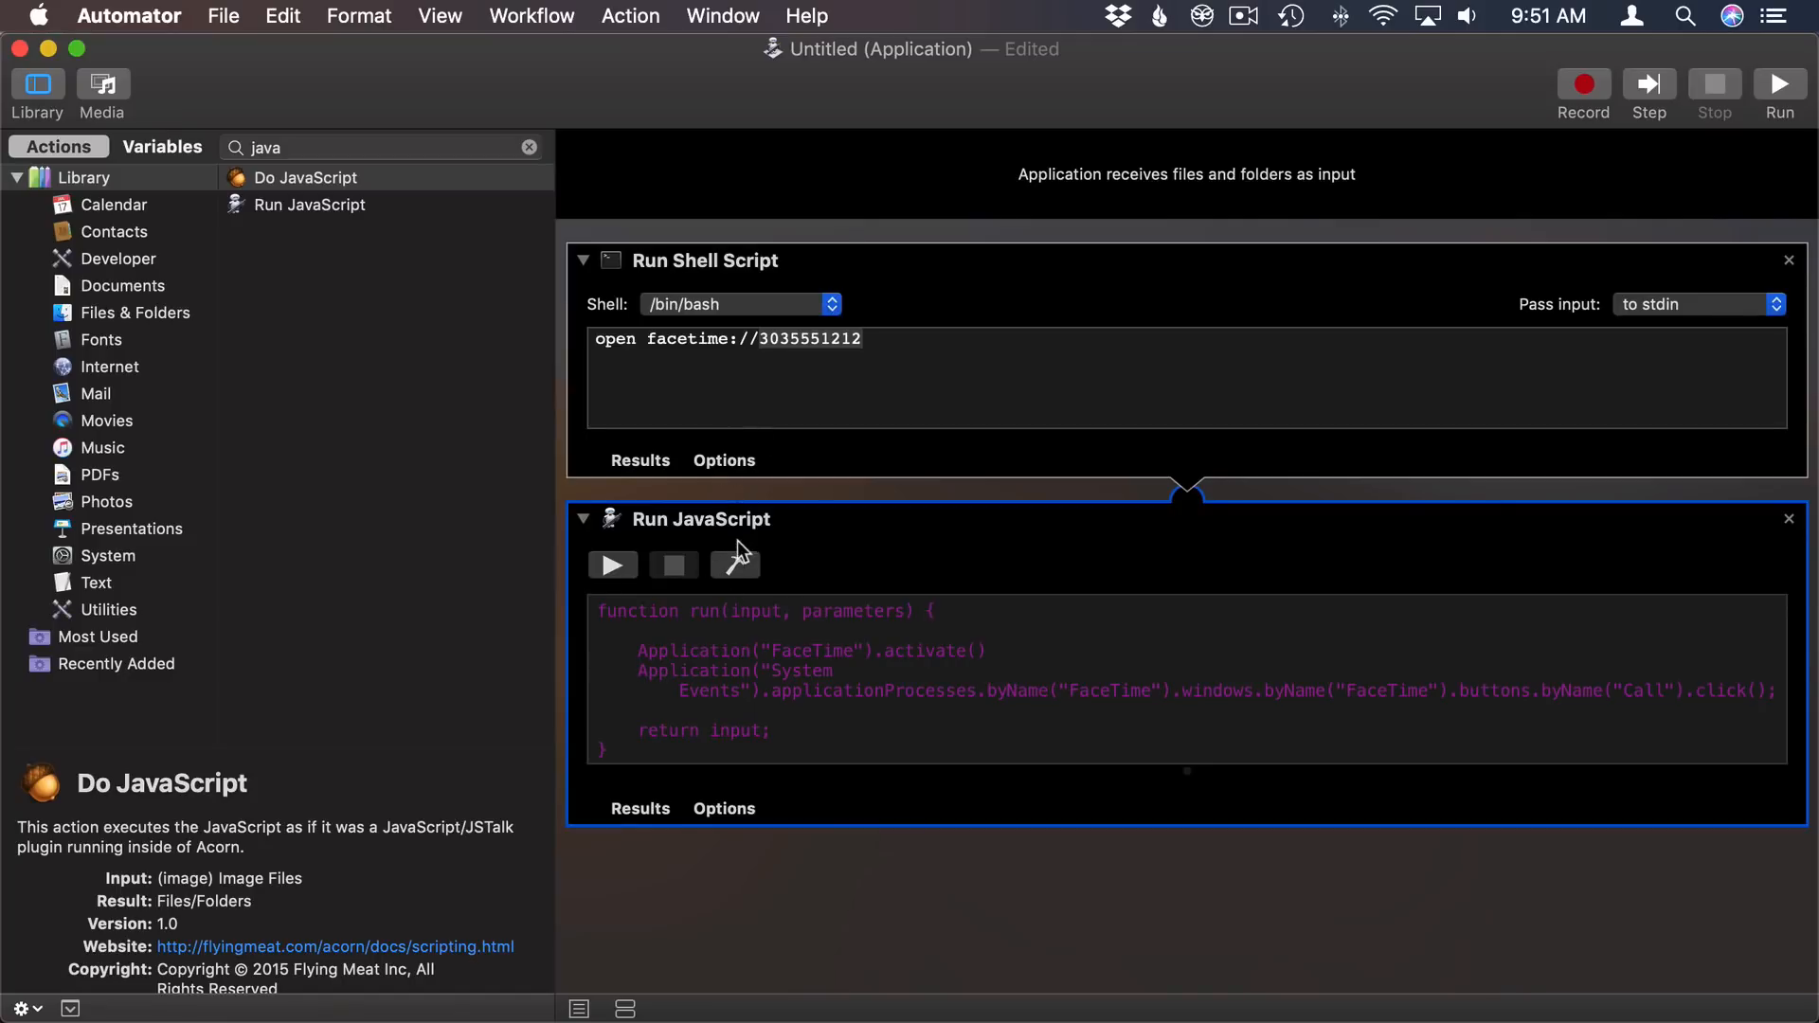
mouse_move(1774, 95)
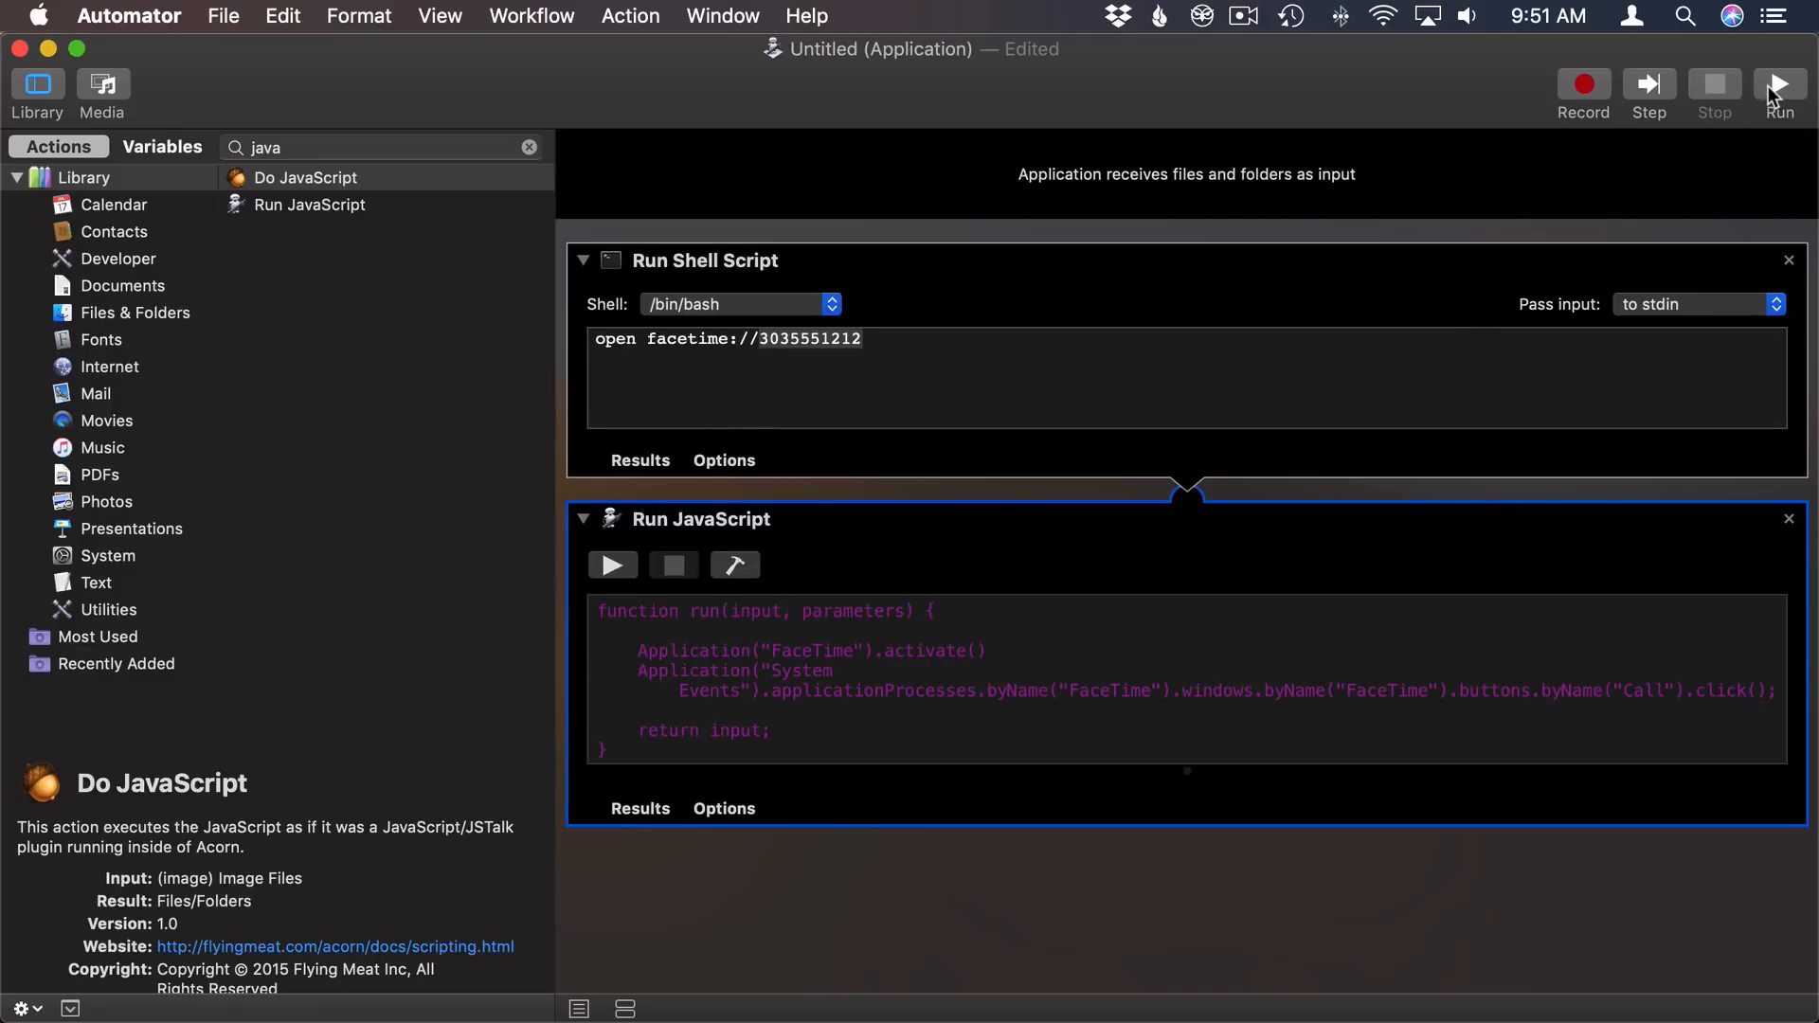
Run the shell-script and JavaScript workflow until 'Workflow completed' appears
click(1778, 83)
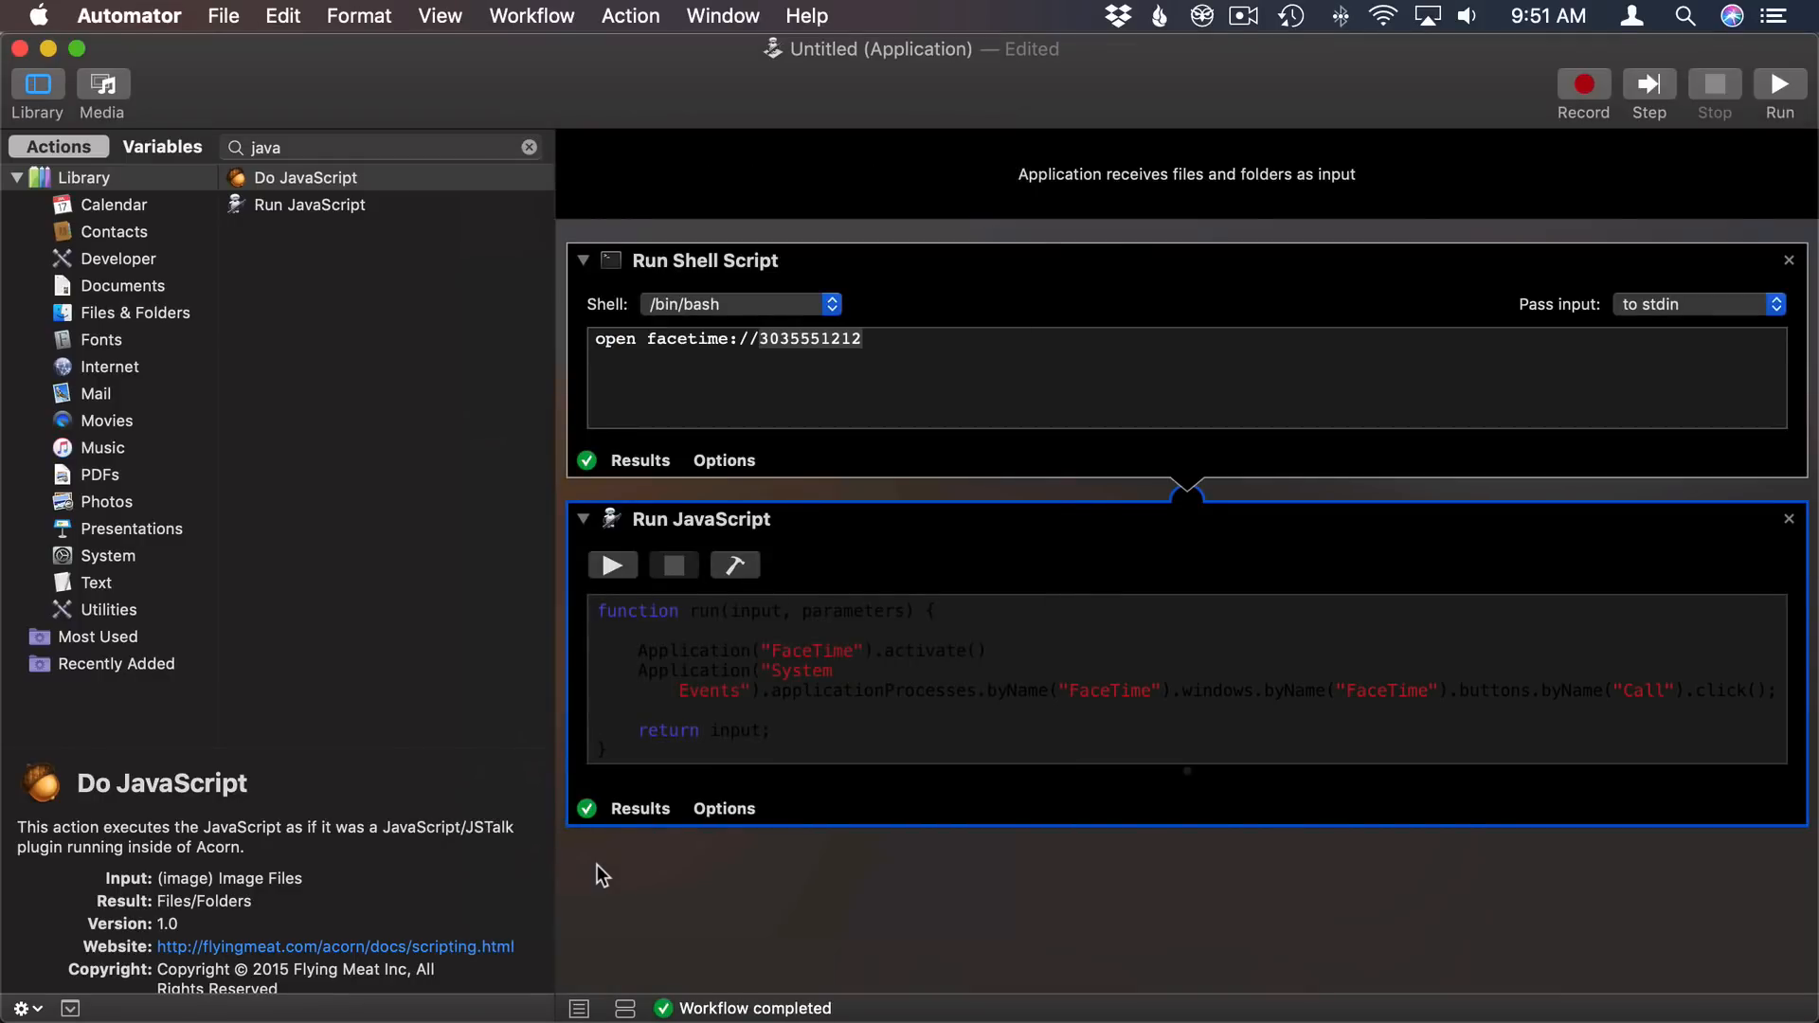
mouse_move(977, 455)
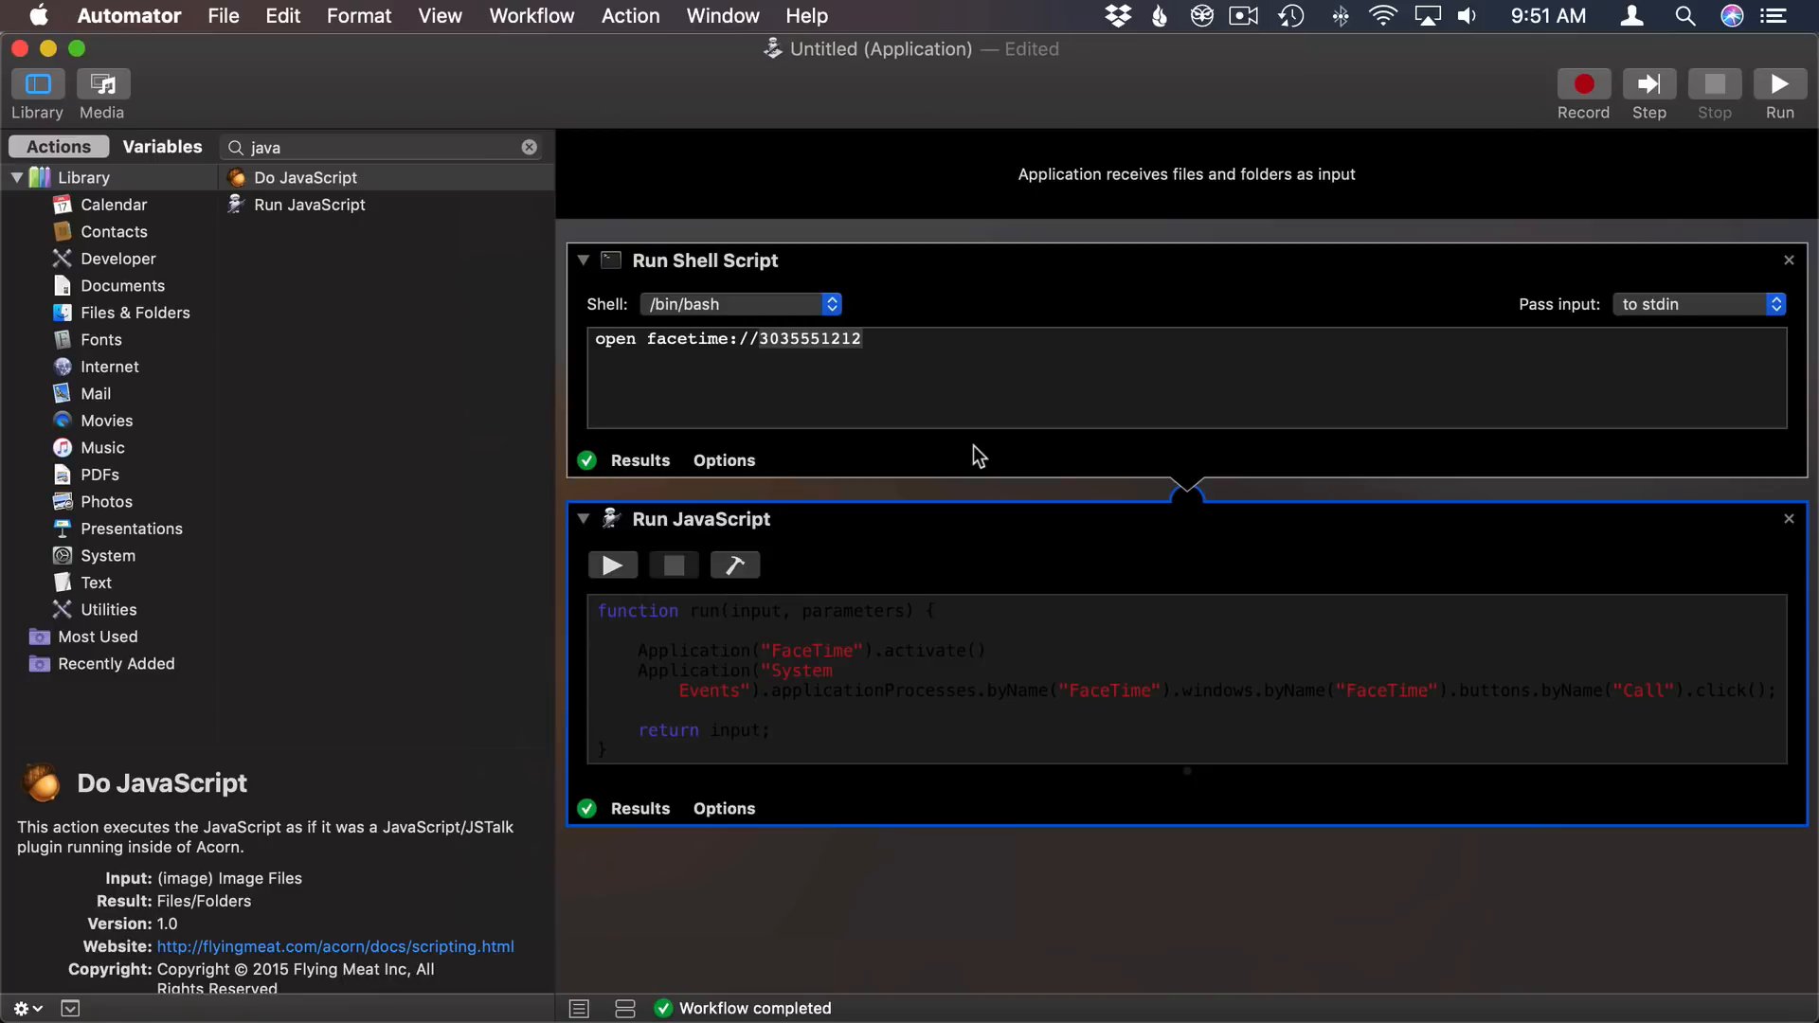
mouse_move(731, 16)
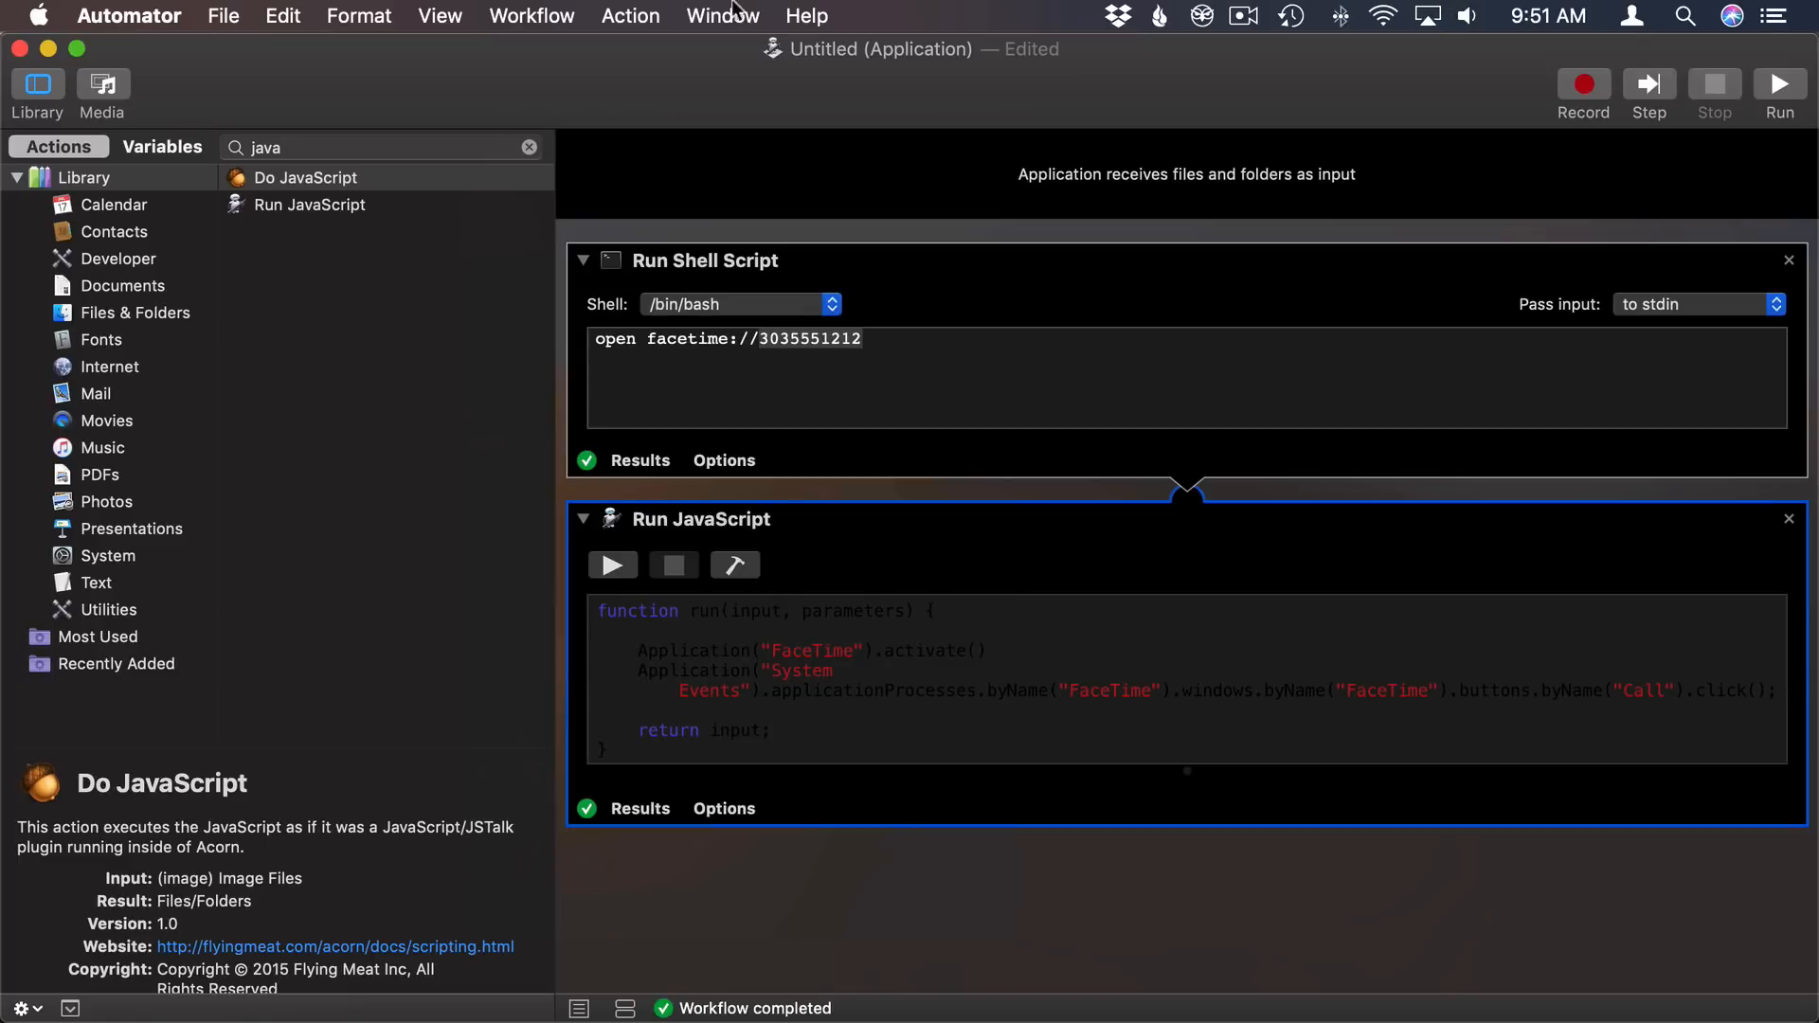
Save as 'Call John' in Application format to the Desktop
key(cmd+s)
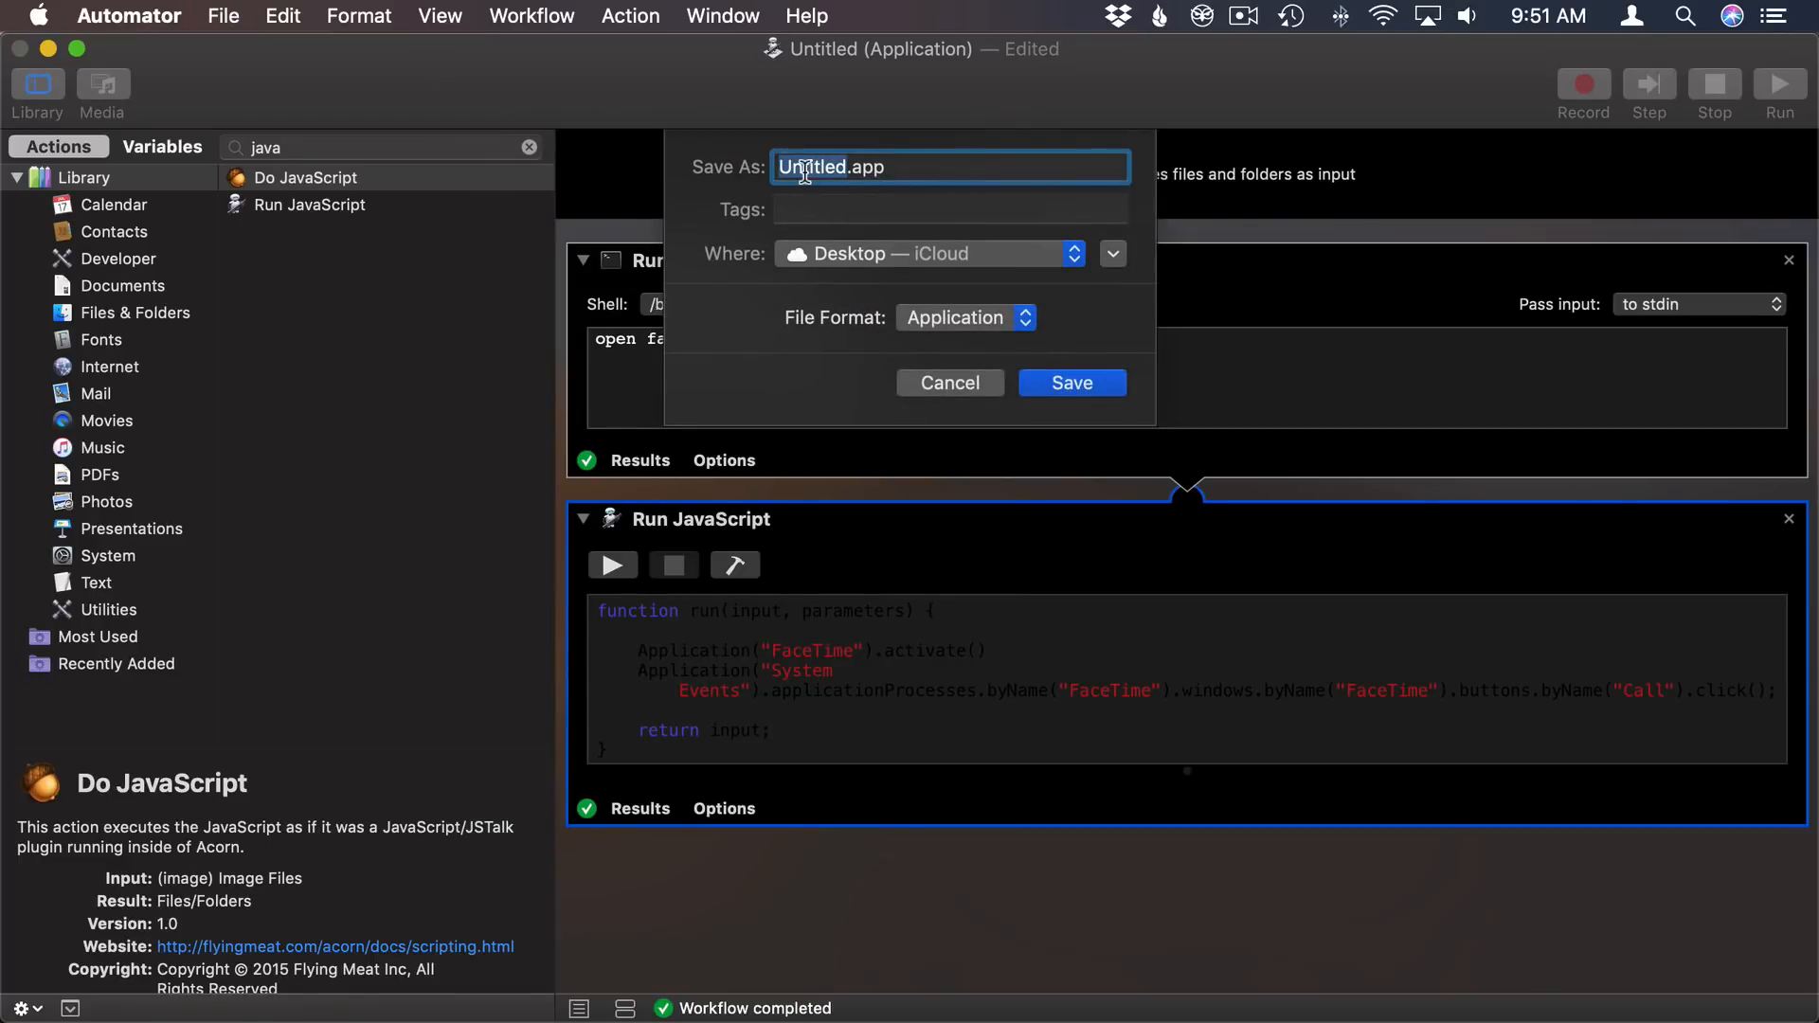
text(Call .app)
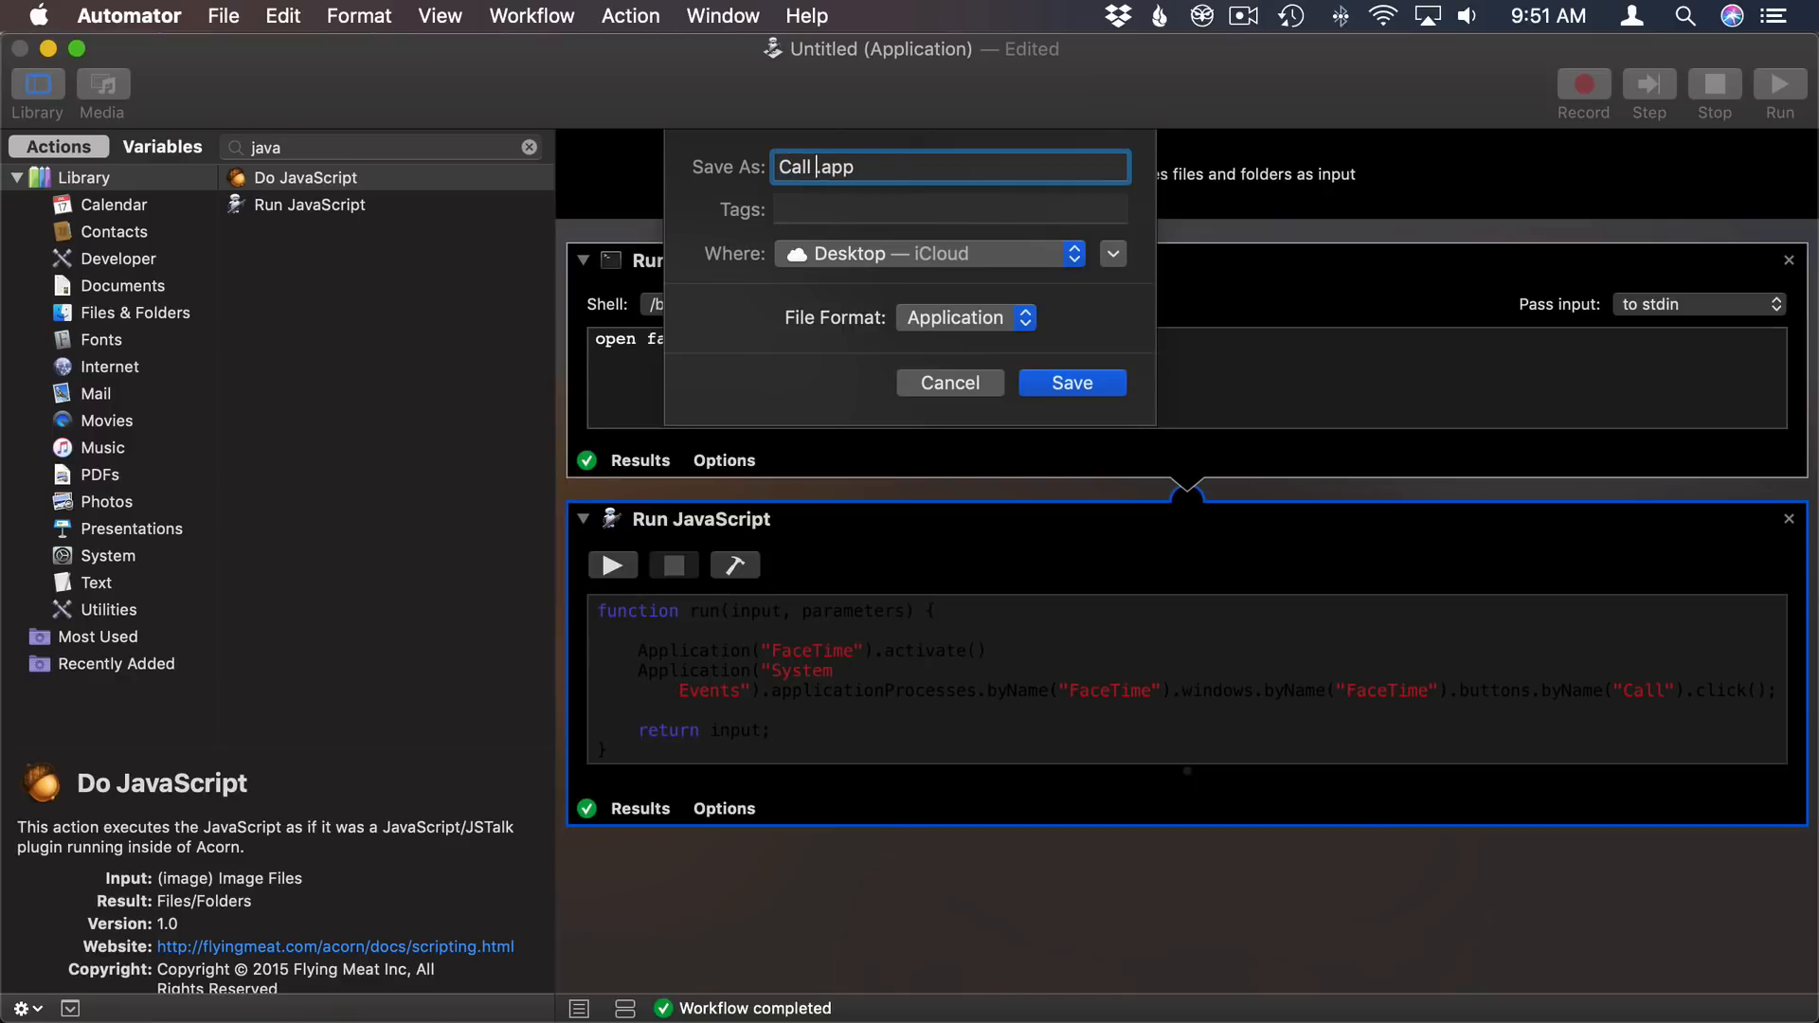
click(1070, 383)
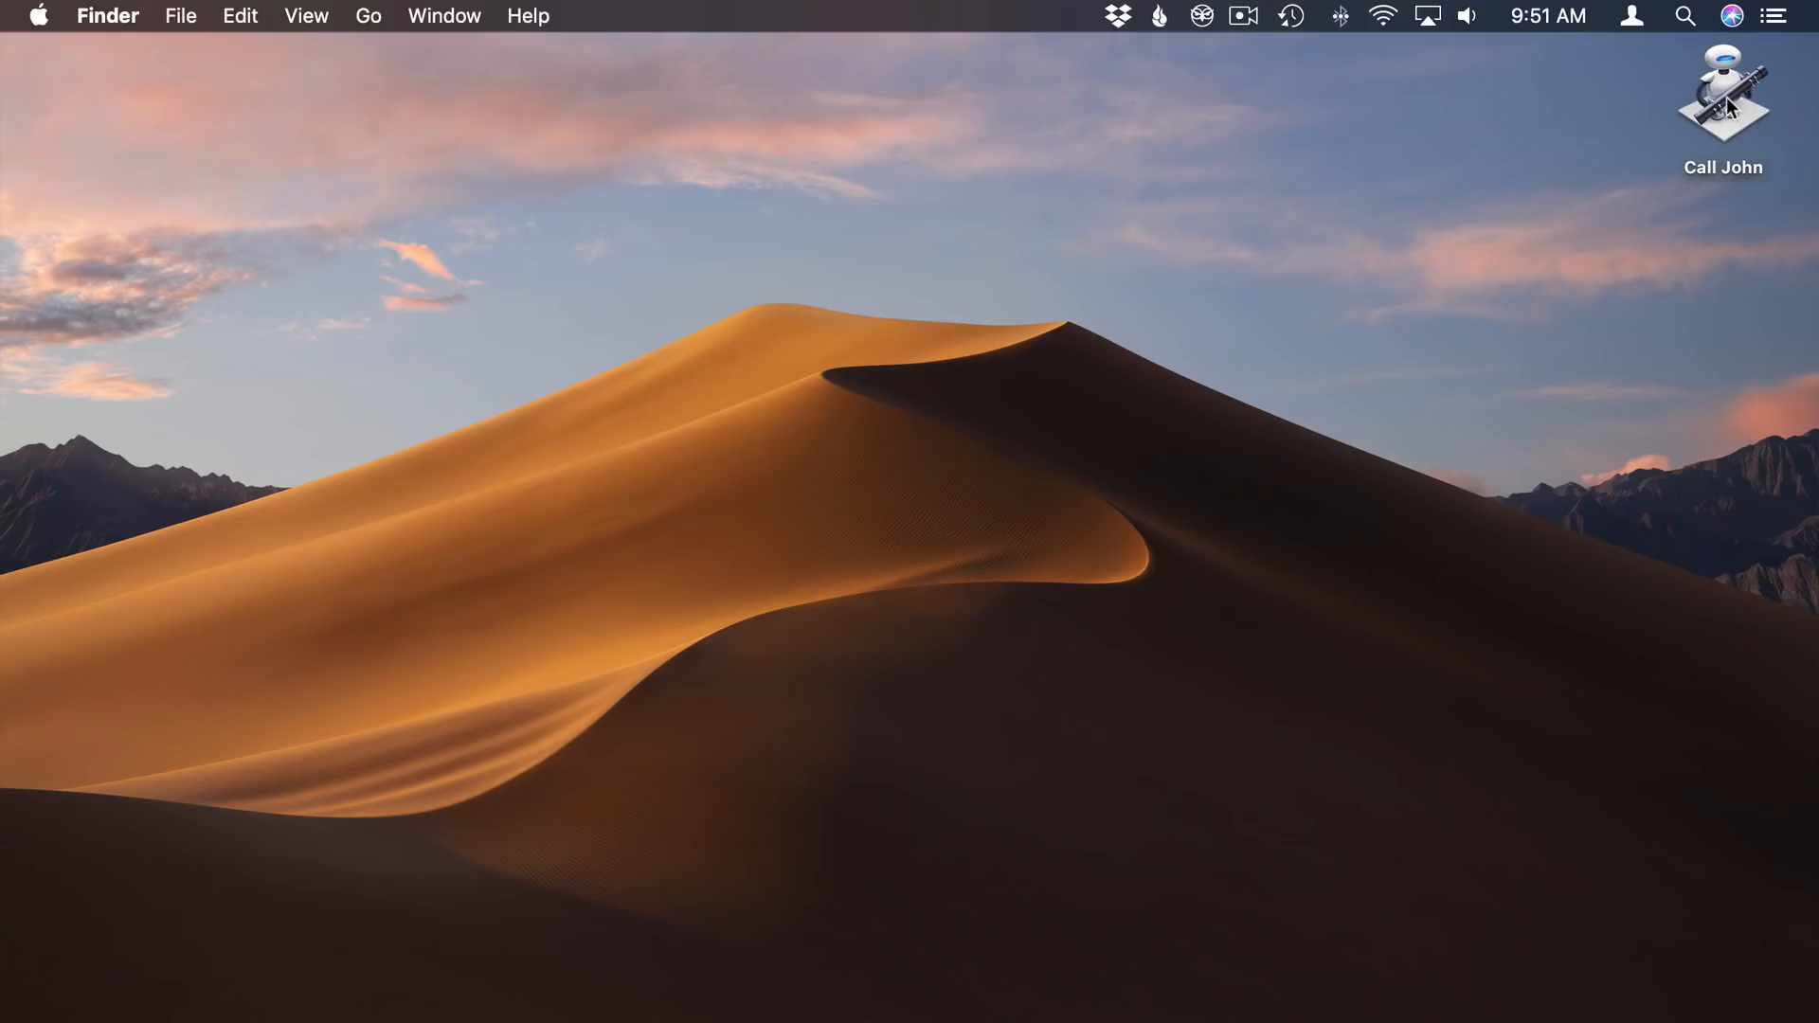
Launch the Call John app and allow it to control System Events
click(1722, 95)
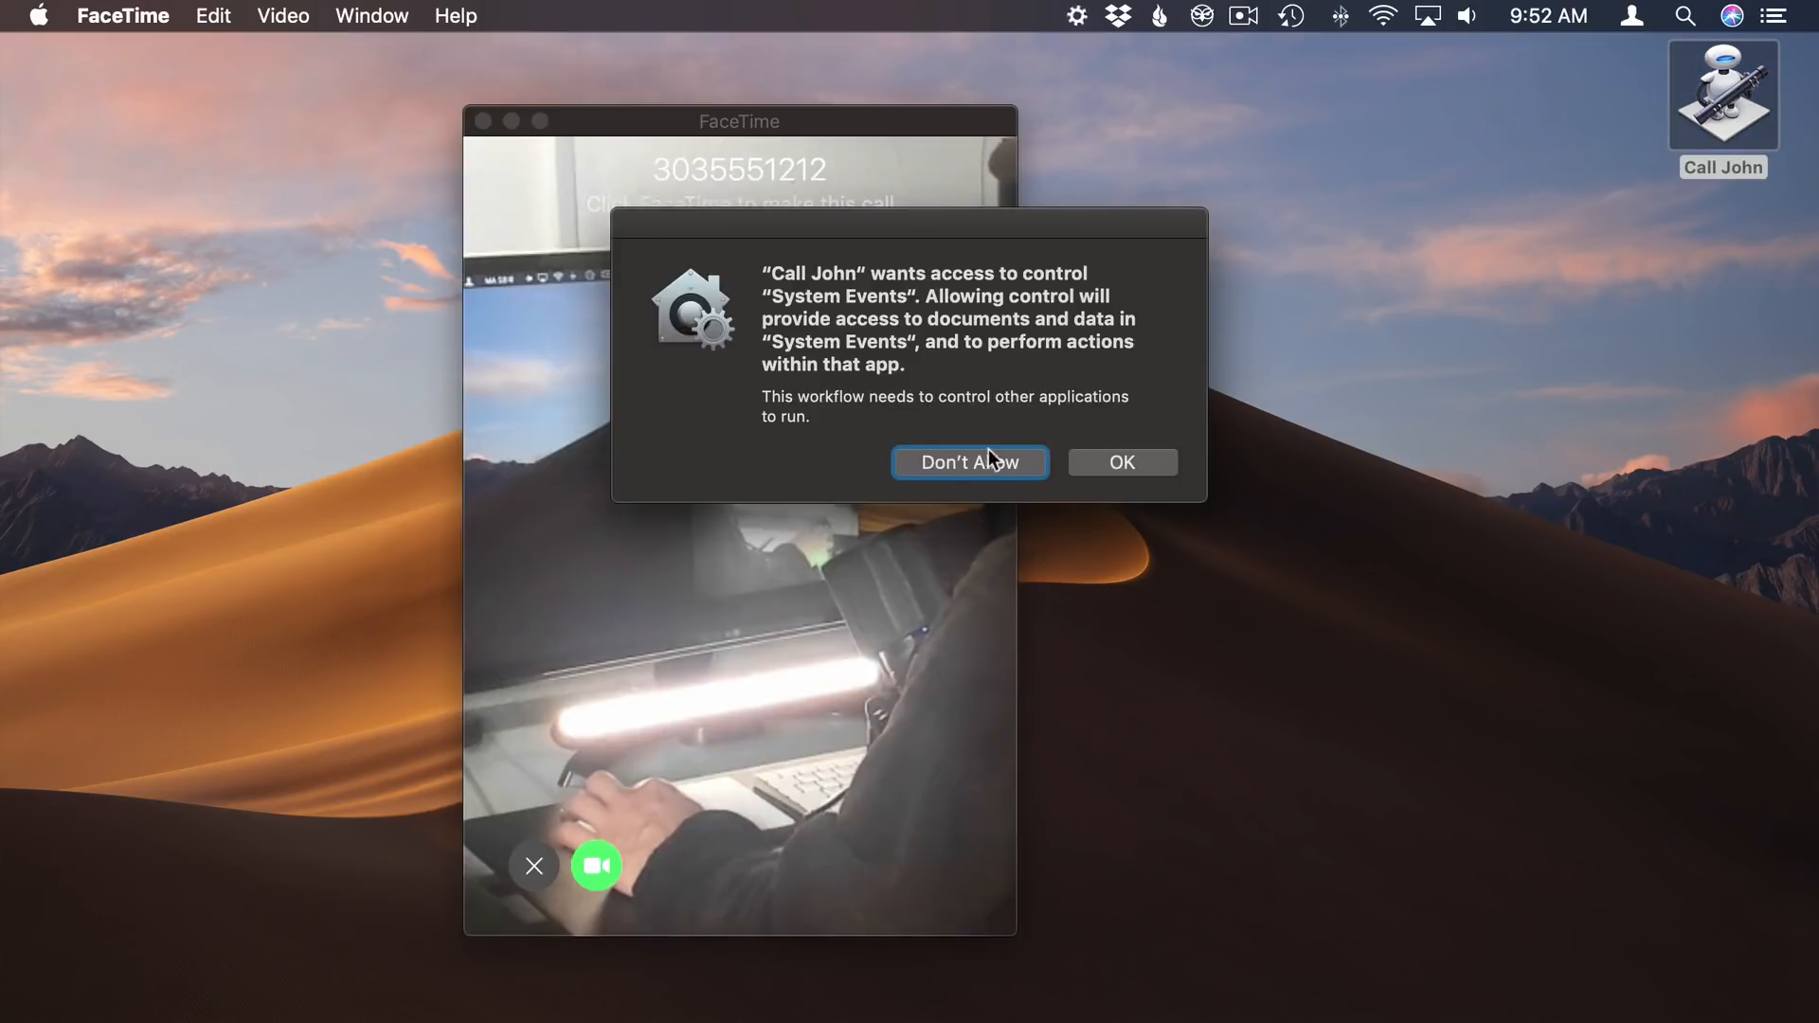
mouse_move(812, 301)
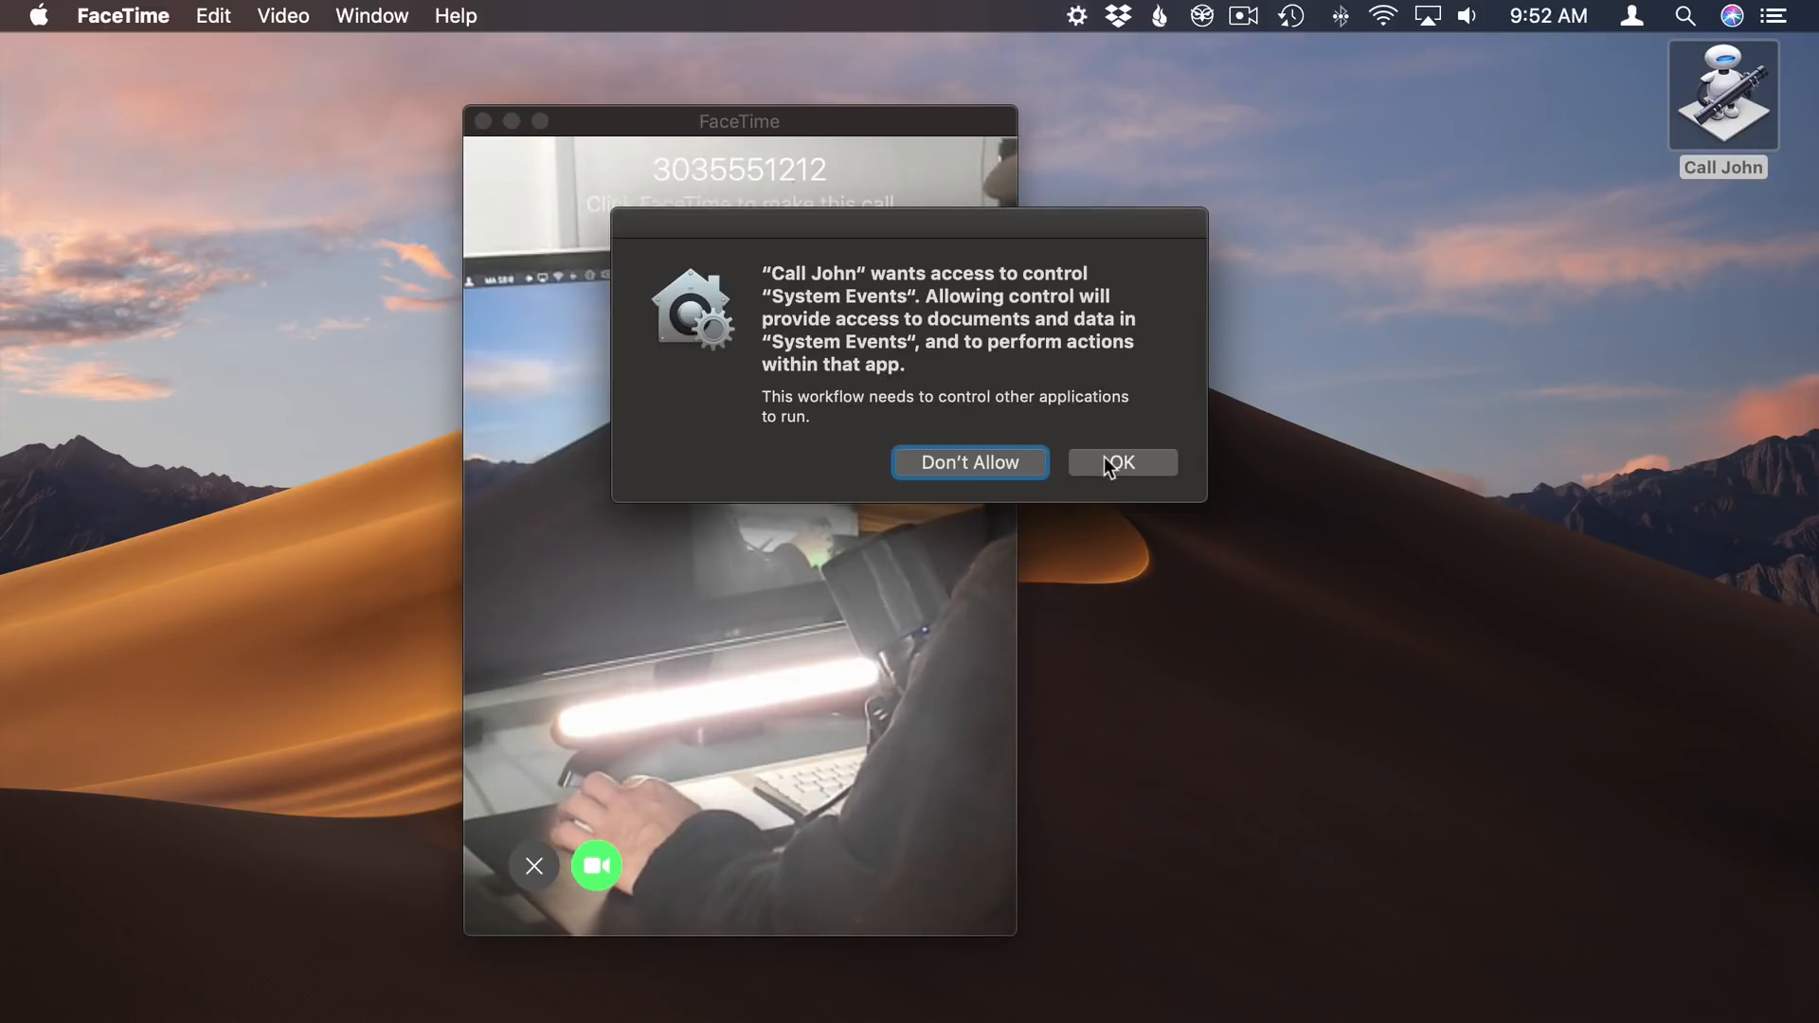
click(1121, 462)
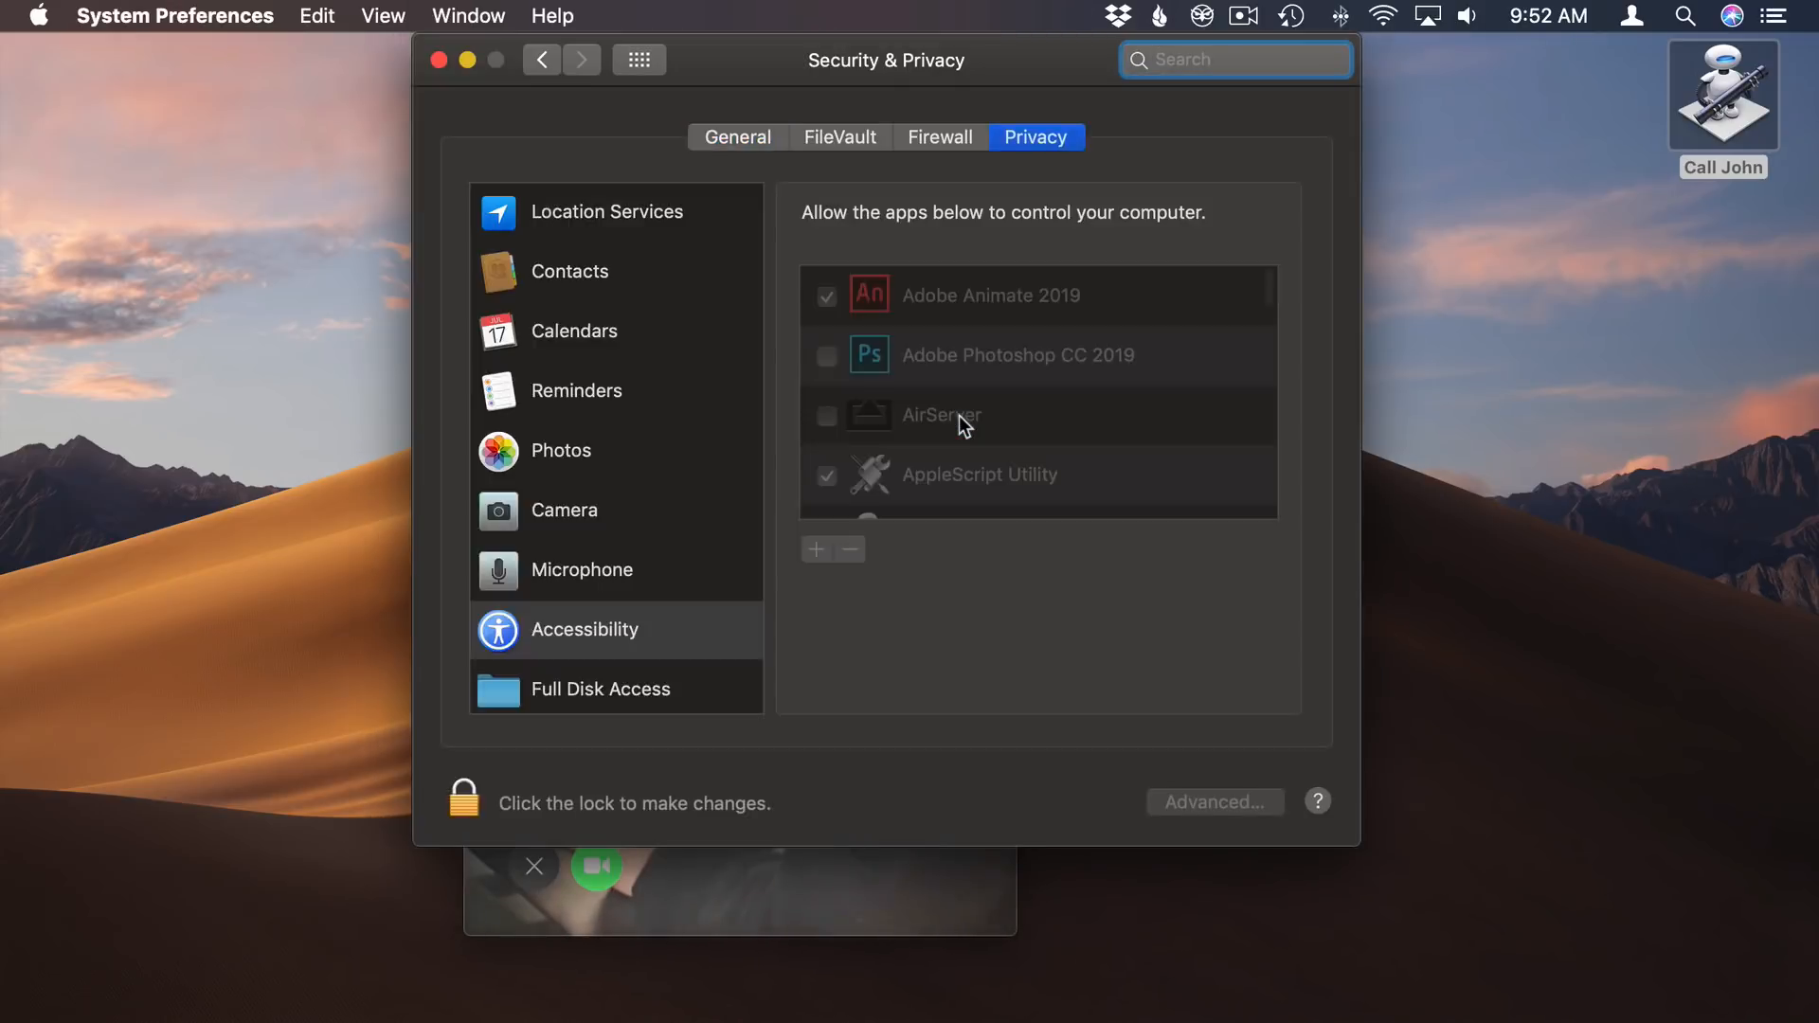
mouse_move(648, 645)
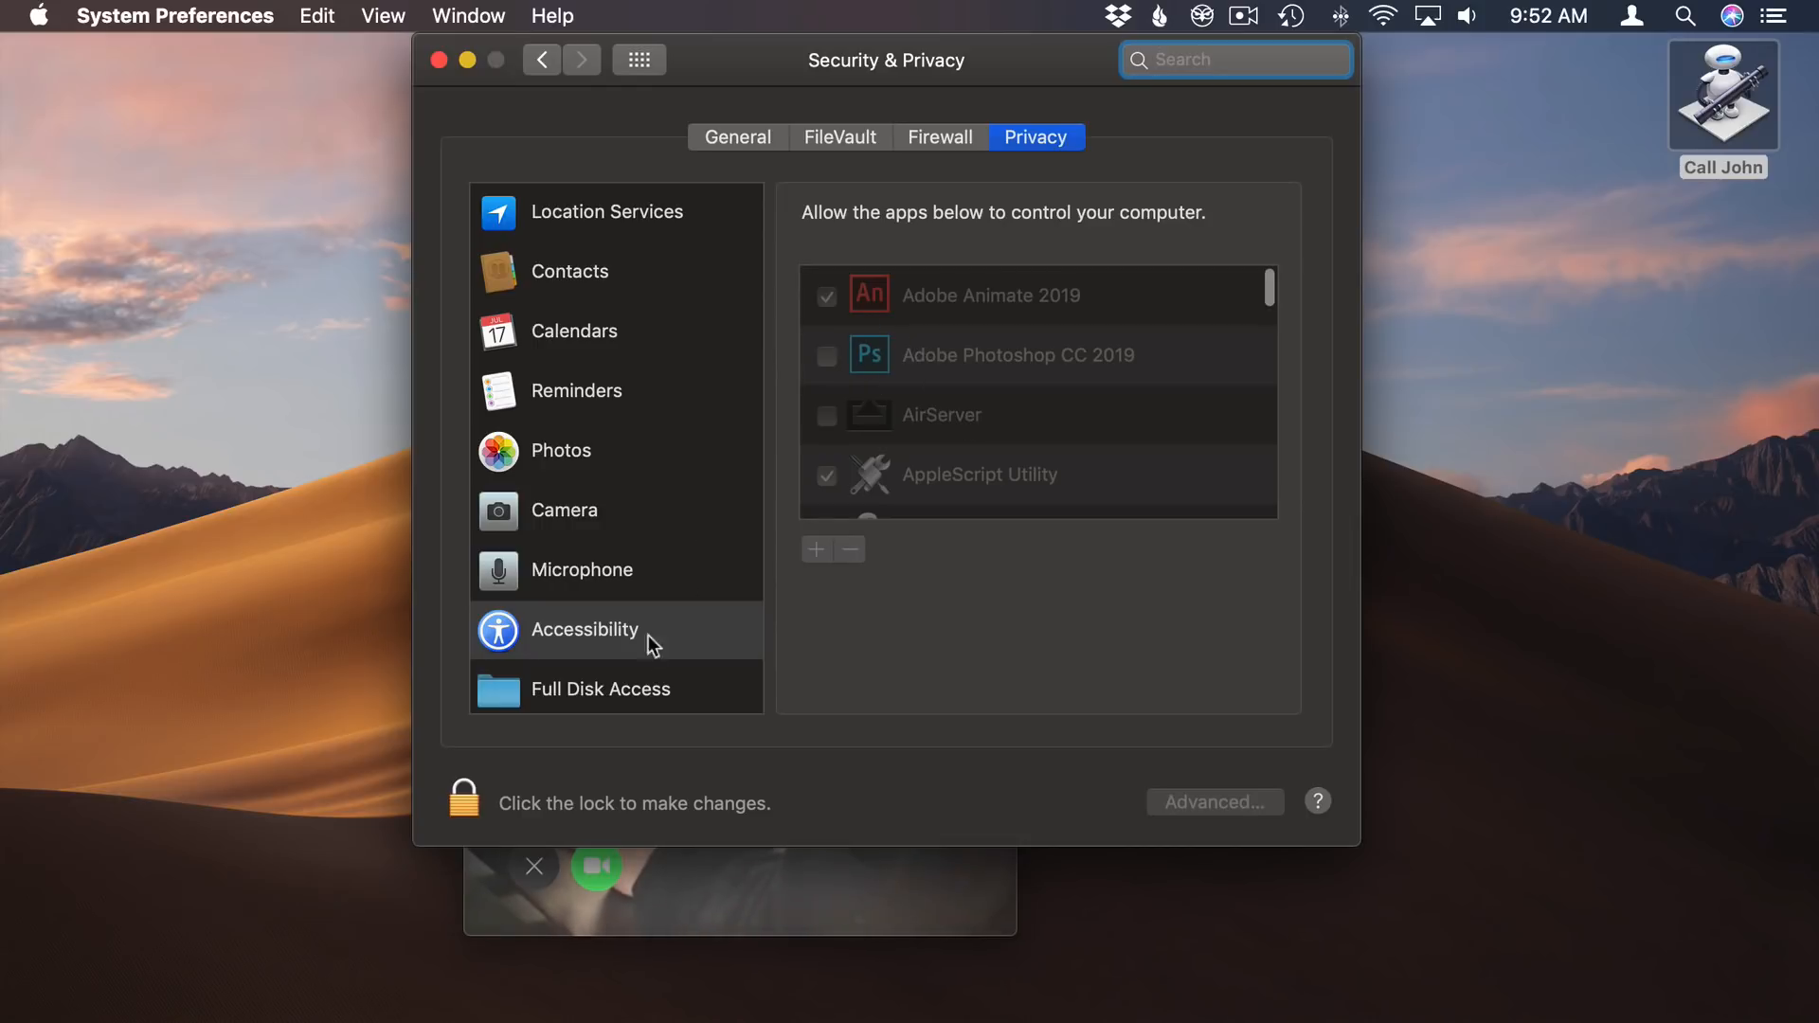
Unlock the Accessibility privacy settings and scroll down to Call John
click(463, 801)
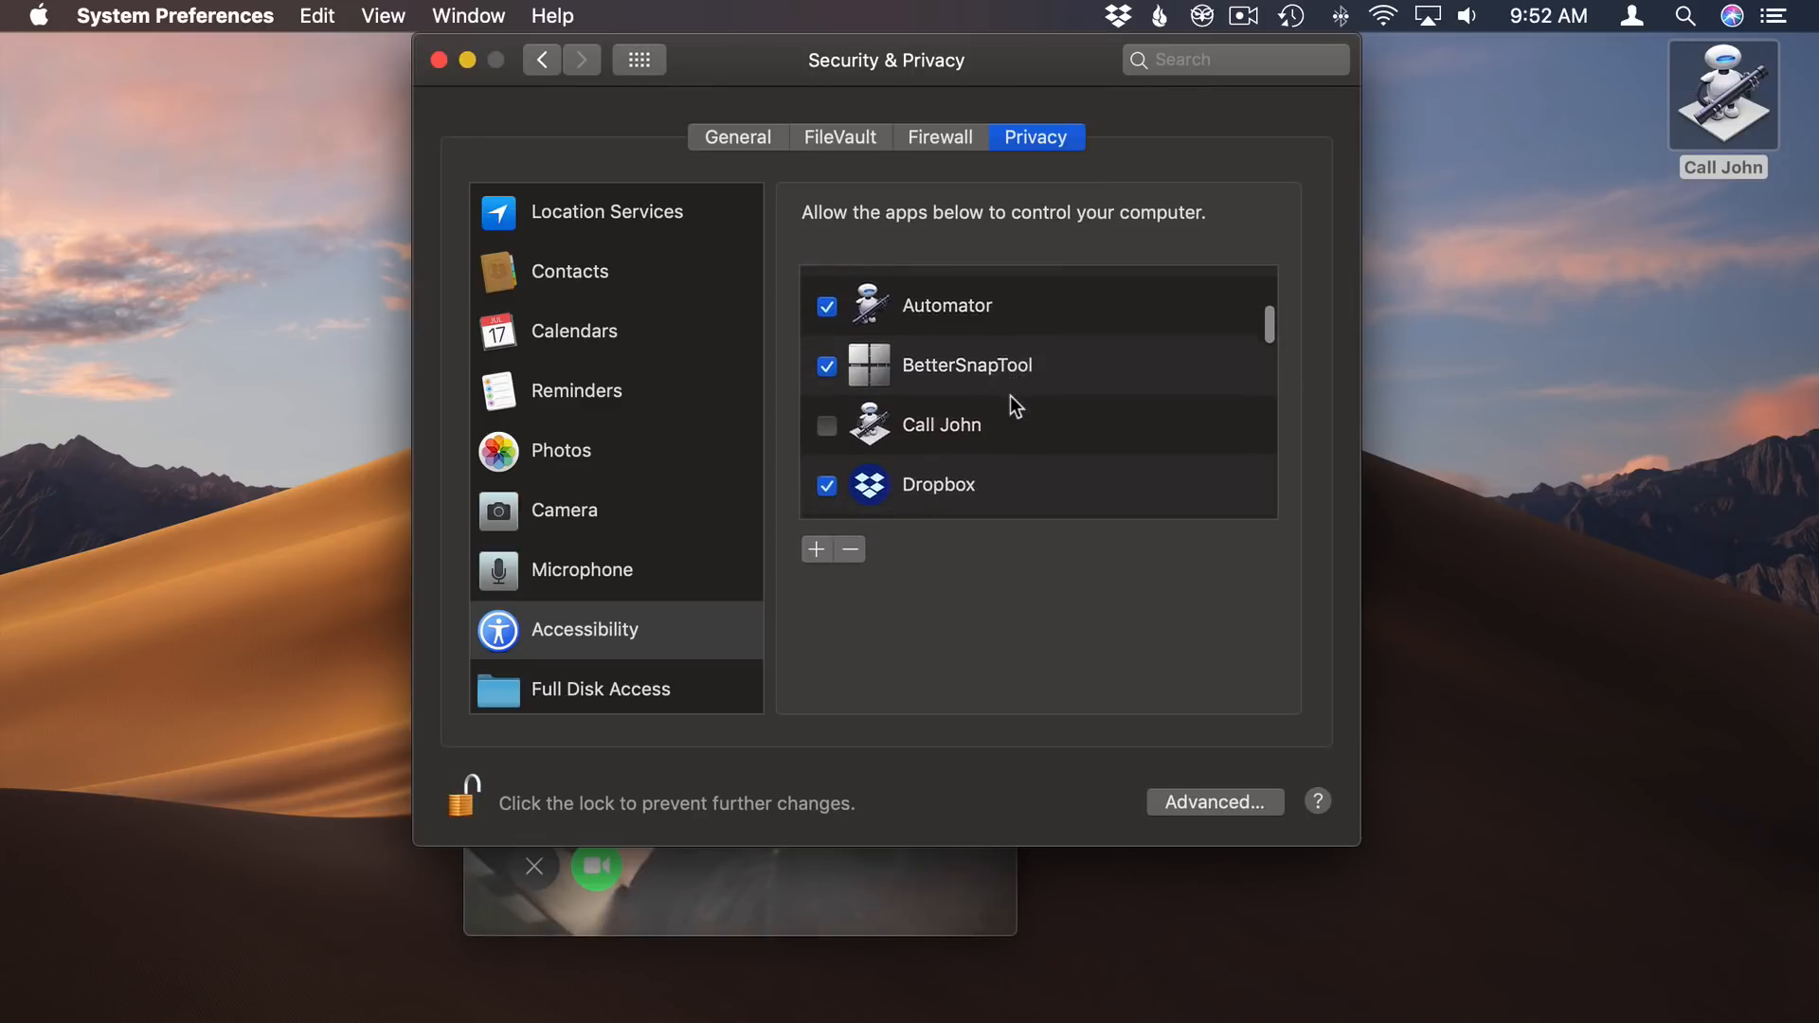
scroll(down, 3)
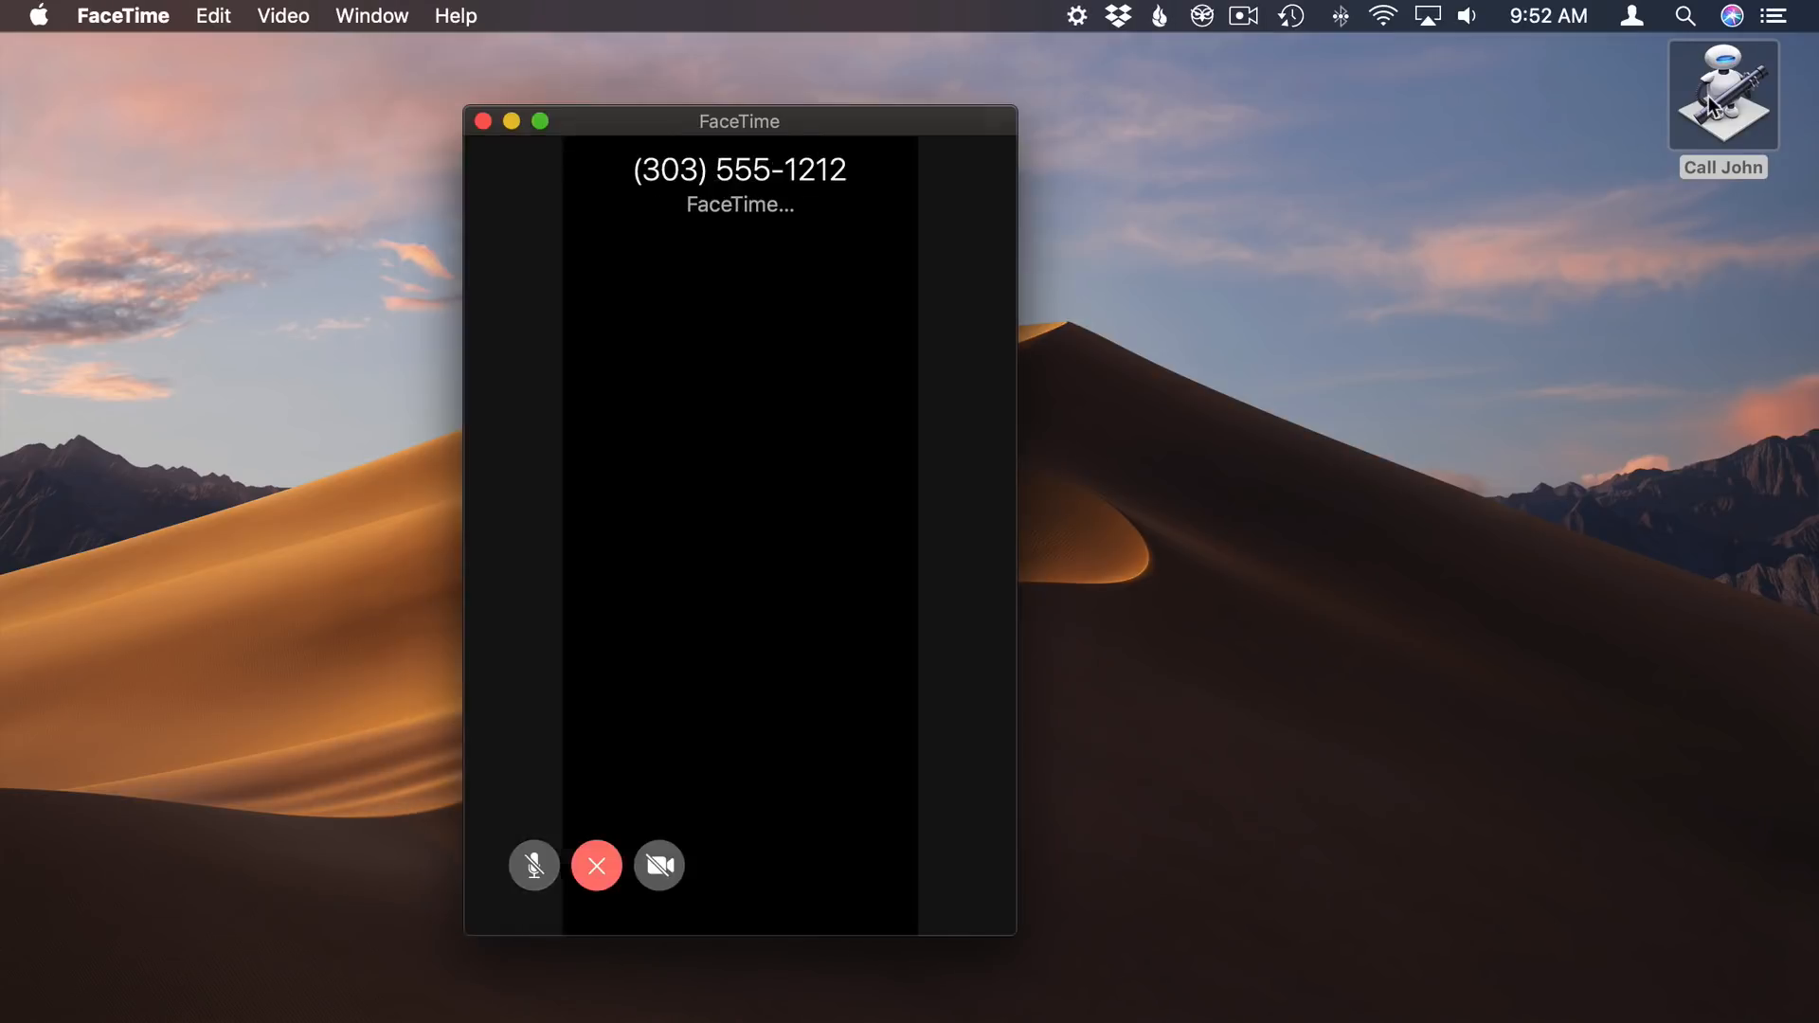
click(596, 865)
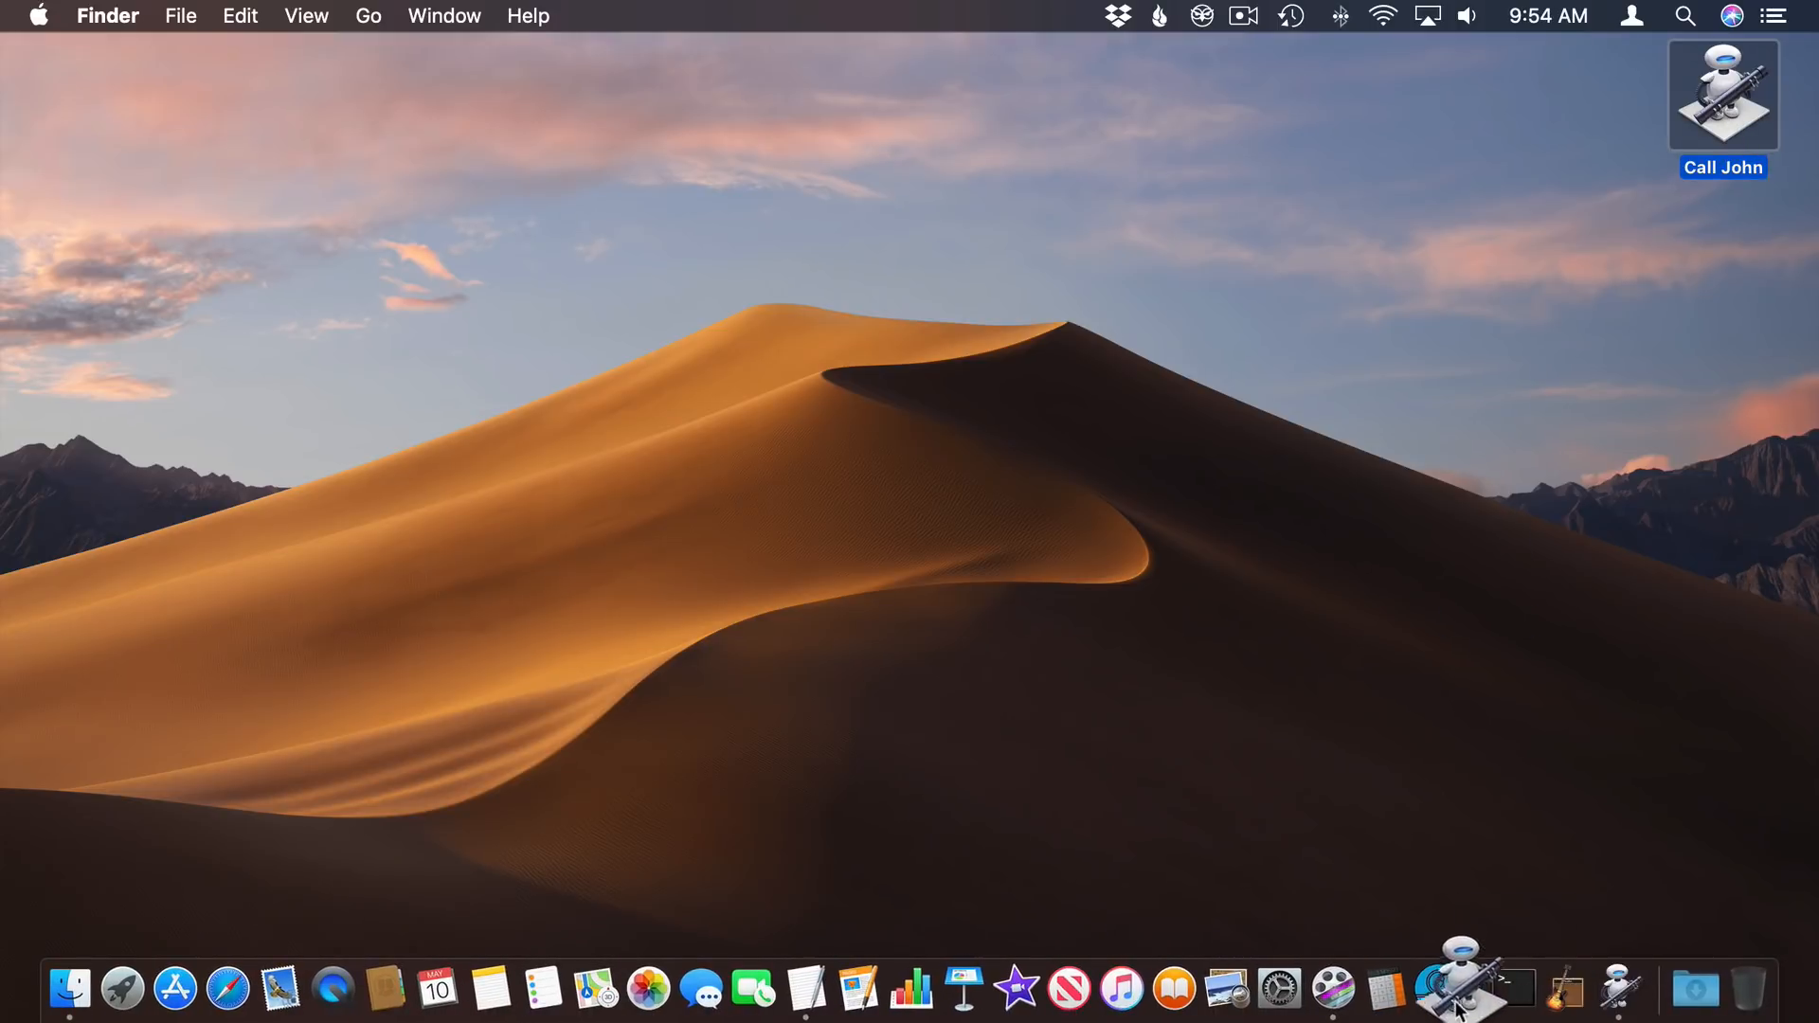
mouse_move(1399, 994)
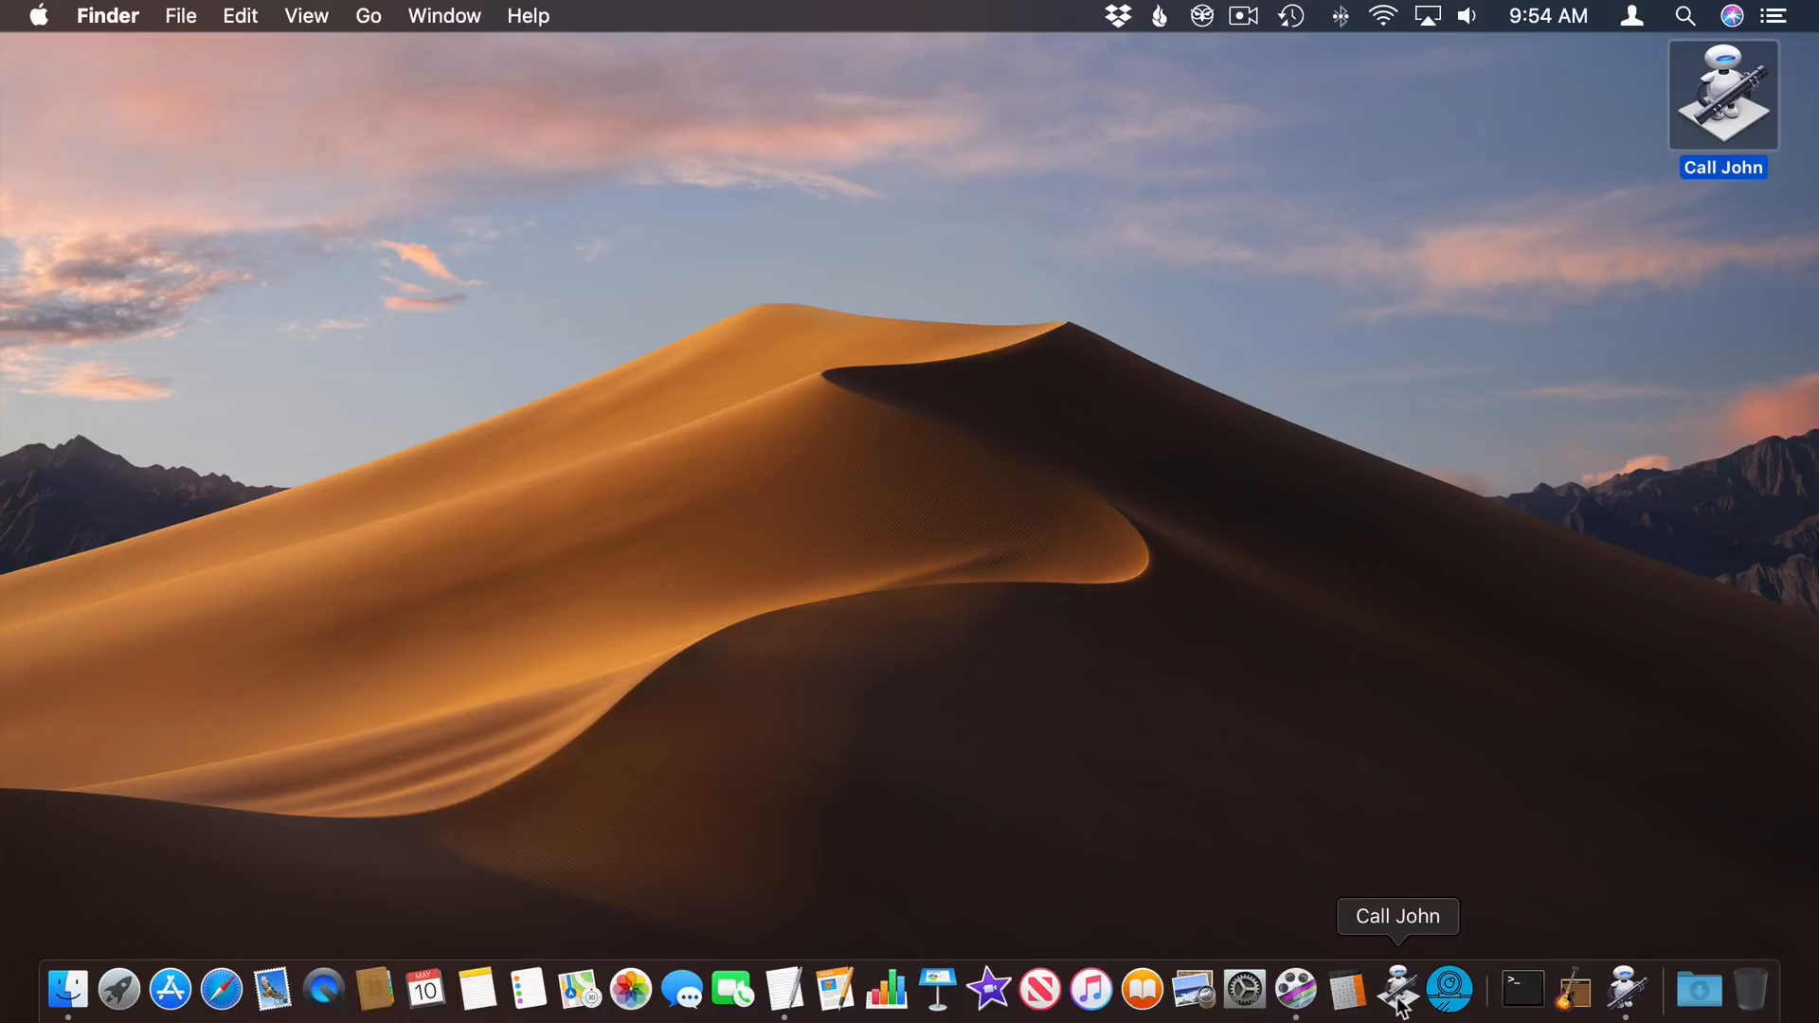